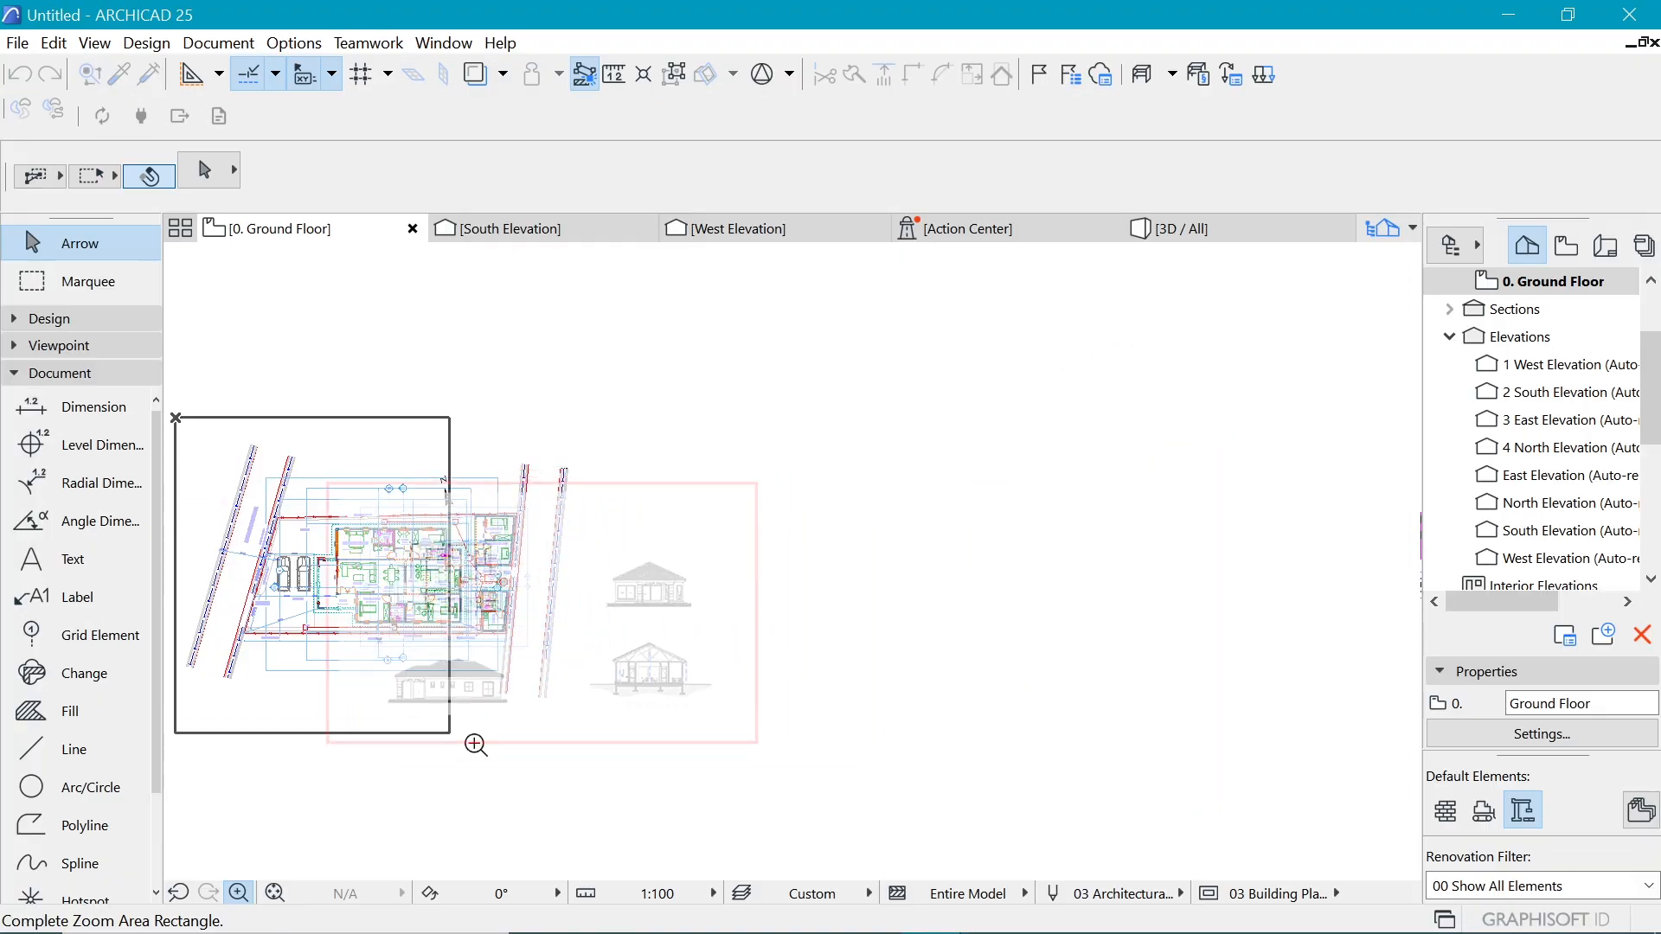
- Open the house project from the start screen on its Side Elevation (Right) view
{"action": "left_click", "coordinate": [476, 745]}
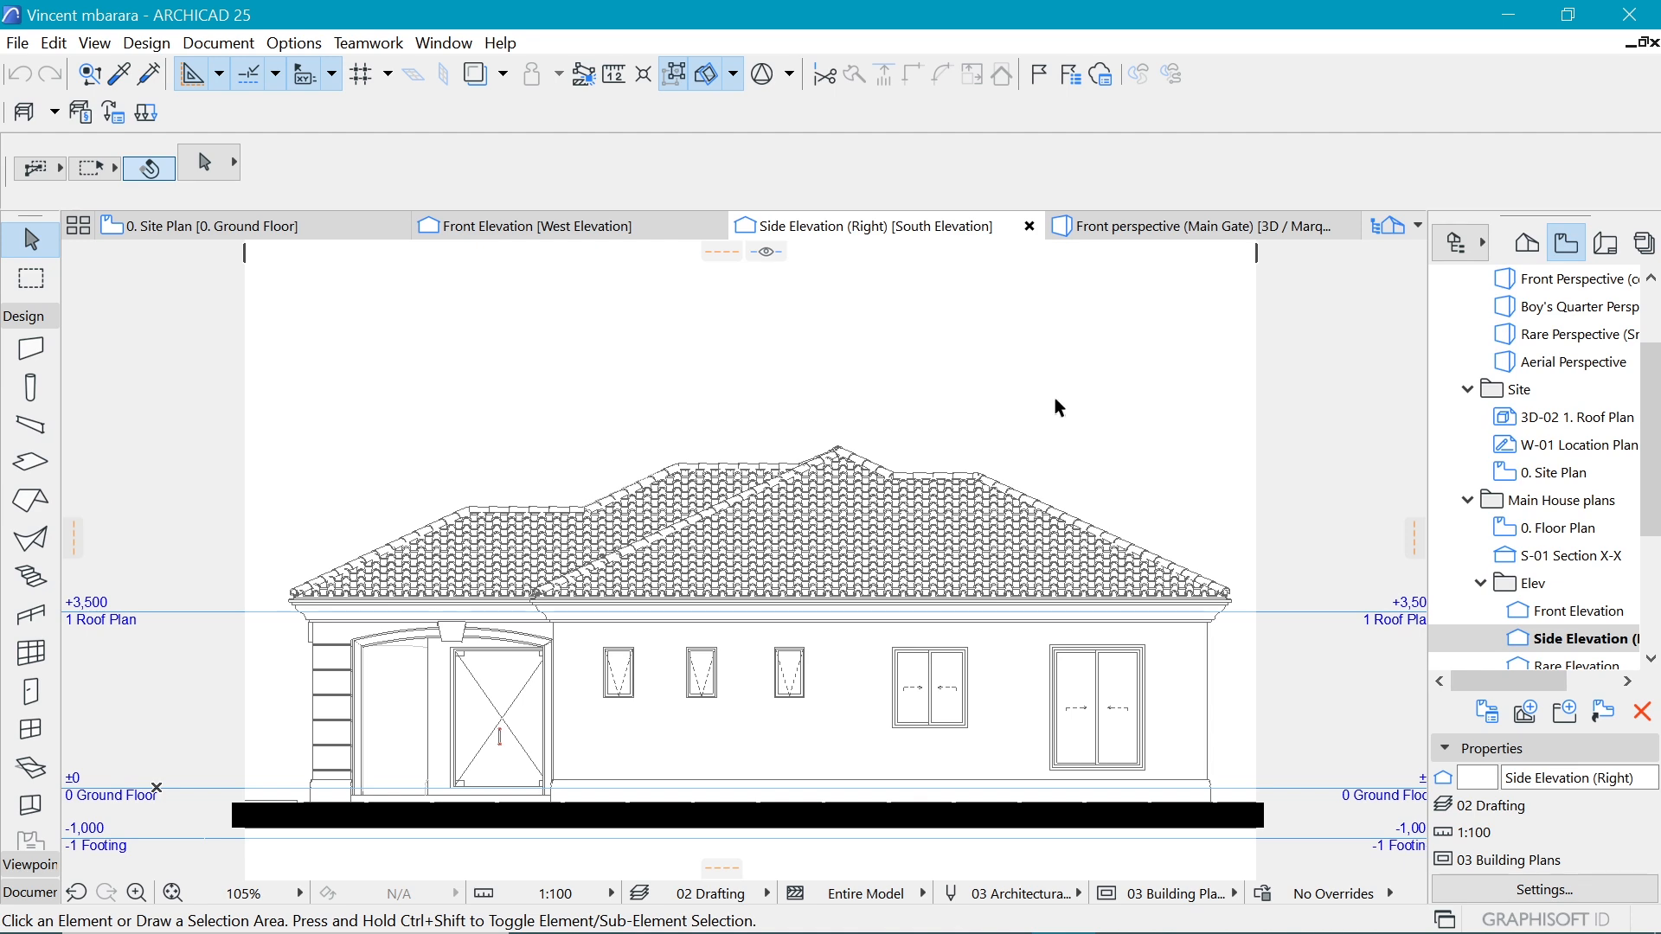
- Review the Site Plan and front elevation, then open the 0. Floor Plan view
{"action": "left_click", "coordinate": [212, 226]}
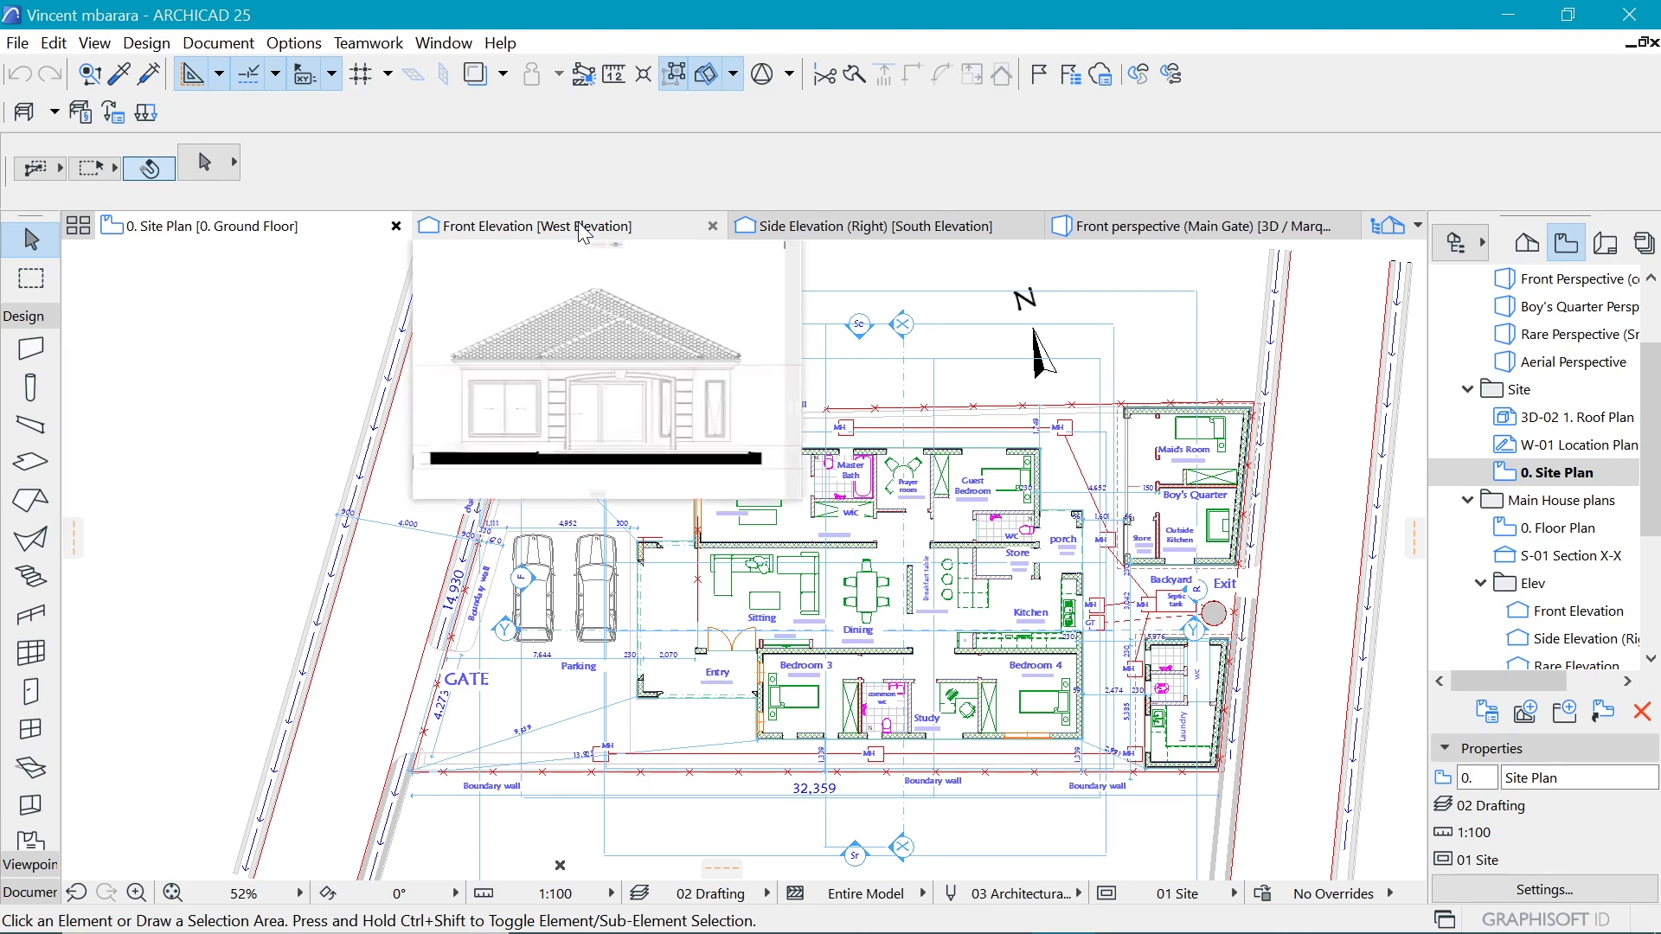
{"action": "left_click", "coordinate": [539, 225]}
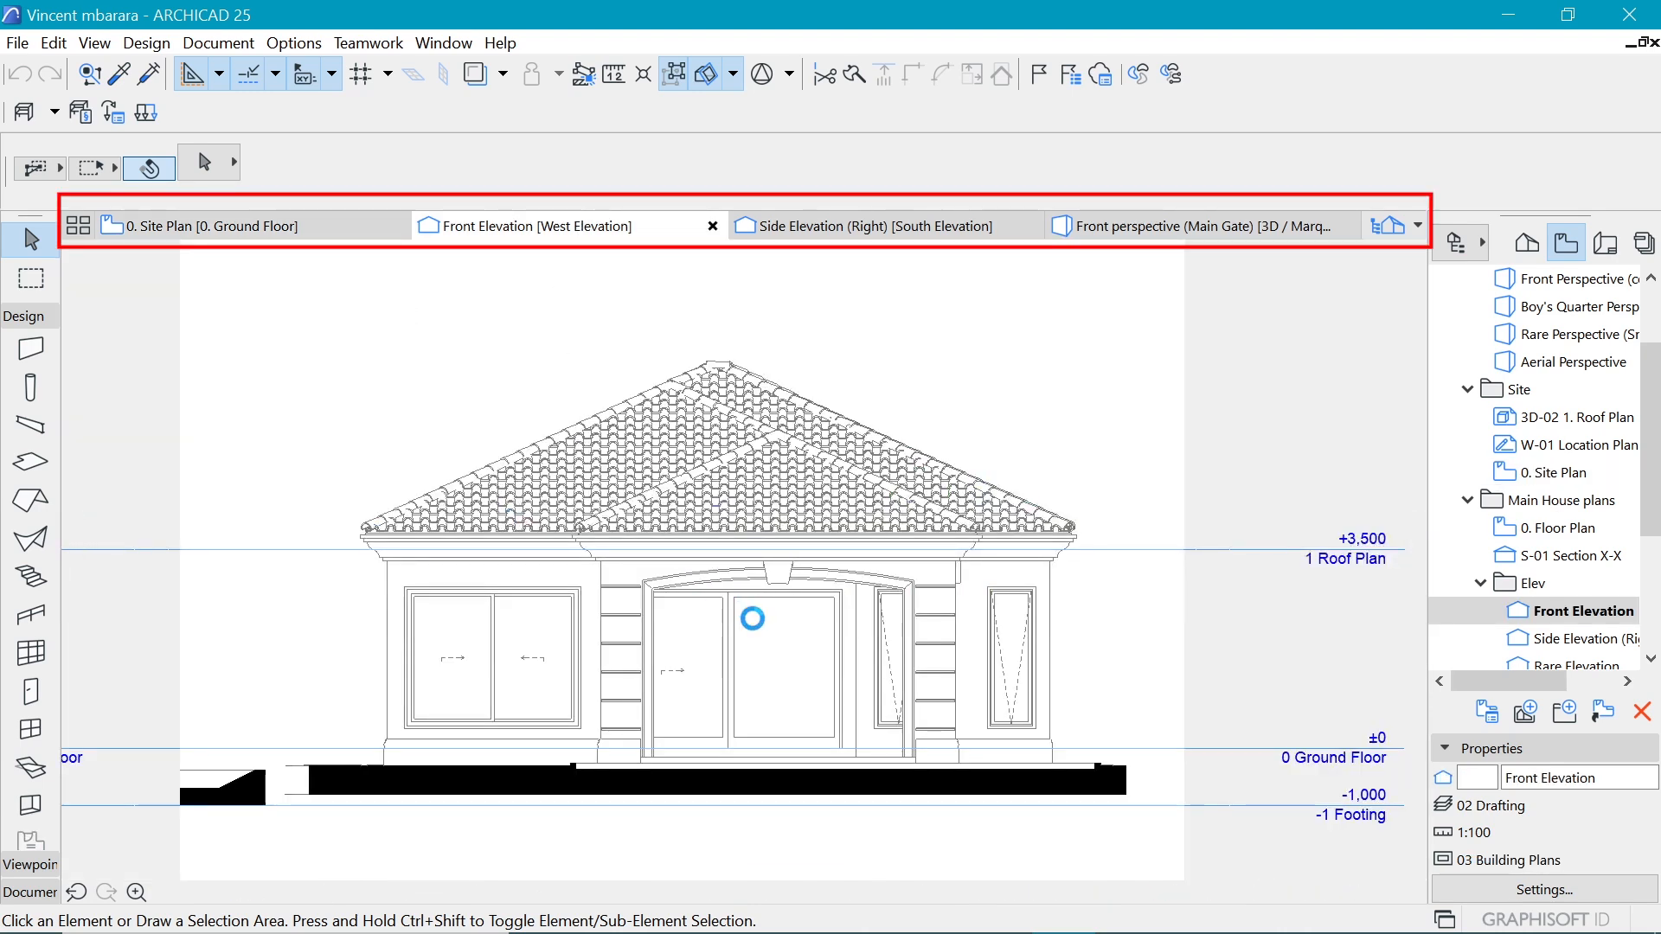
{"action": "left_click", "coordinate": [863, 226]}
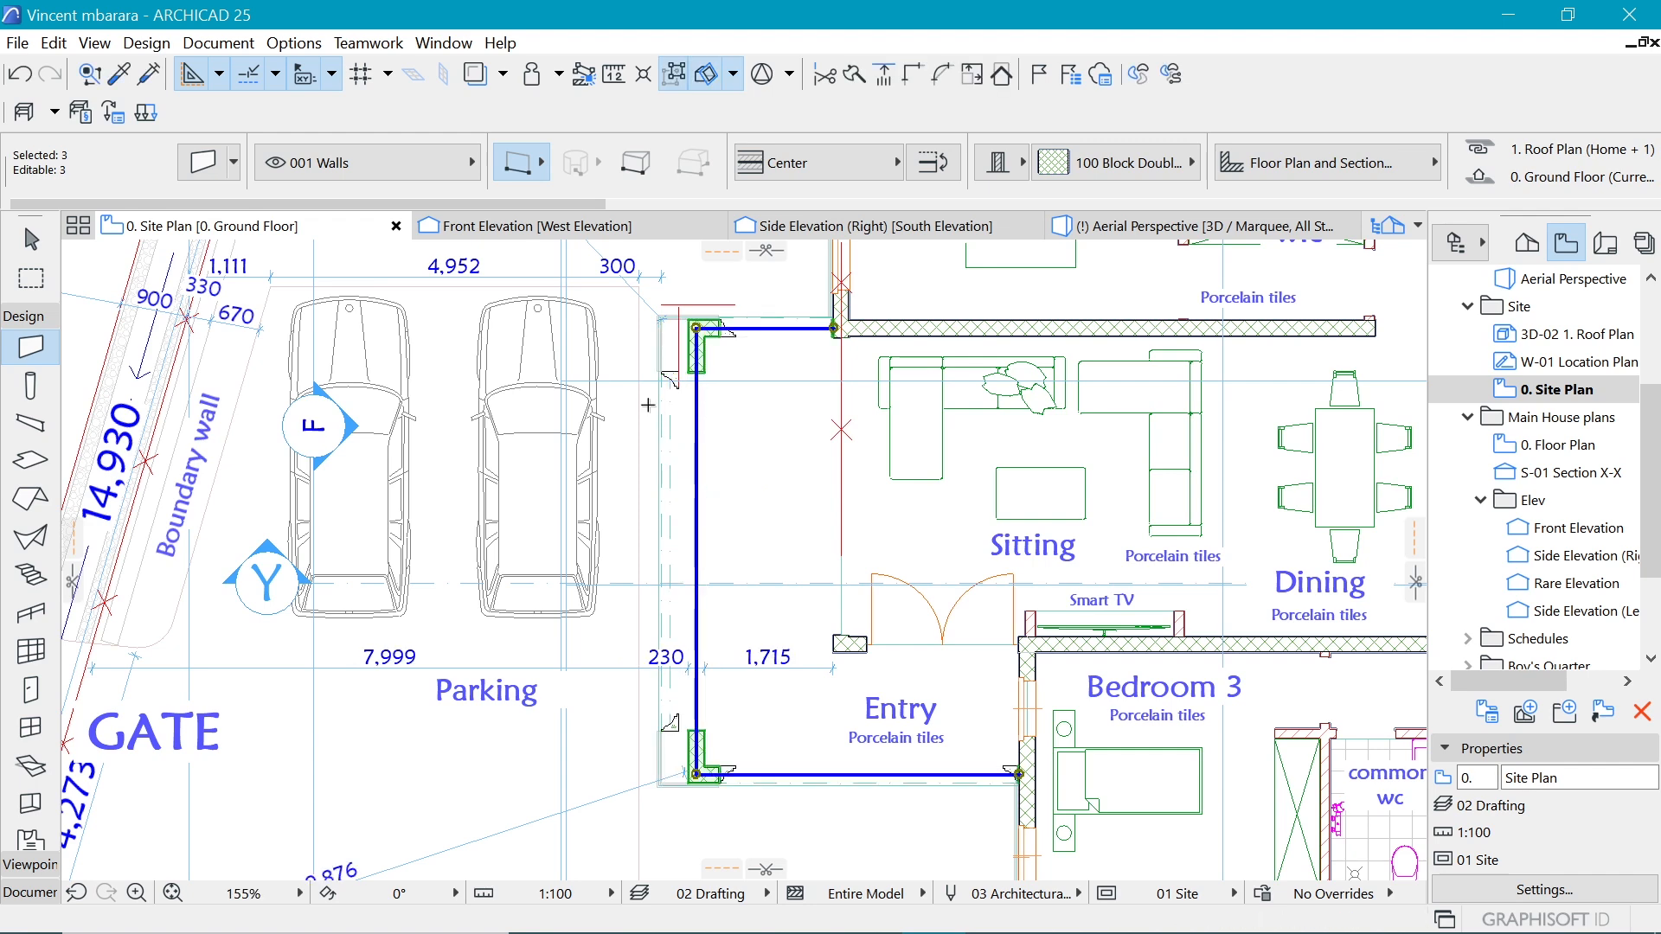
{"action": "left_click", "coordinate": [1565, 444]}
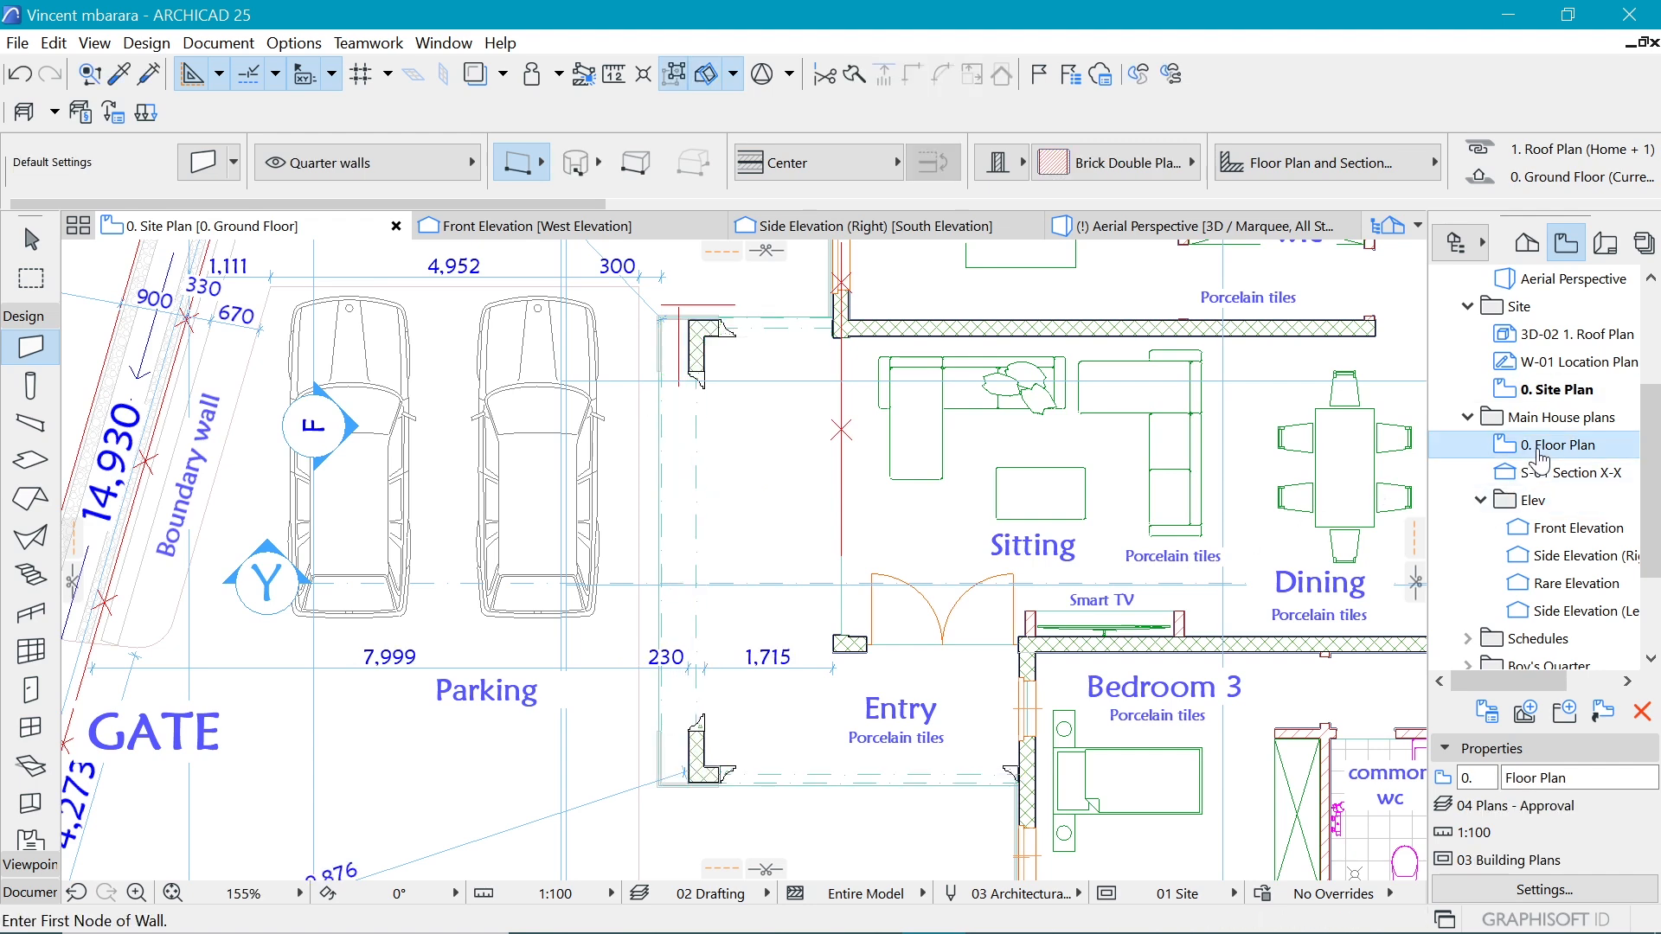
{"action": "double_click", "coordinate": [1562, 444]}
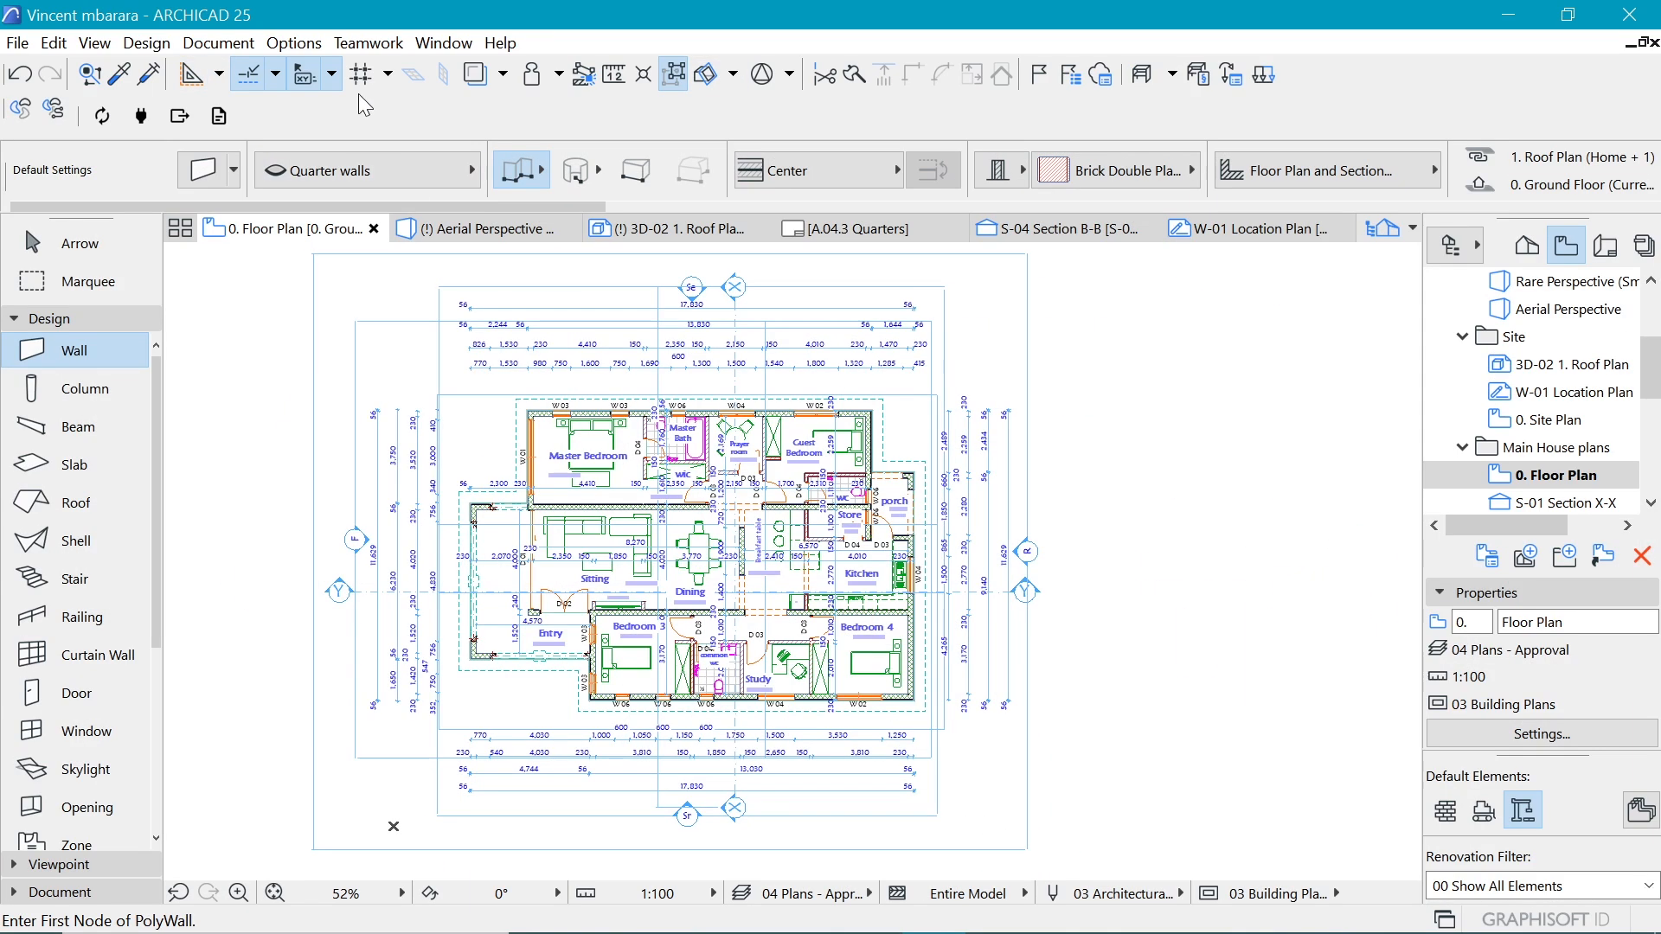
- Import the Element based graphic override combination and confirm
{"action": "left_click", "coordinate": [217, 42]}
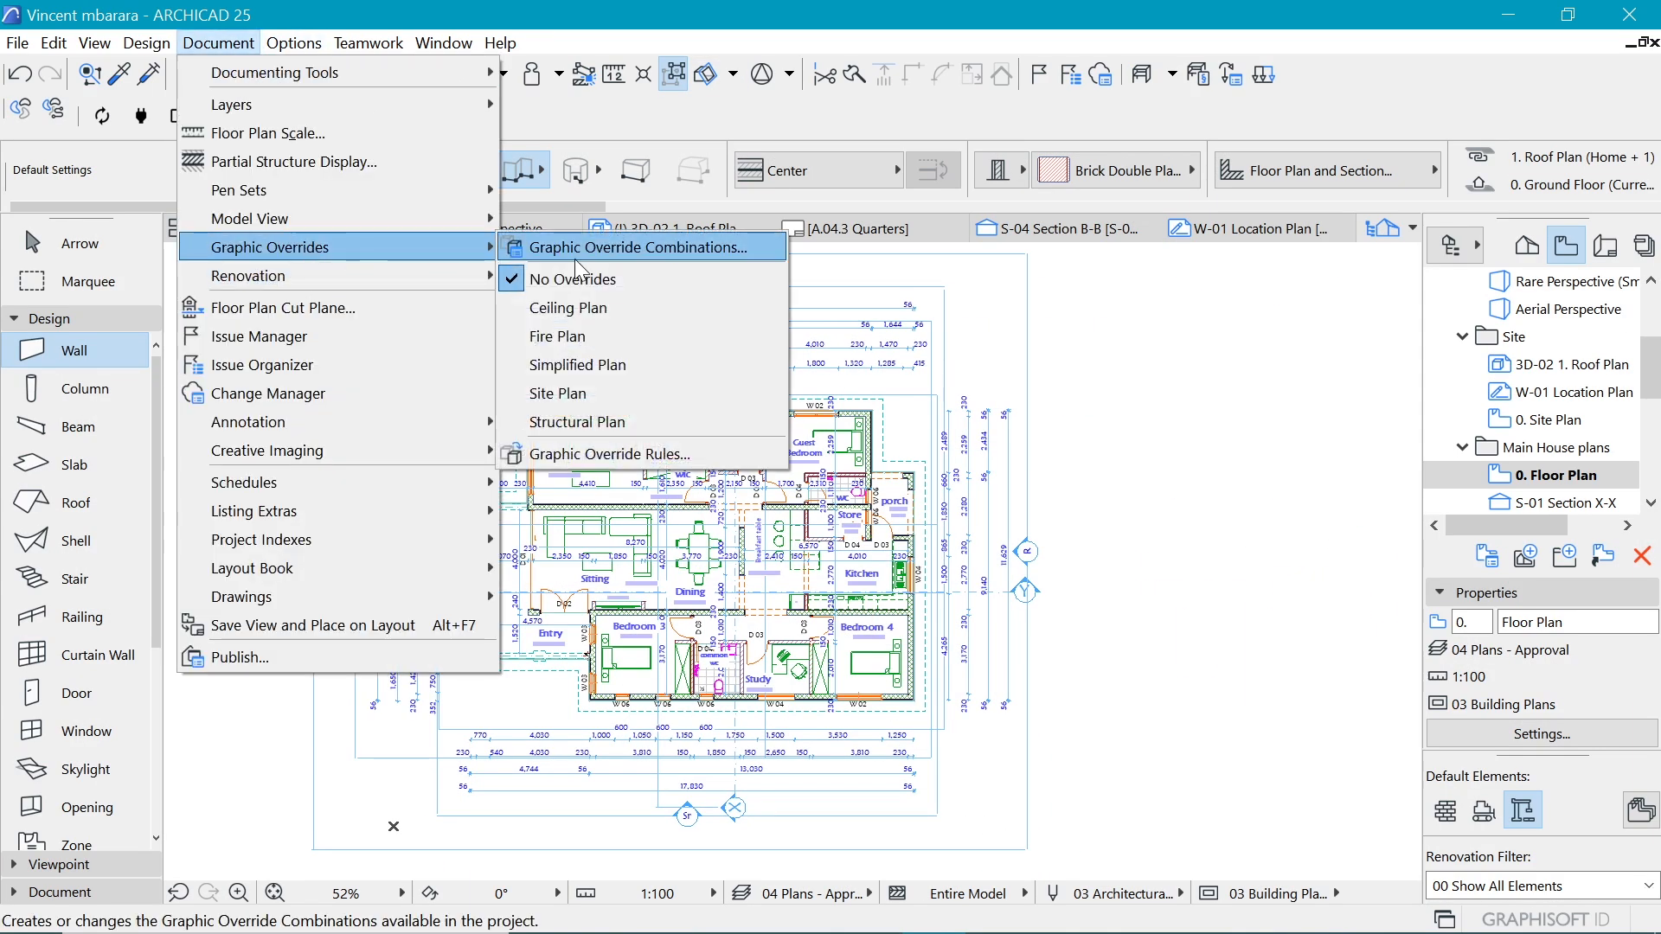
{"action": "left_click", "coordinate": [637, 246]}
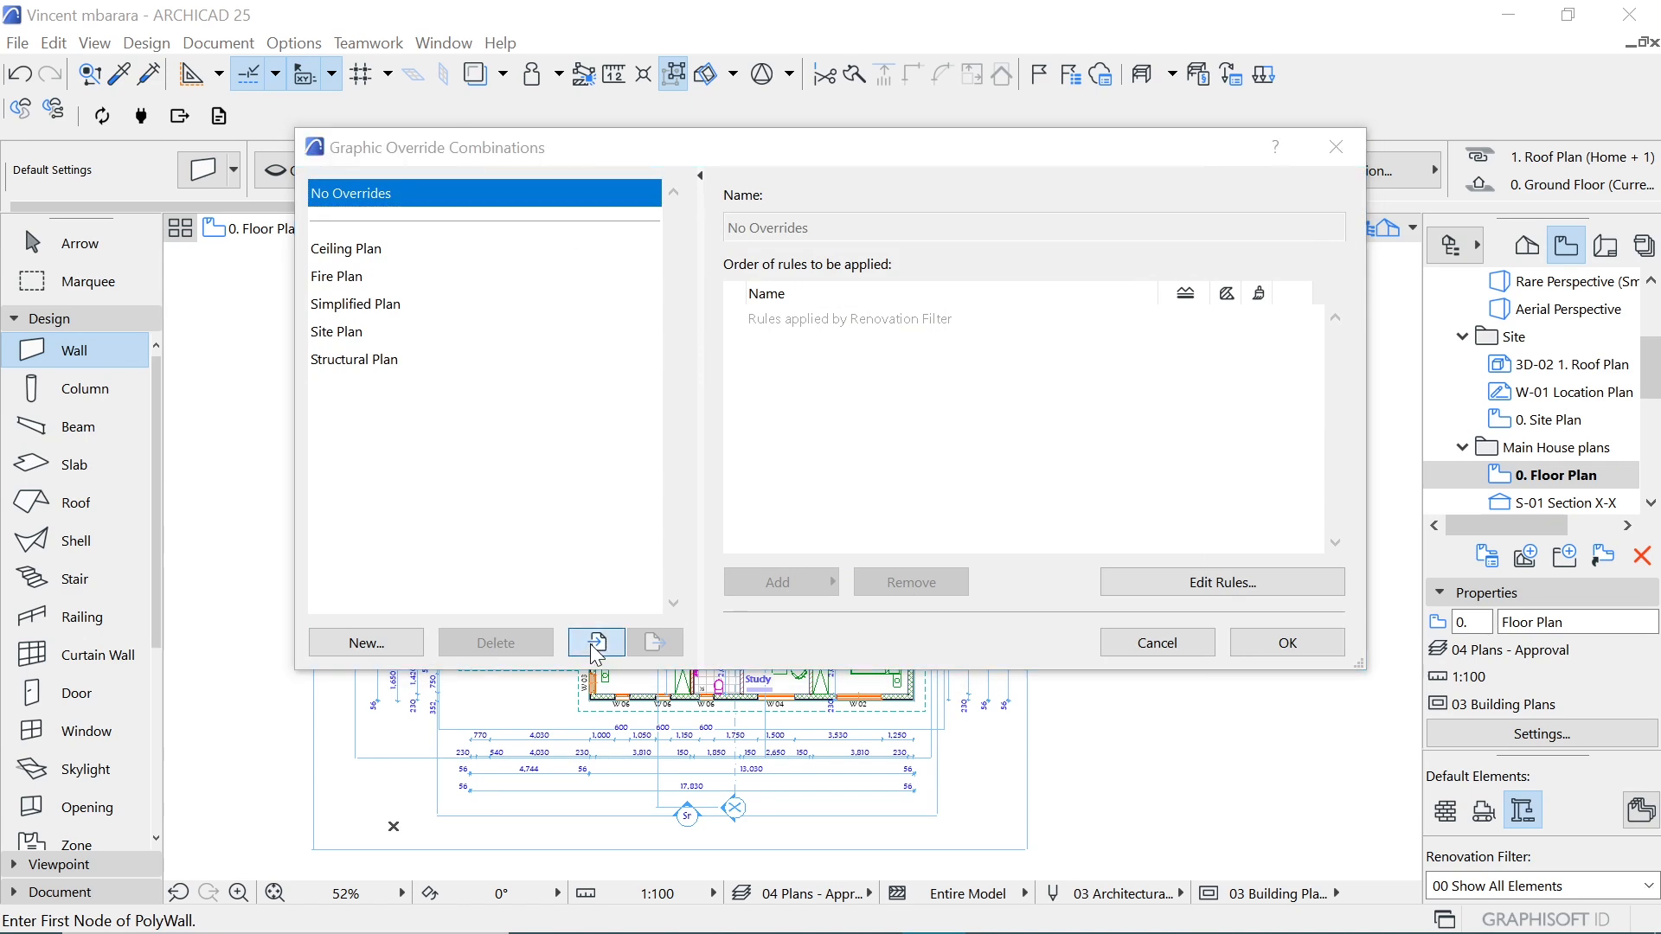
{"action": "left_click", "coordinate": [596, 641]}
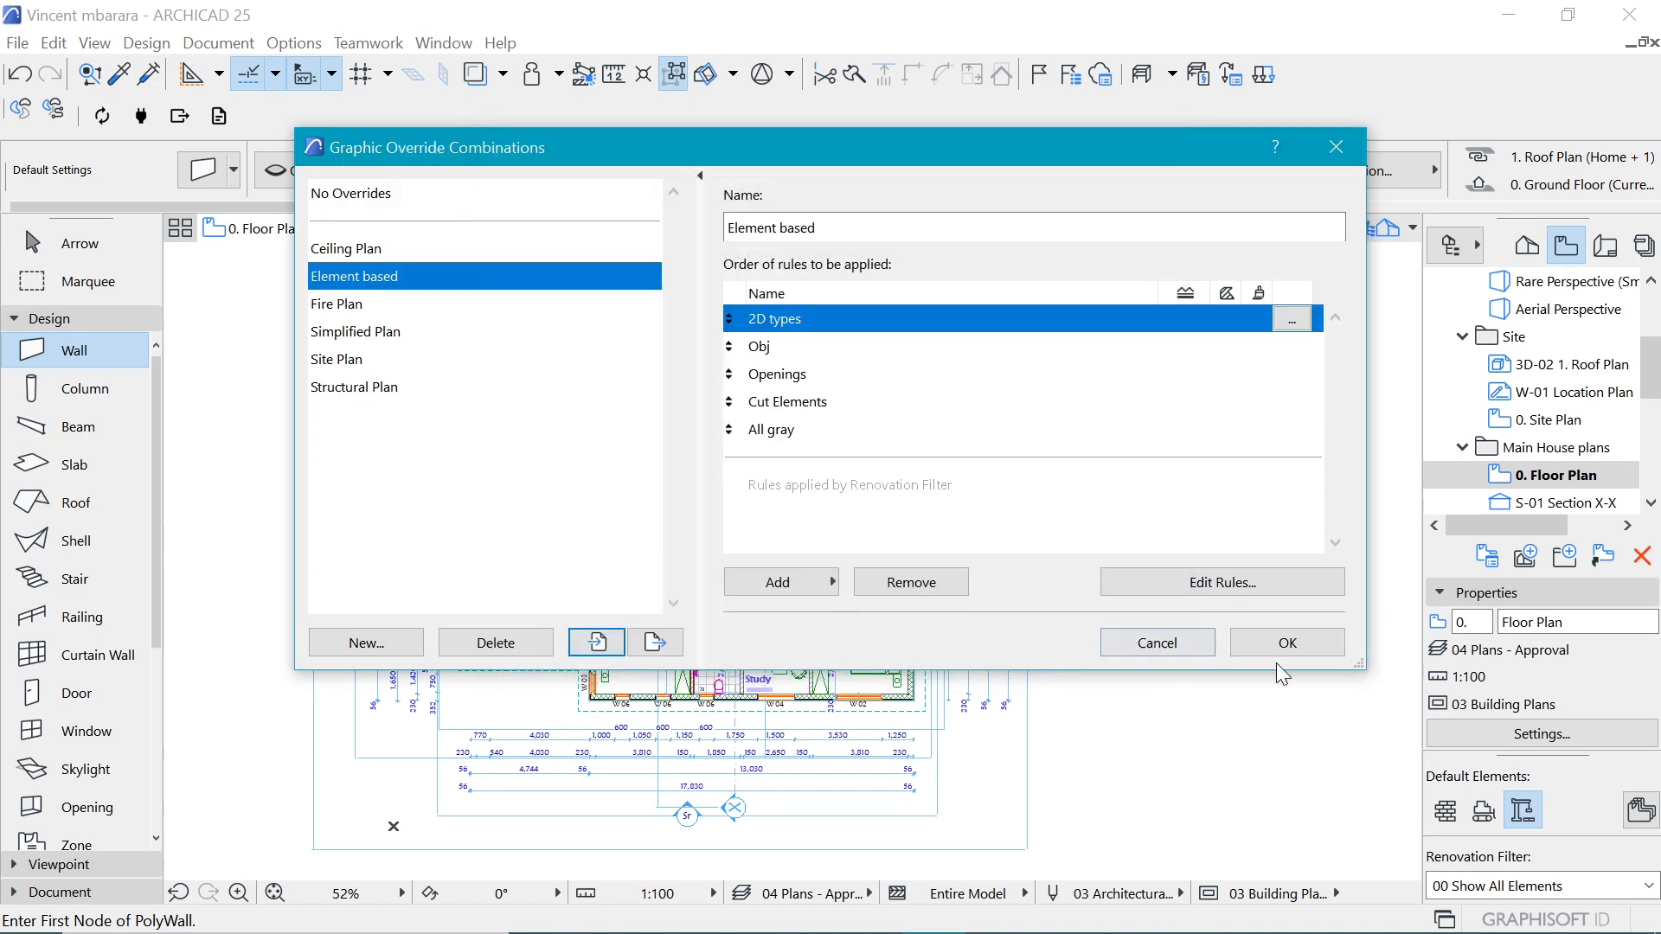
{"action": "left_click", "coordinate": [1286, 642]}
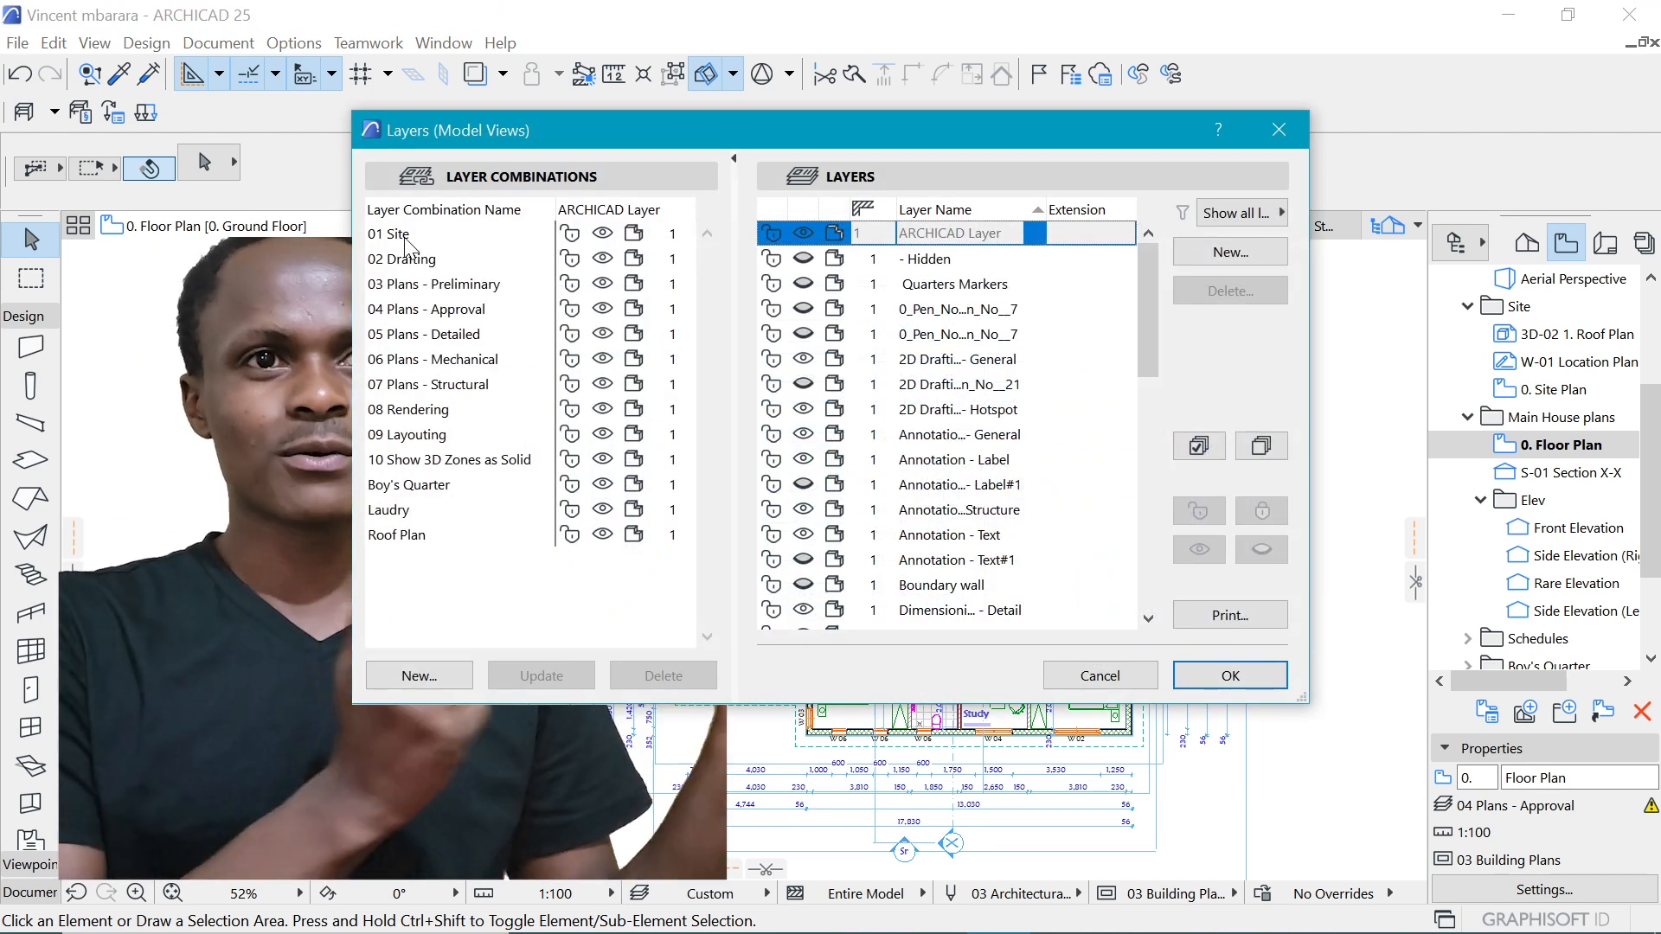
- Compare layer visibility for 01 Site, 02 Drafting and 07 Plans - Structural combinations
{"action": "left_click", "coordinate": [388, 233]}
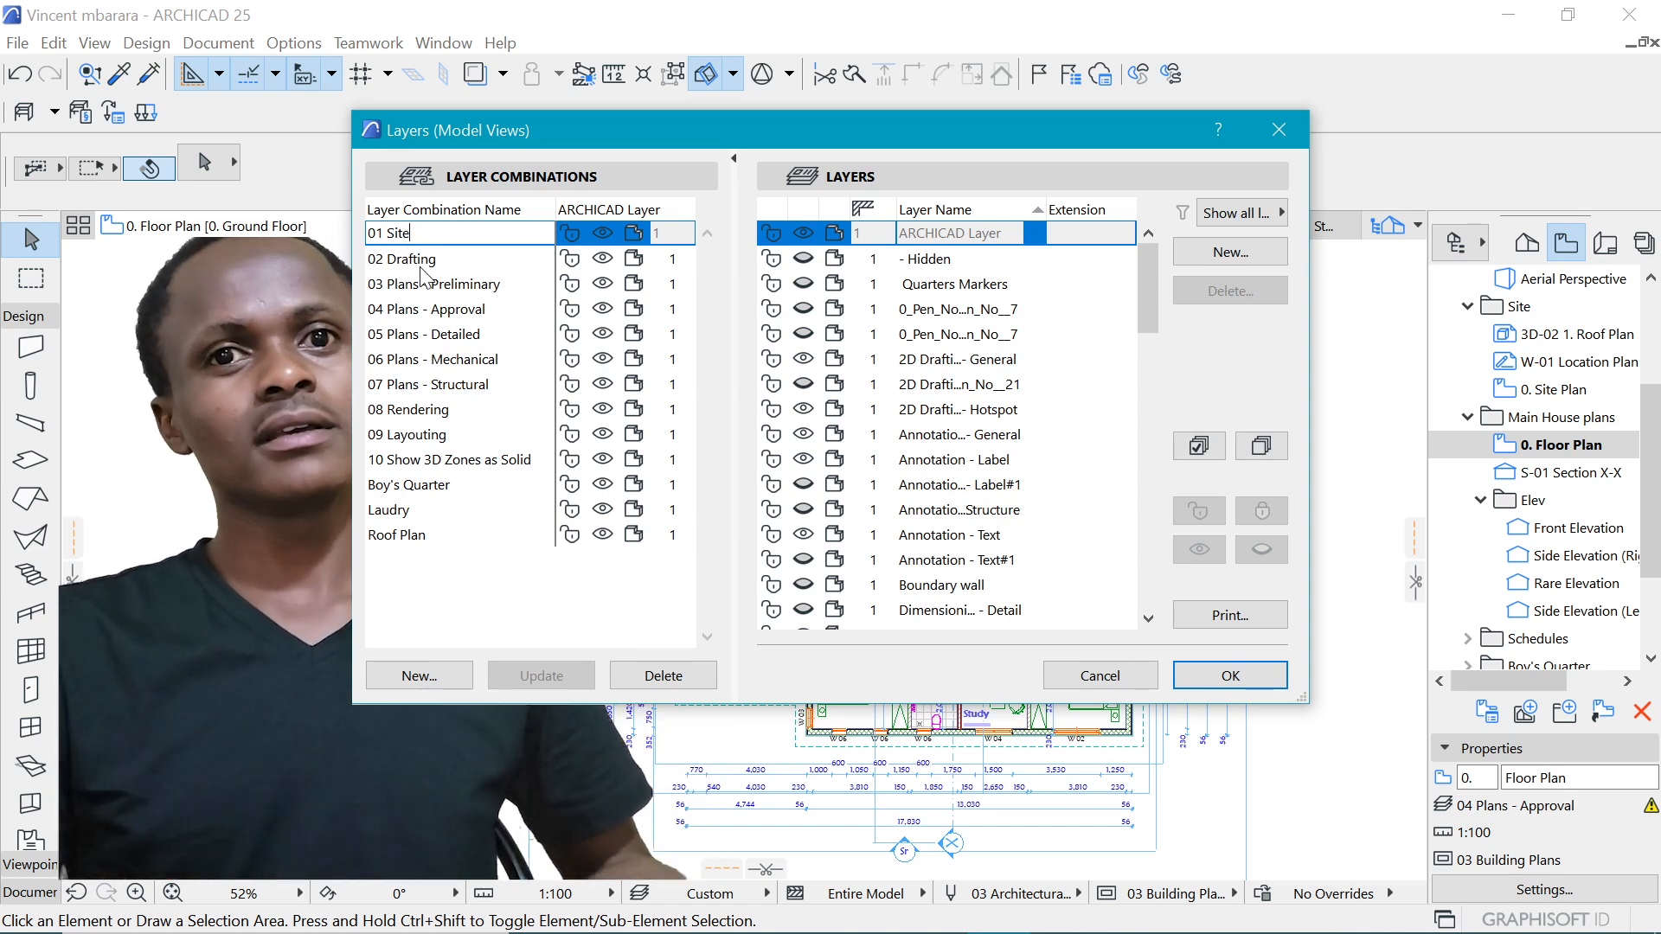
{"action": "left_click", "coordinate": [401, 258]}
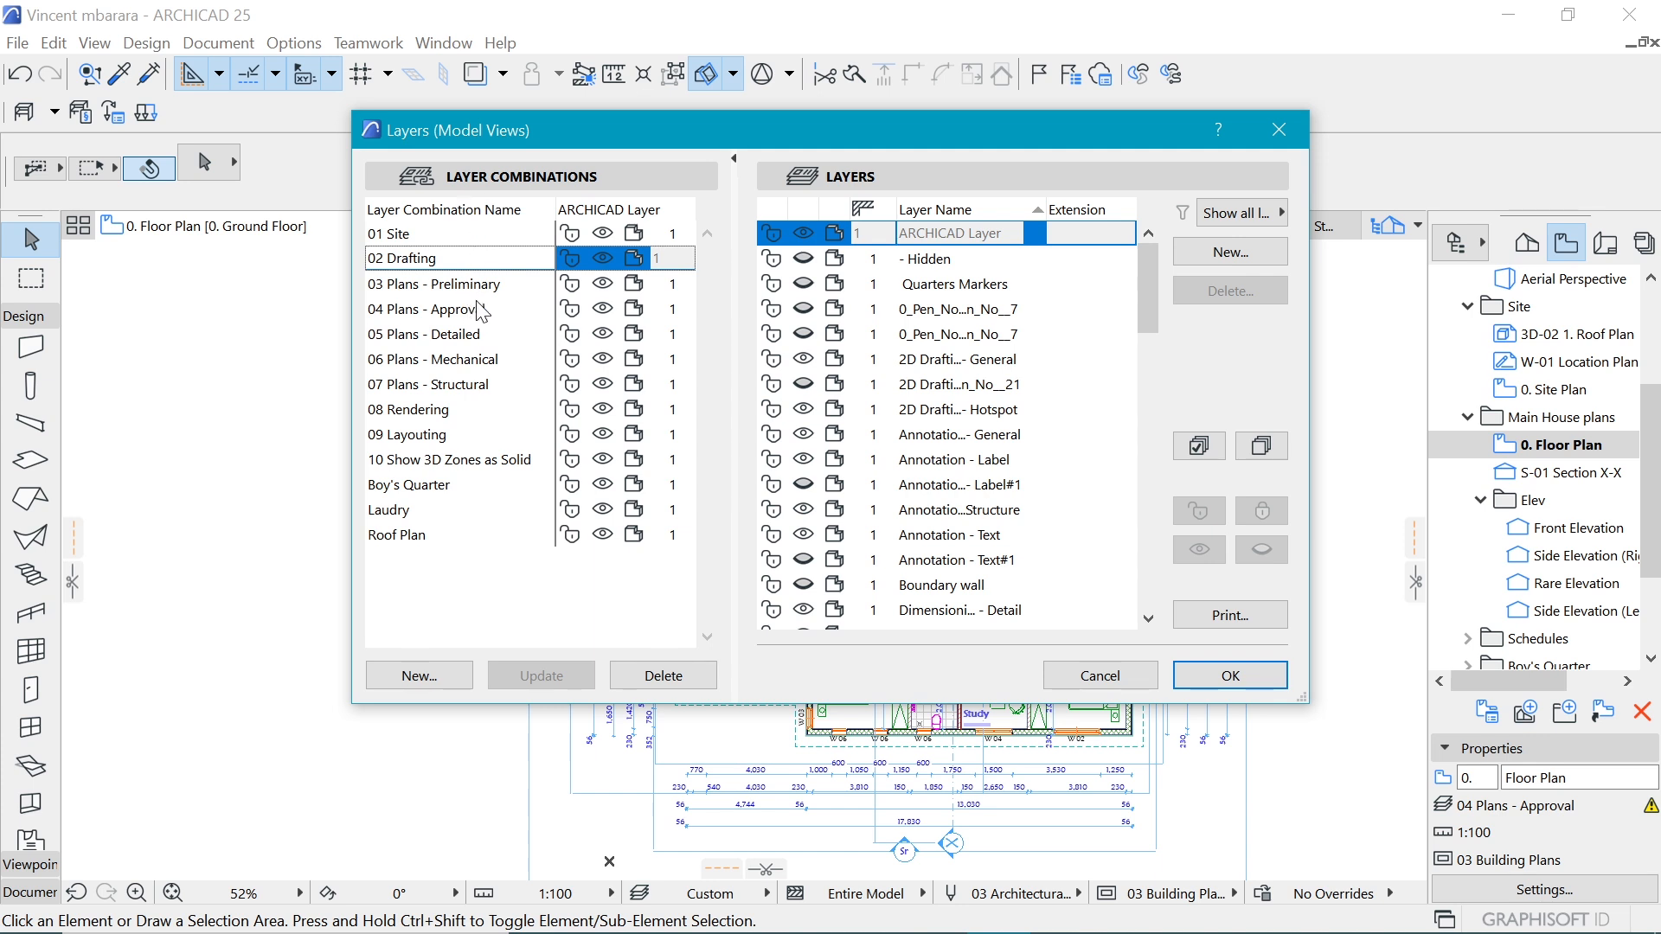
{"action": "left_click", "coordinate": [428, 334]}
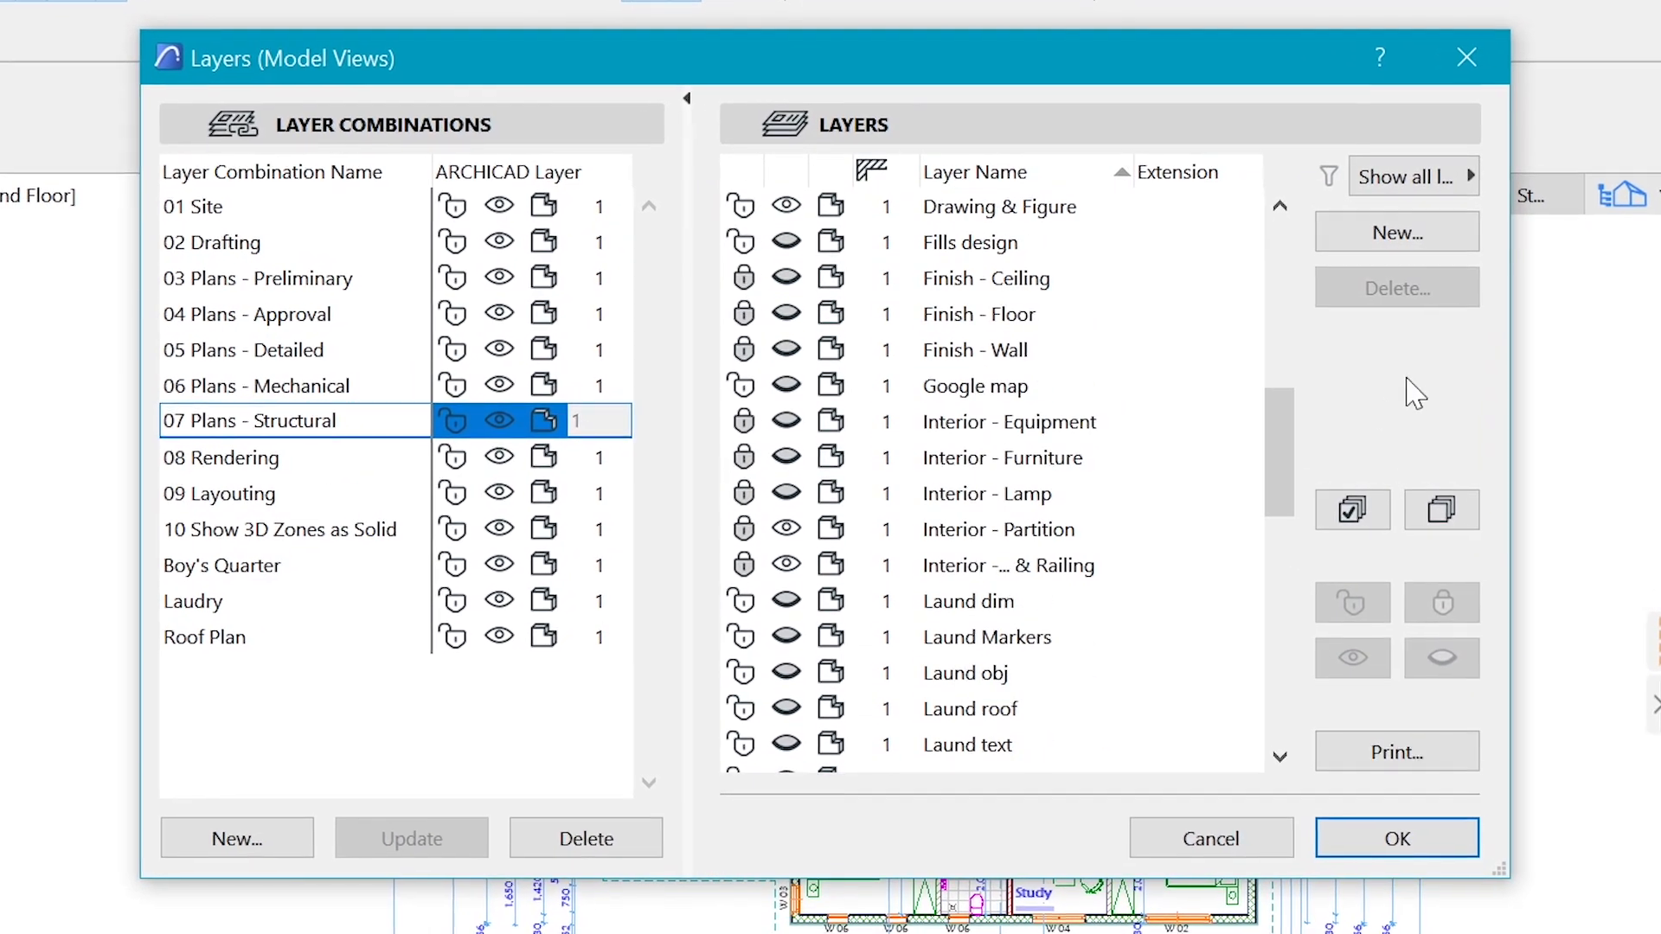
{"action": "scroll", "scroll_direction": "down", "scroll_amount": 3}
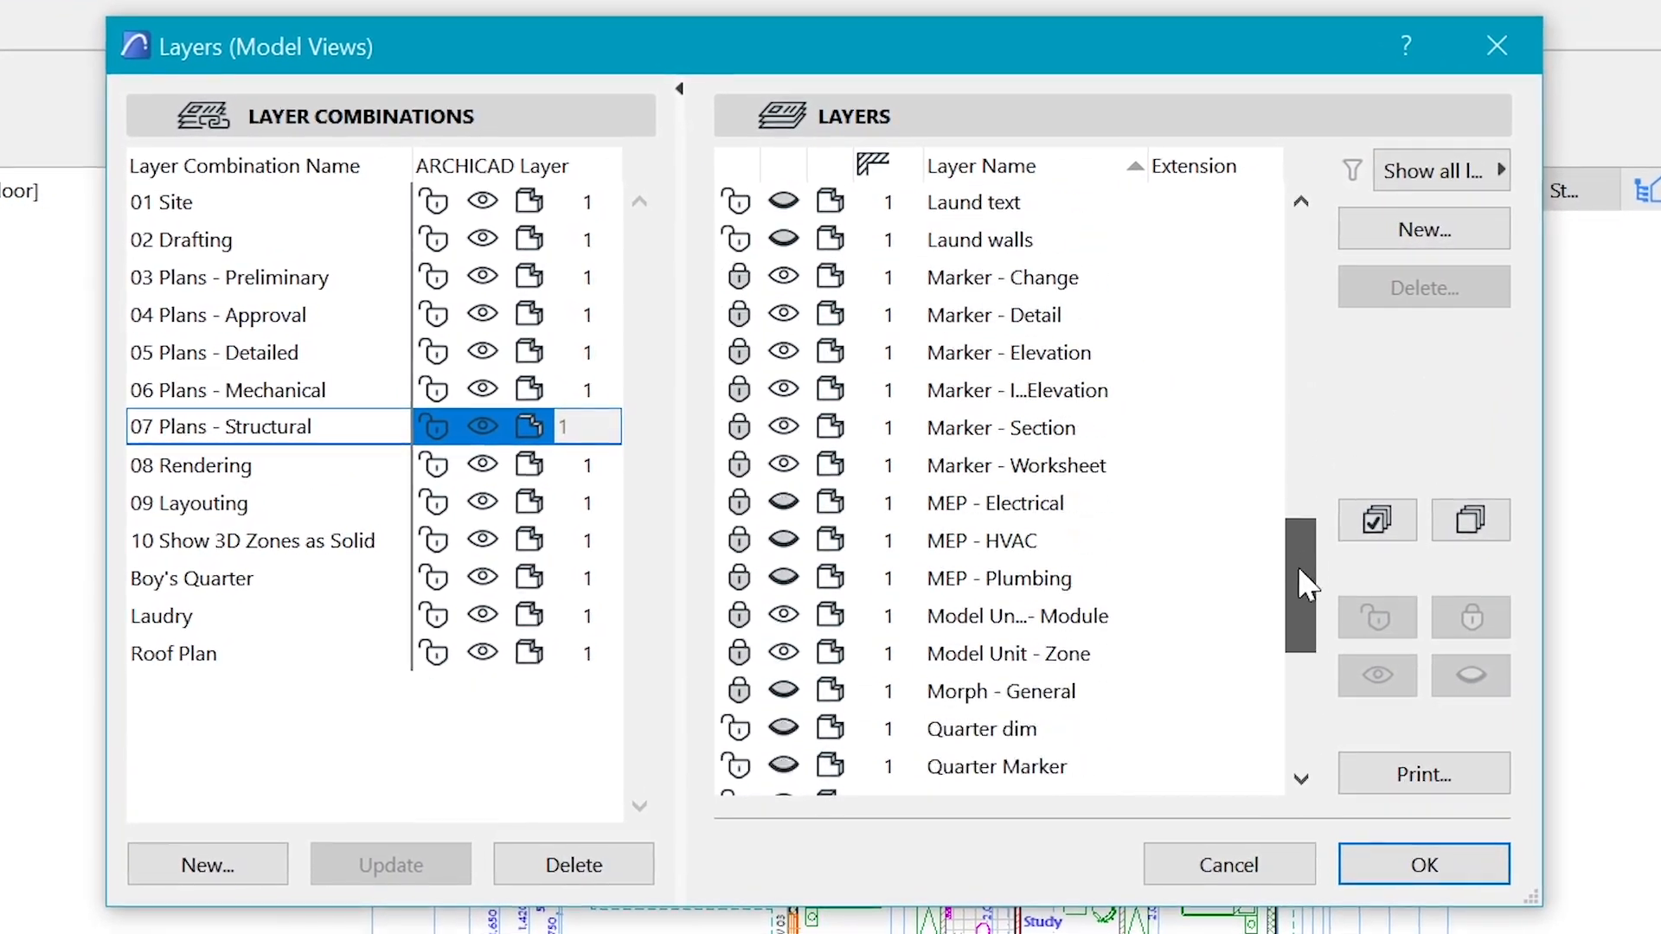
{"action": "scroll", "scroll_direction": "down", "scroll_amount": 3}
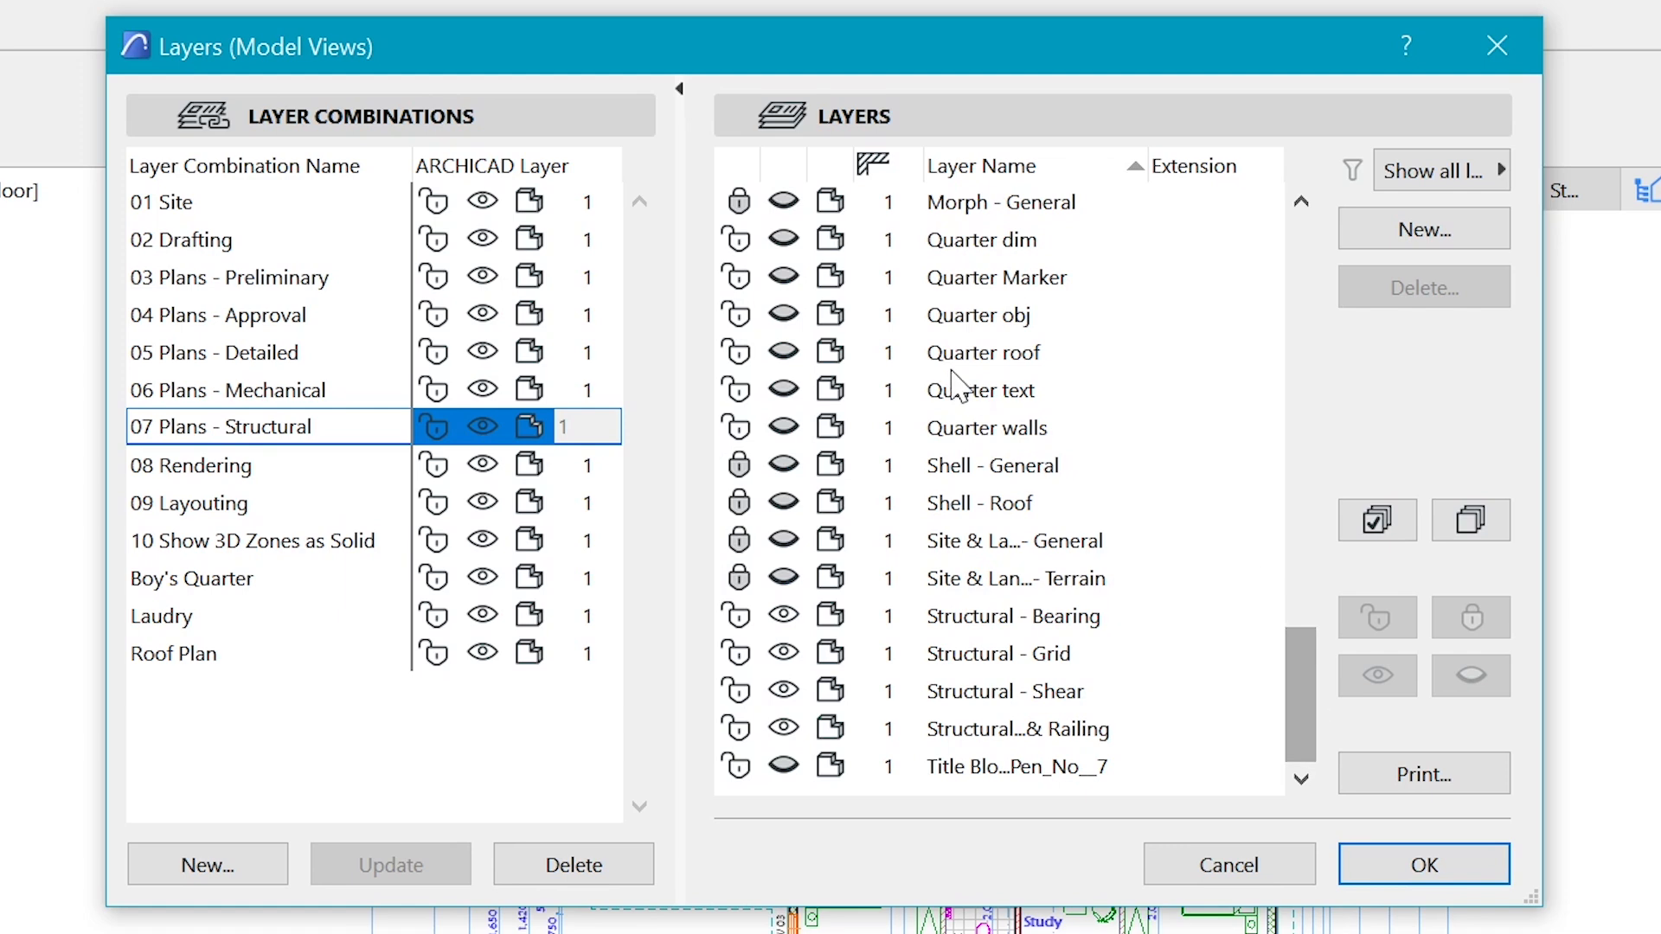
{"action": "left_click", "coordinate": [230, 314]}
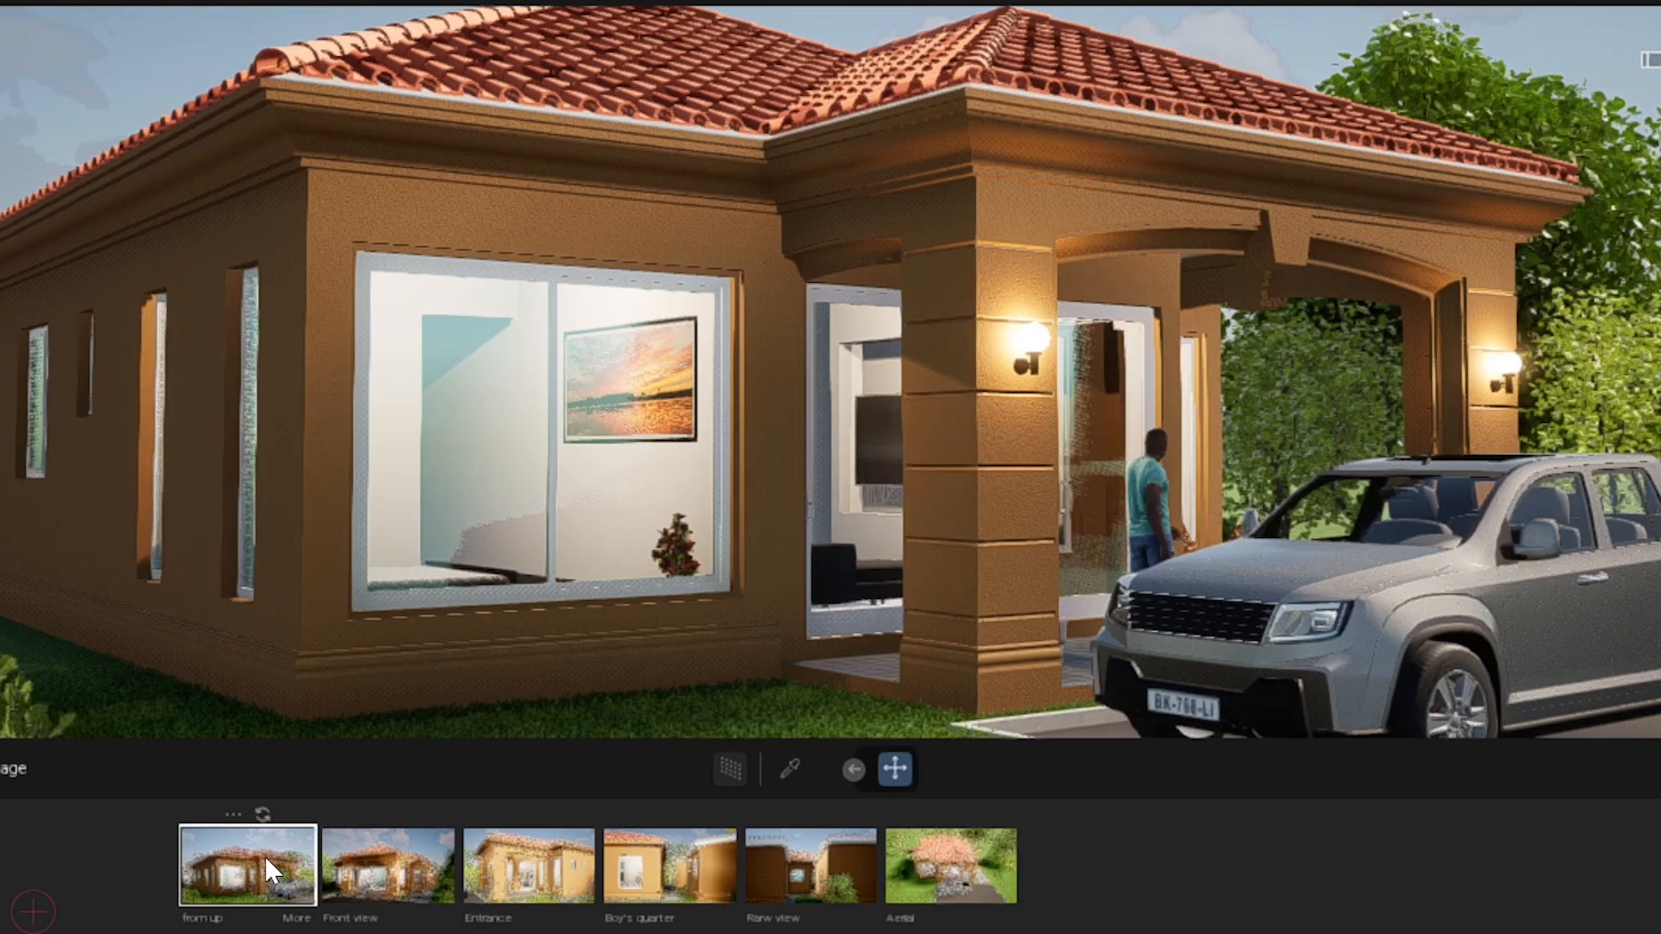
- Show the Aerial Perspective 3D view of the furnished house from above
{"action": "left_click", "coordinate": [387, 865]}
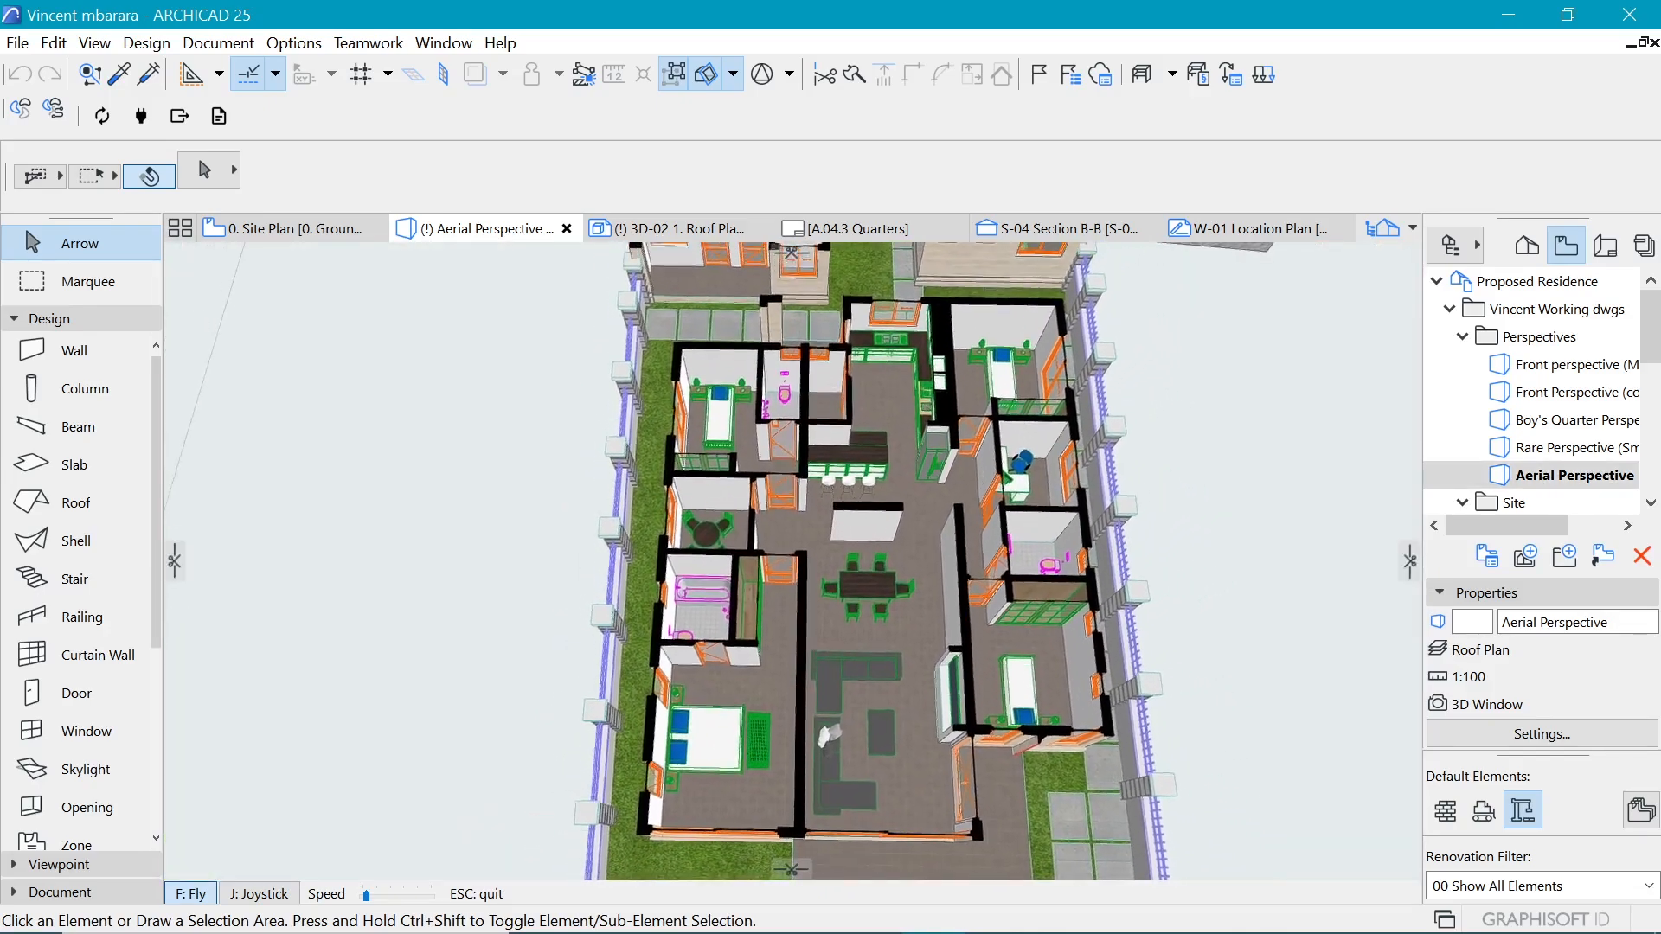
- On the Site Plan, check the layers of the Master Bedroom furniture and Outside Kitchen label
{"action": "left_click", "coordinate": [286, 229]}
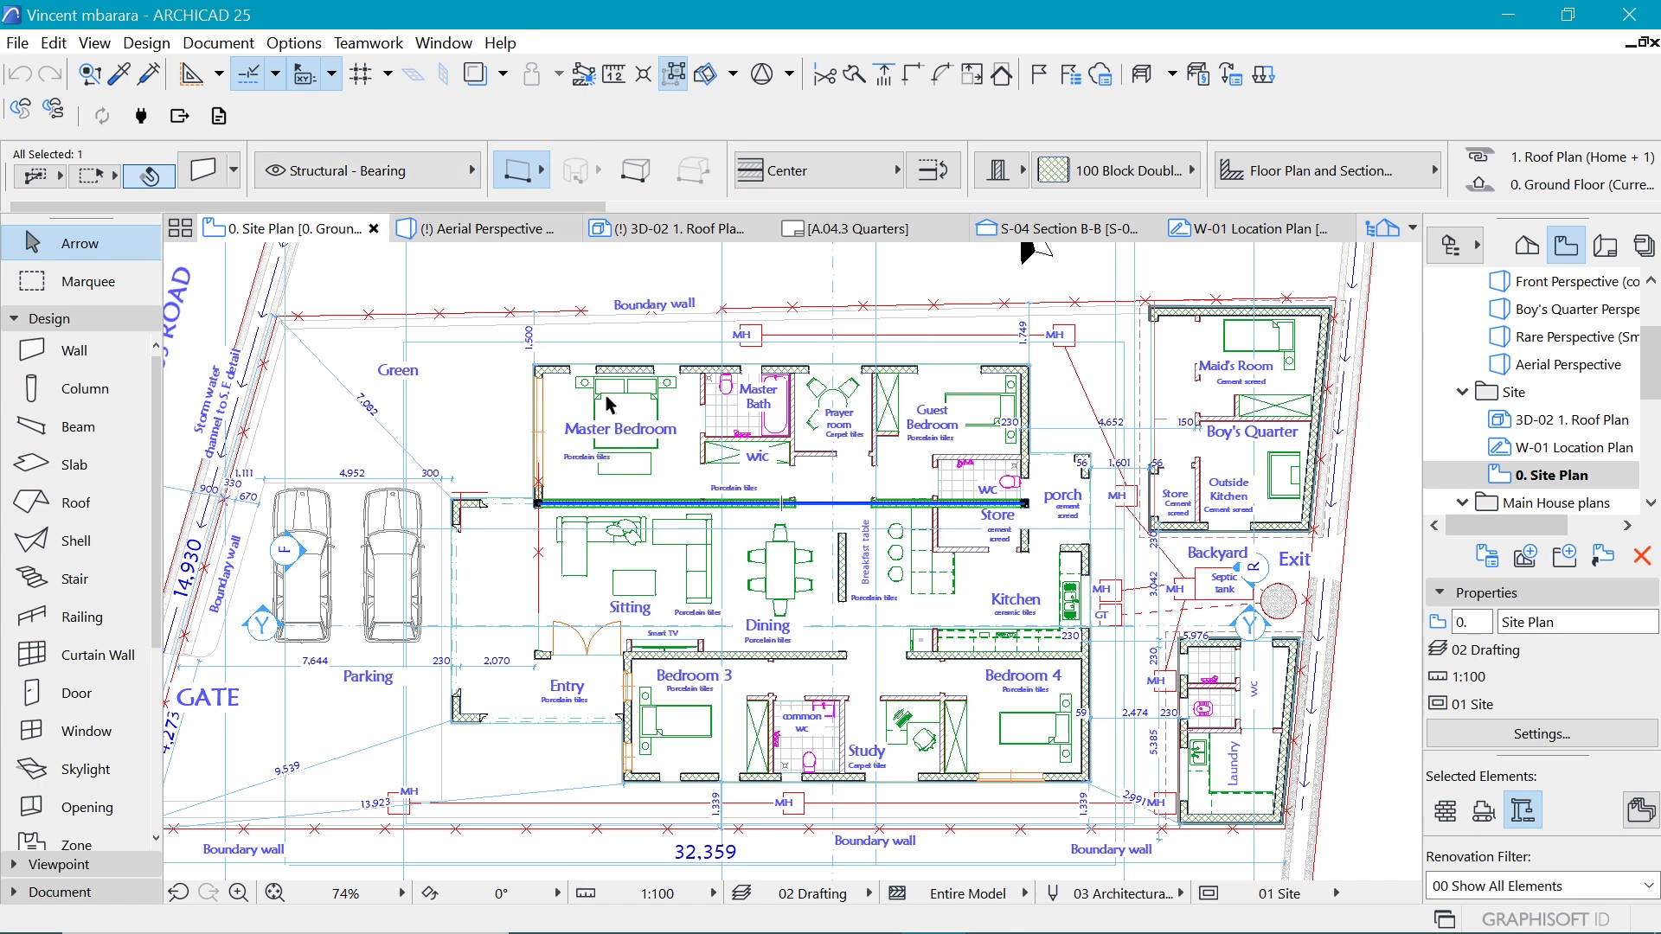
{"action": "left_click", "coordinate": [623, 413]}
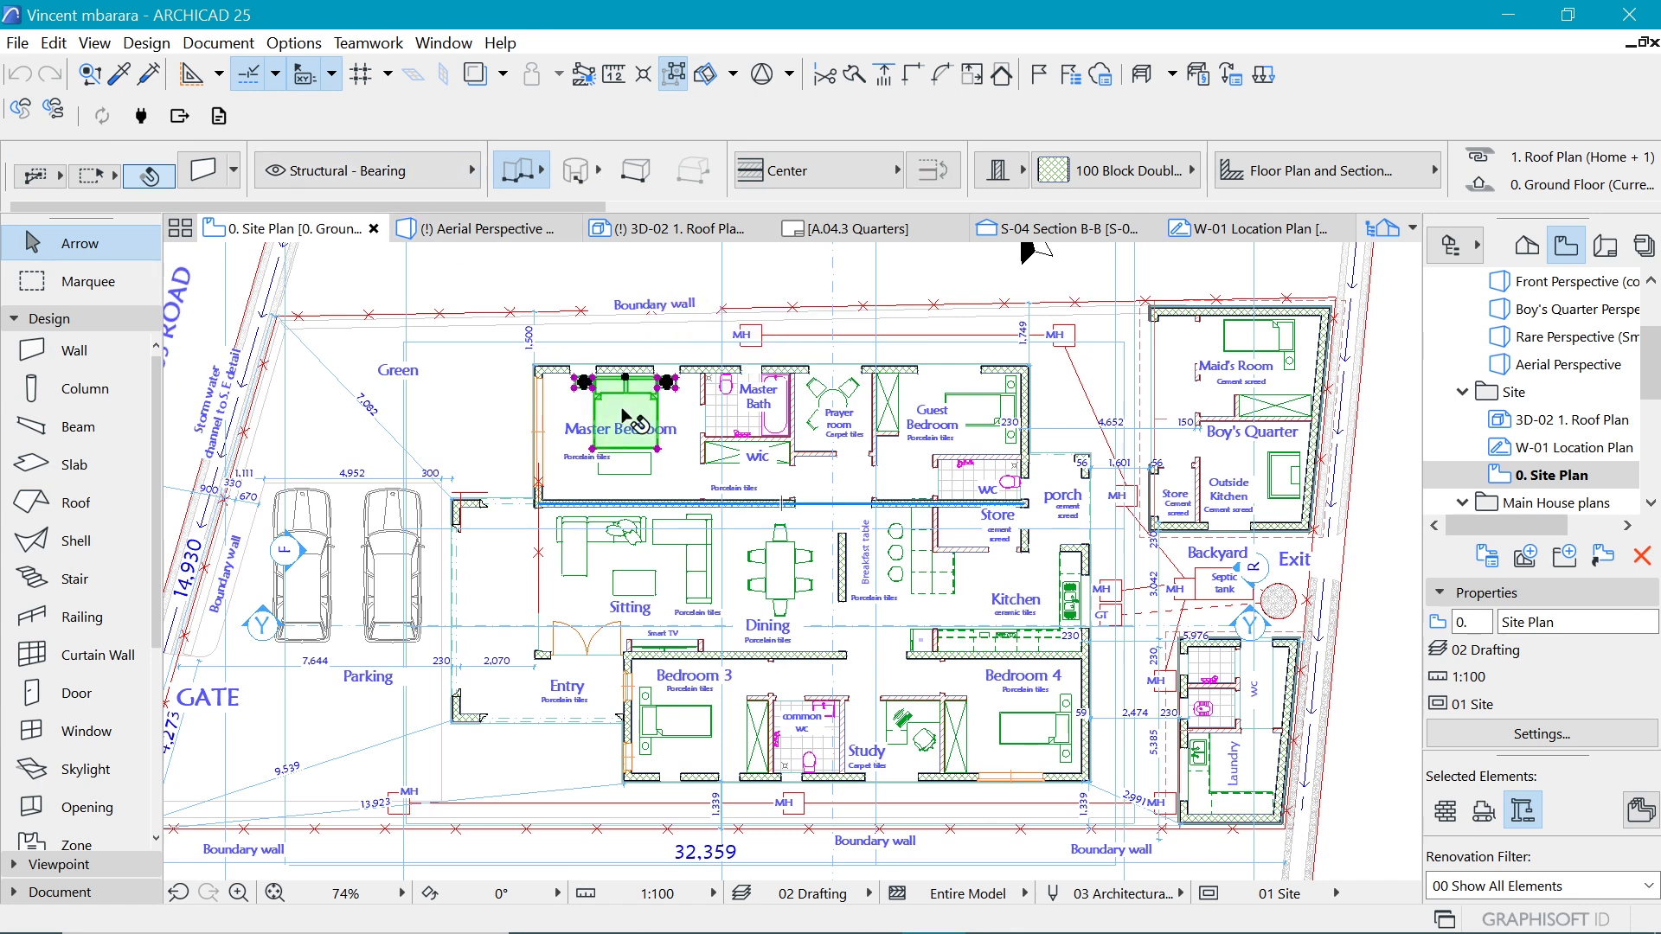
{"action": "left_click", "coordinate": [625, 413]}
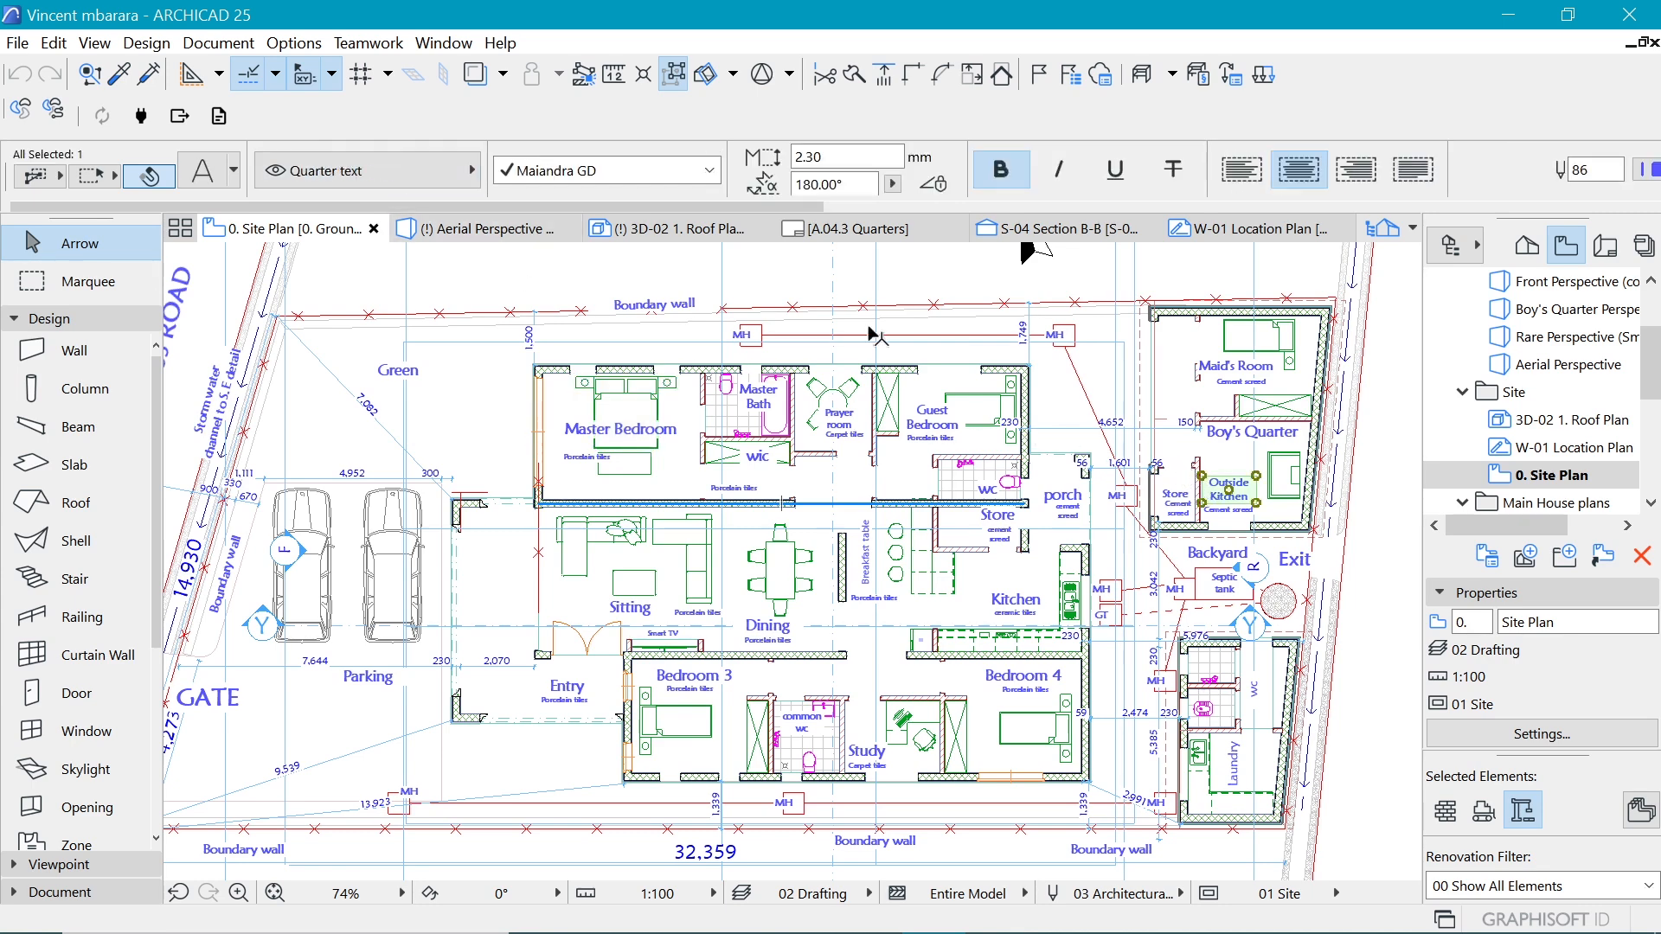
{"action": "mouse_move", "coordinate": [390, 212]}
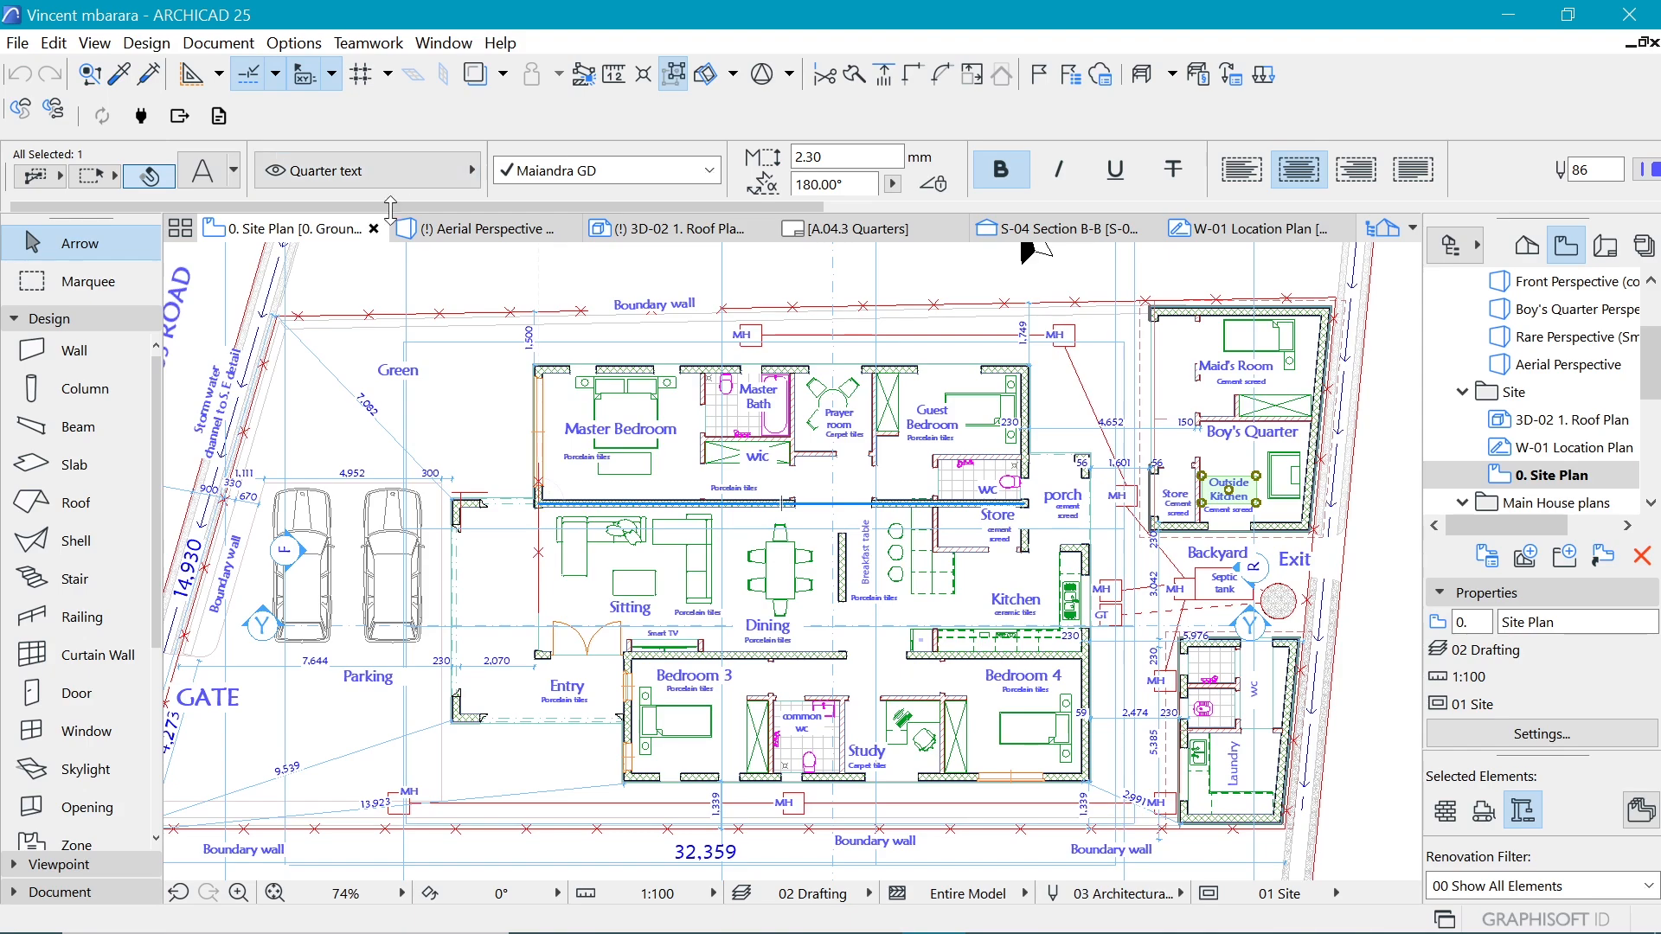
{"action": "left_click", "coordinate": [218, 43]}
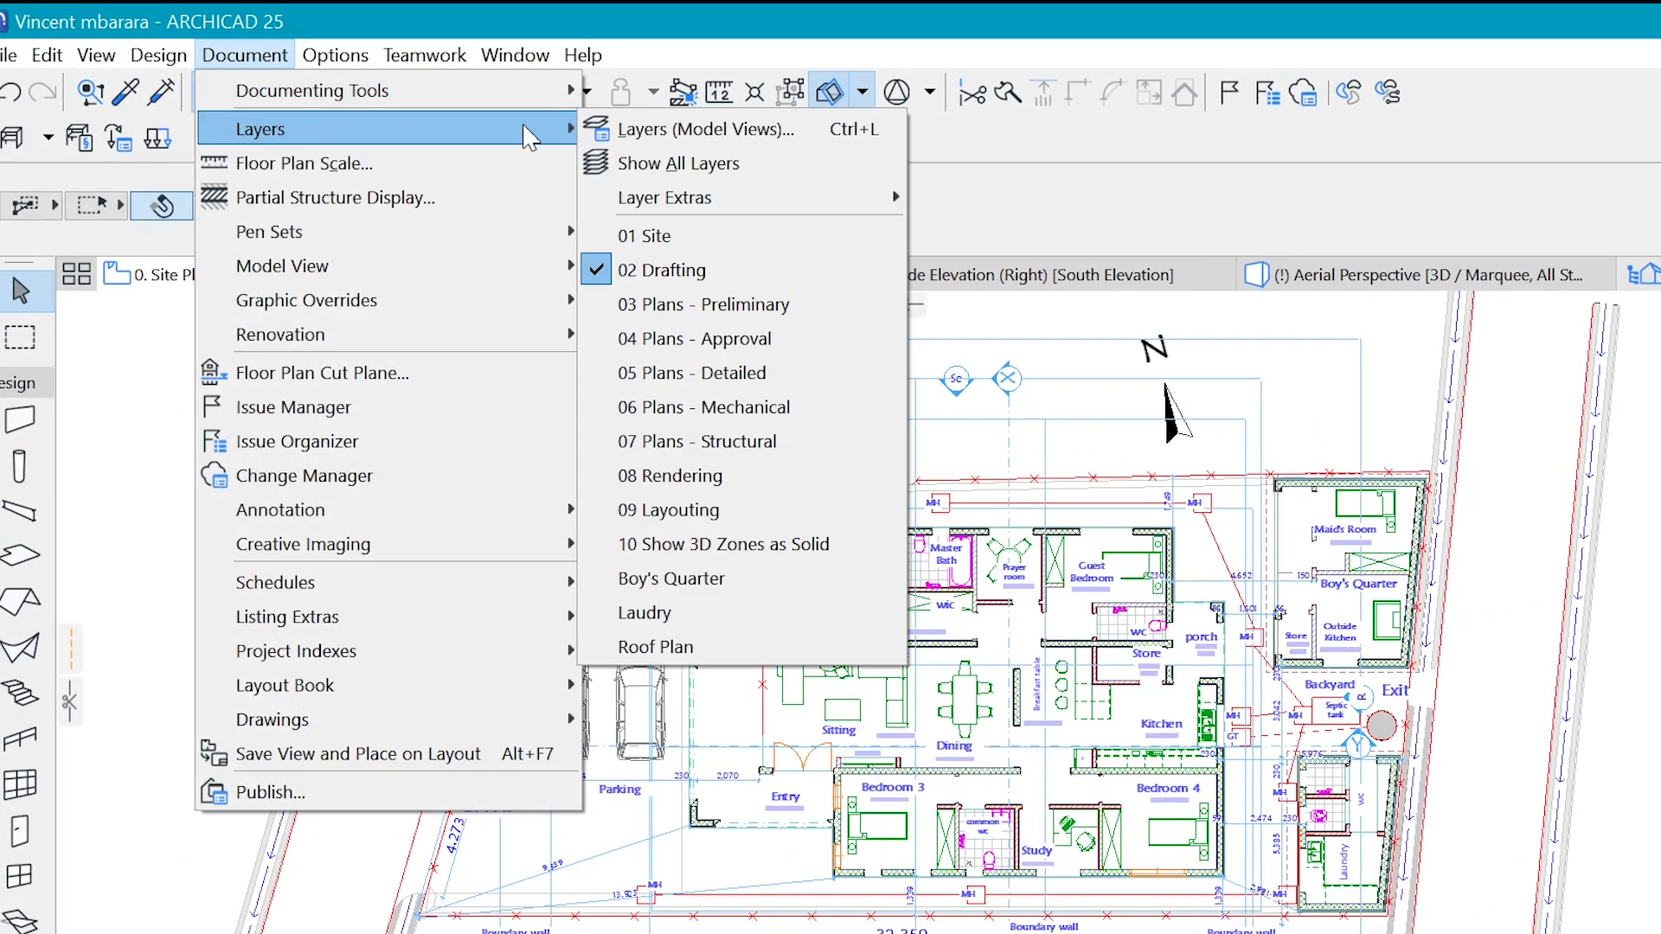
{"action": "mouse_move", "coordinate": [710, 129]}
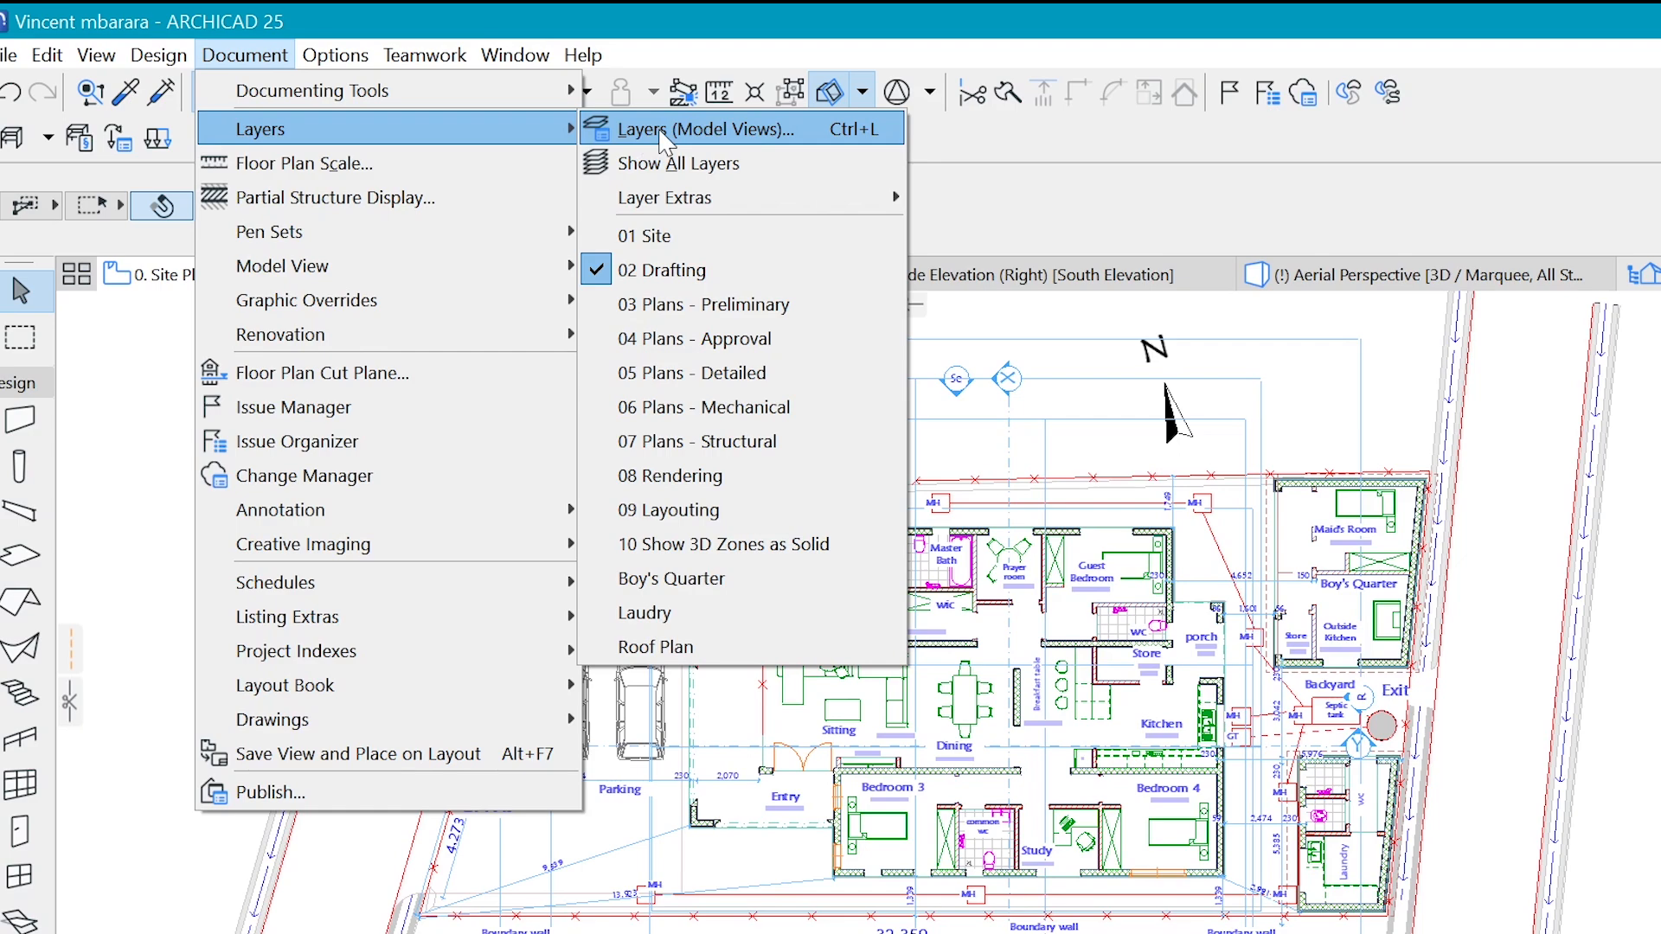
- Create a new layer named 001 Walls in Layer Settings
{"action": "left_click", "coordinate": [710, 129]}
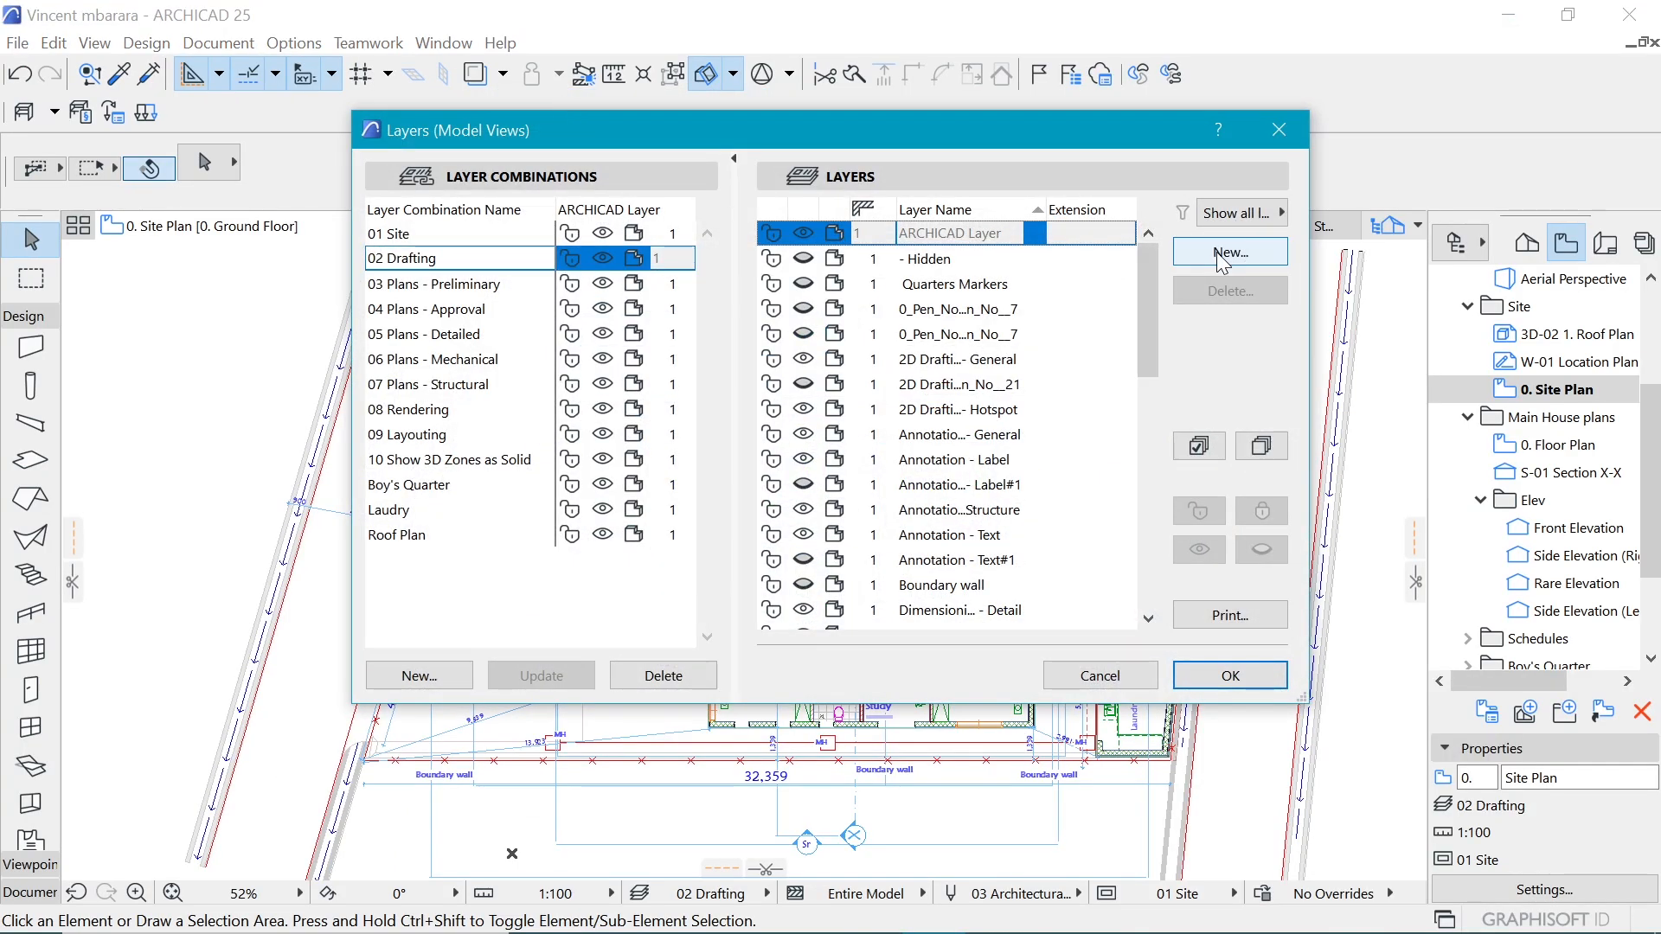
{"action": "left_click", "coordinate": [1228, 251]}
{"action": "type", "text": "001 Walls"}
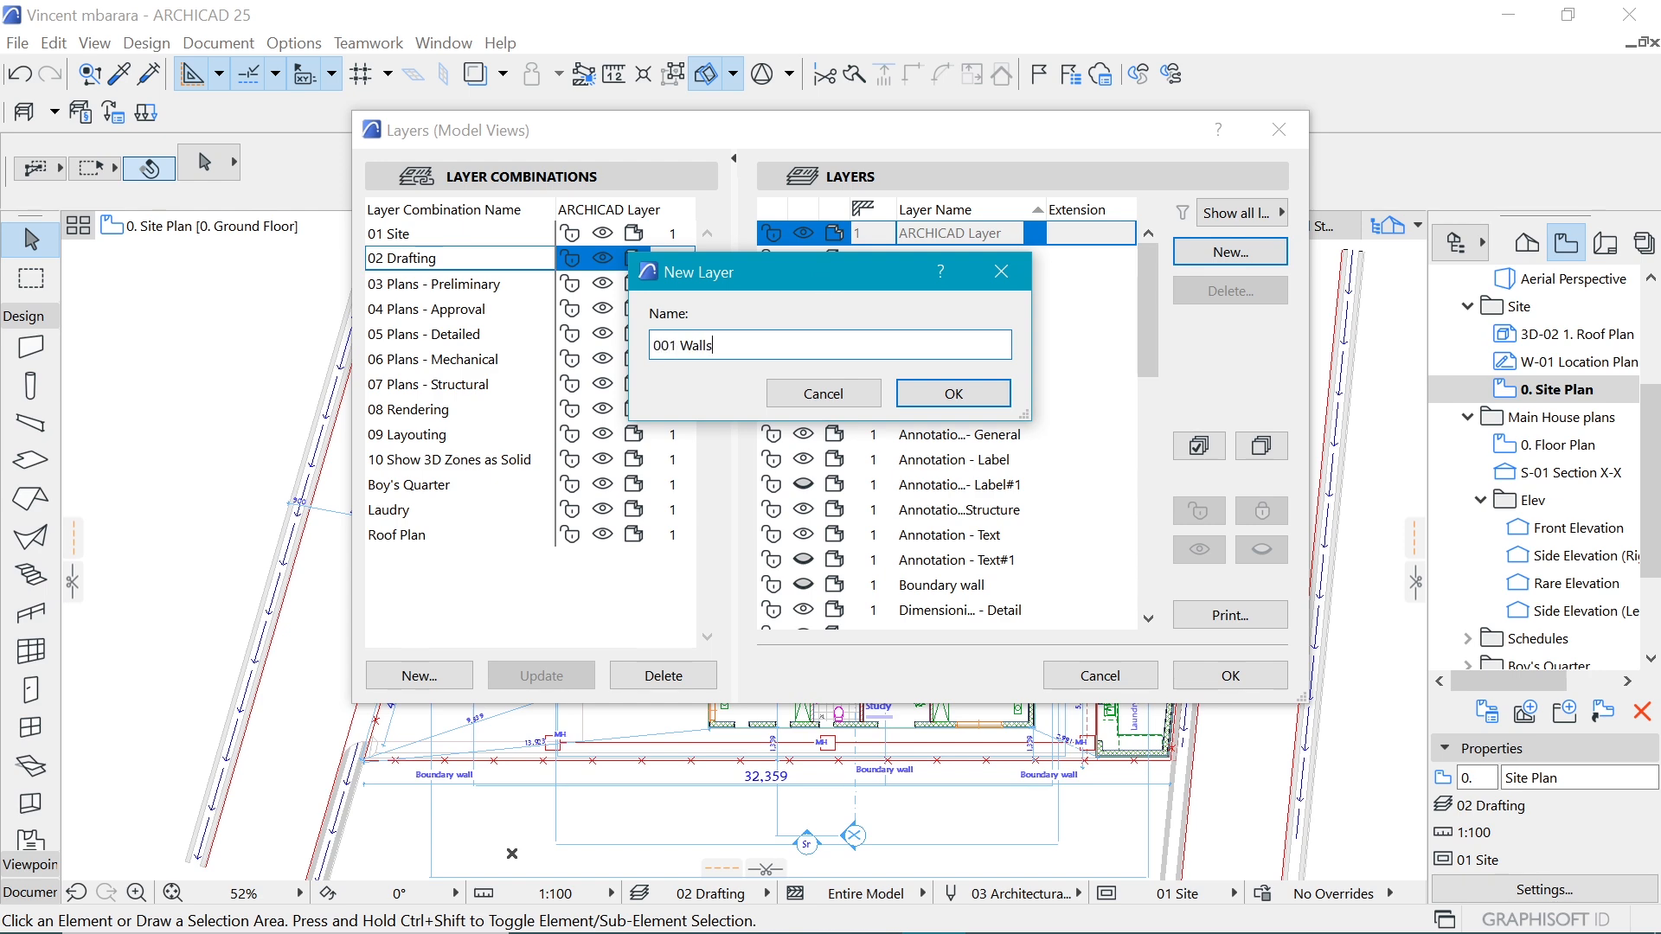
{"action": "left_click", "coordinate": [950, 393]}
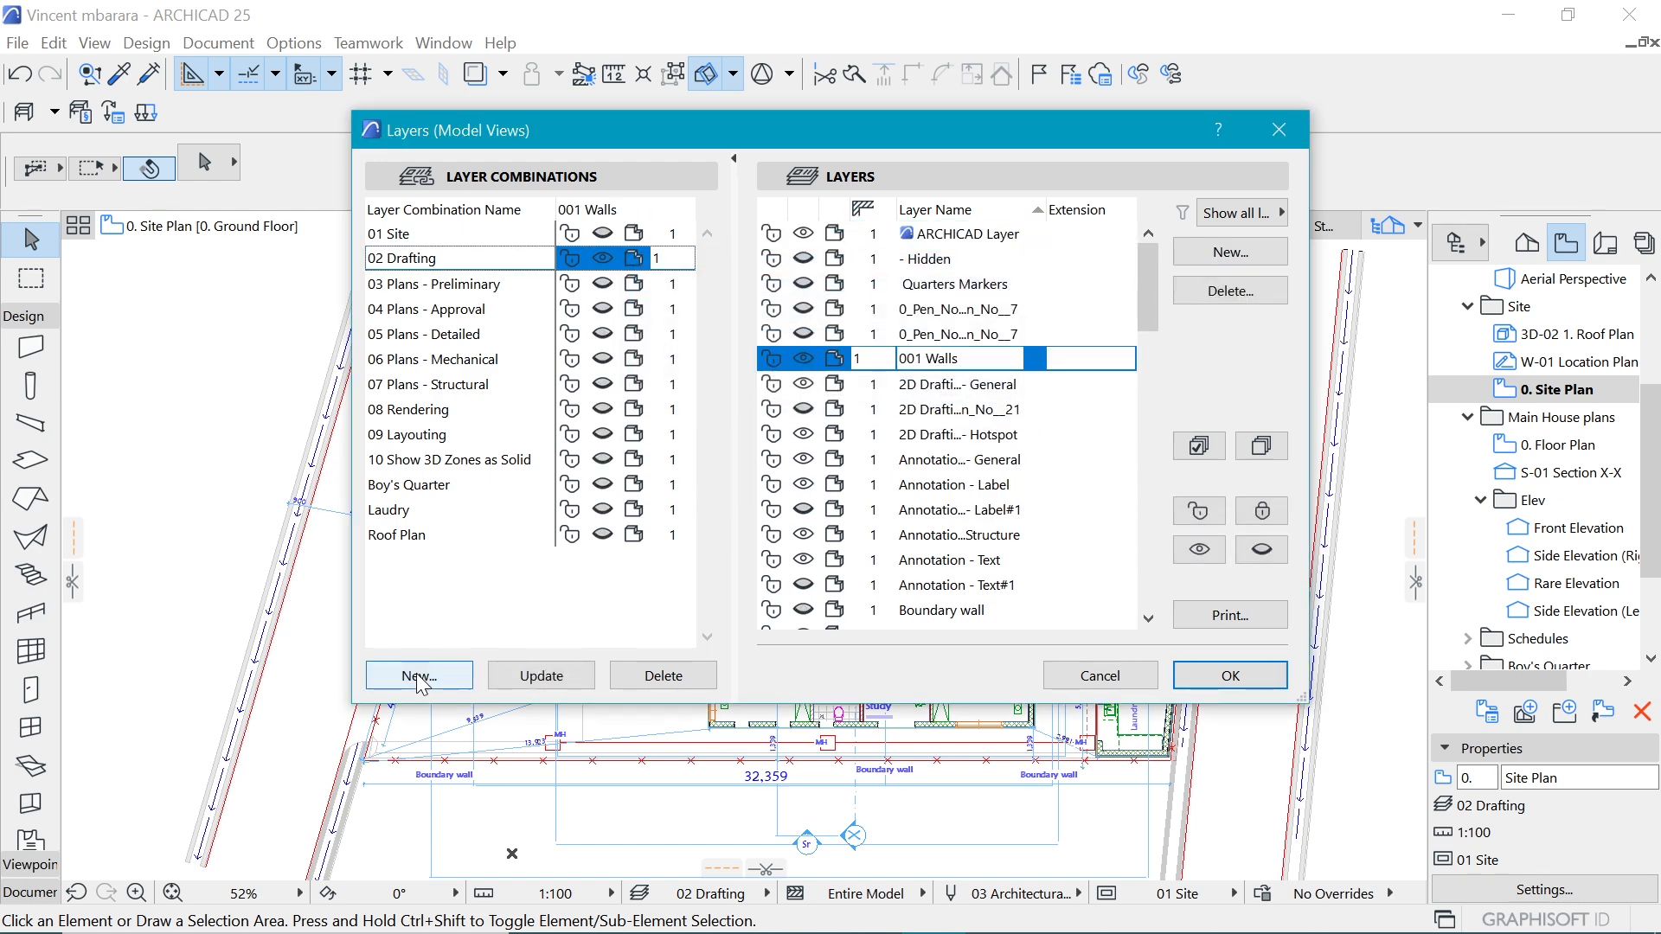
{"action": "left_click", "coordinate": [417, 675]}
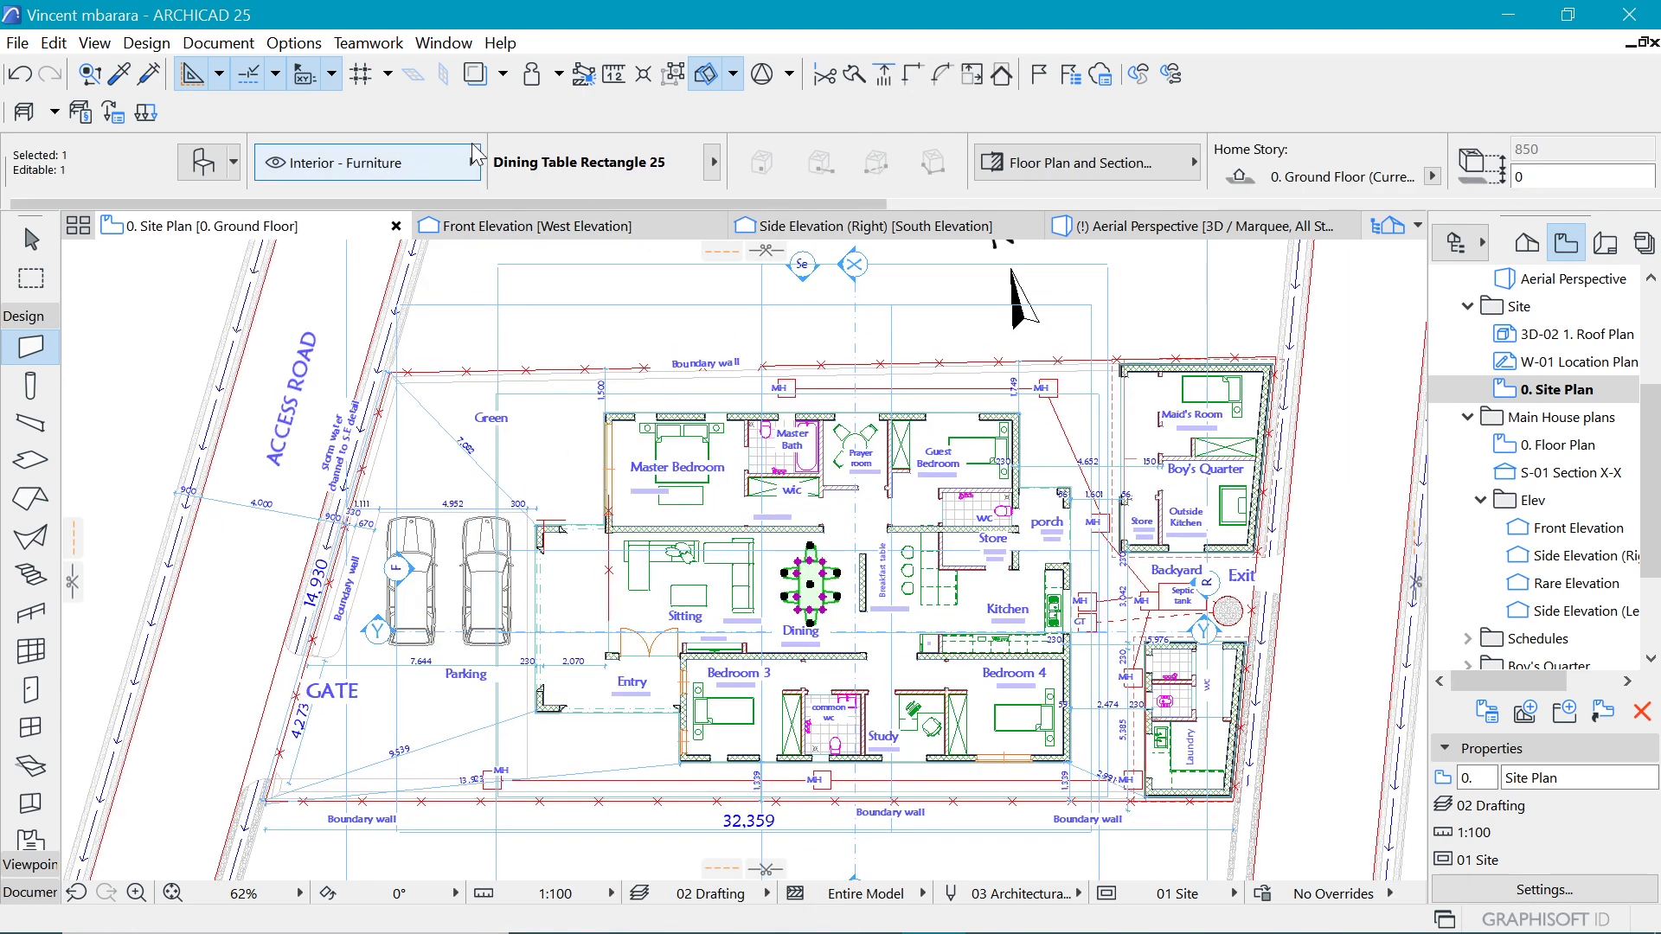
{"action": "mouse_move", "coordinate": [457, 170]}
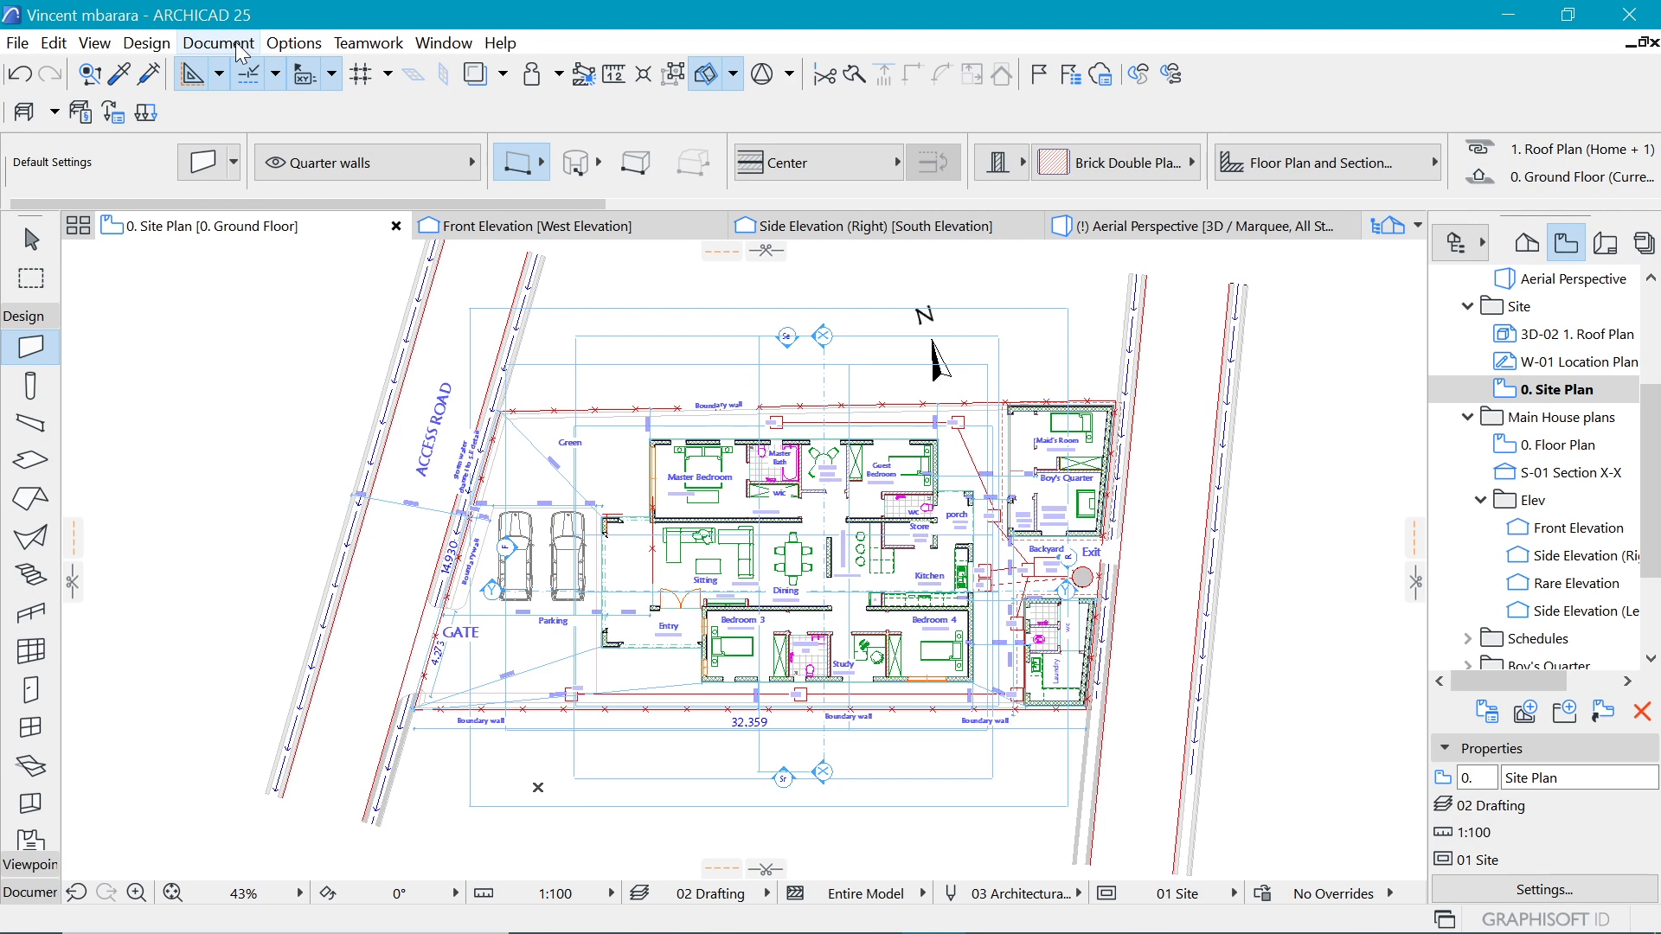
- Reopen Layer Settings (Model Views) from the Document menu
{"action": "left_click", "coordinate": [218, 43]}
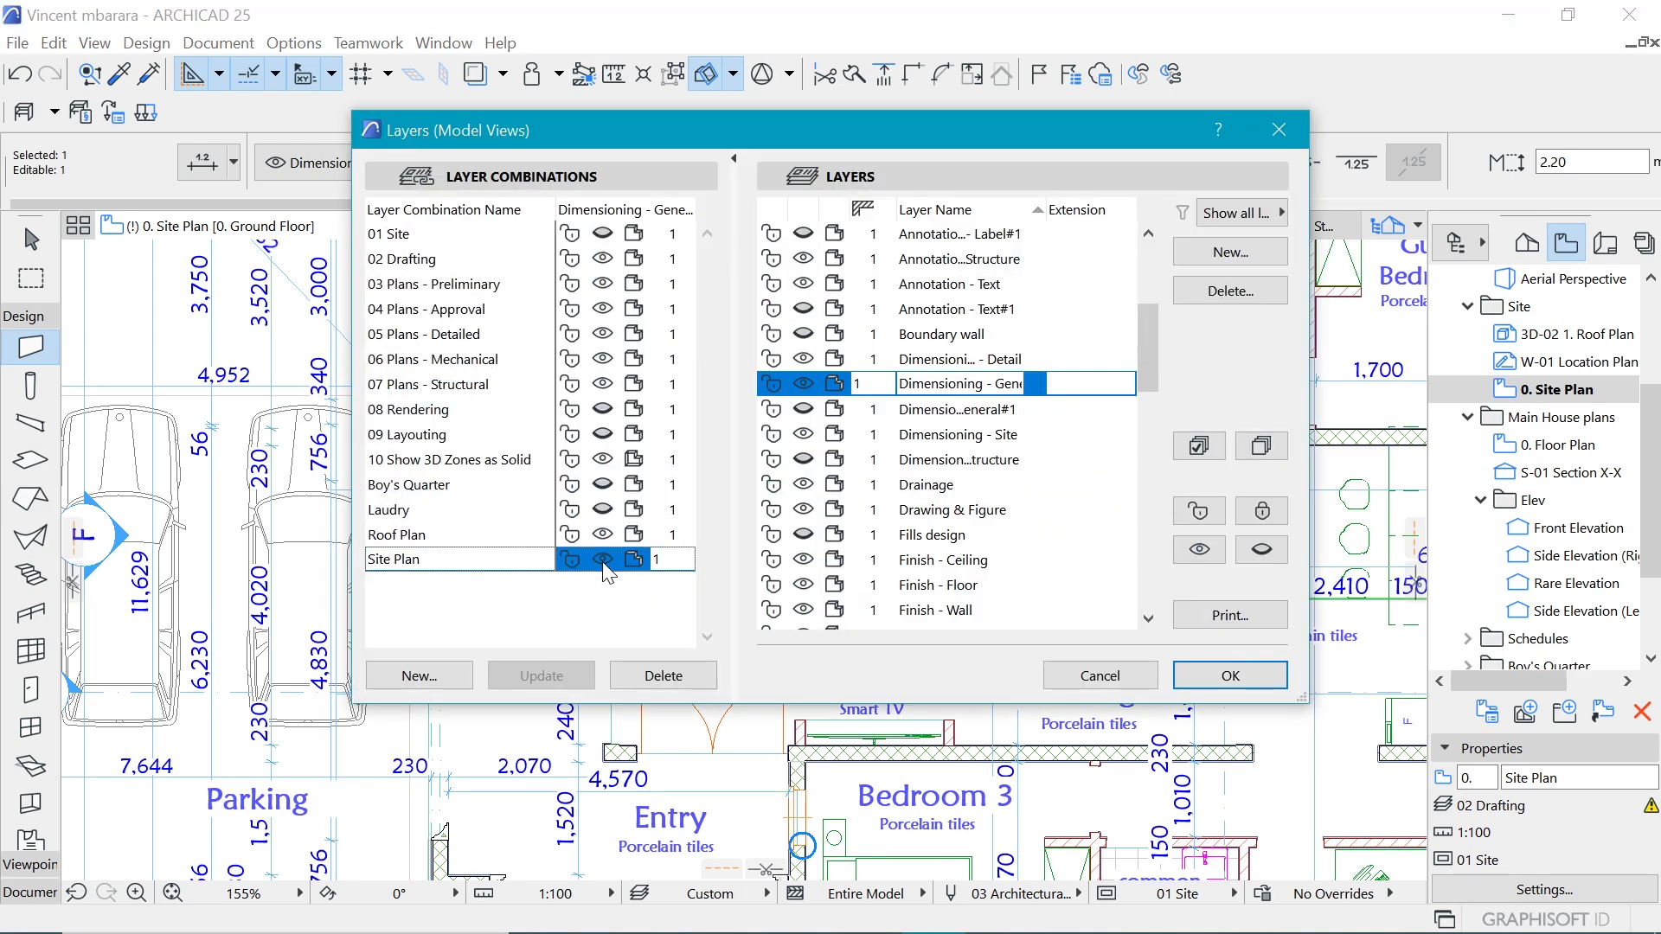
- Hide layers such as Dimensioning - General in the Site Plan combination and apply it
{"action": "left_click", "coordinate": [602, 558]}
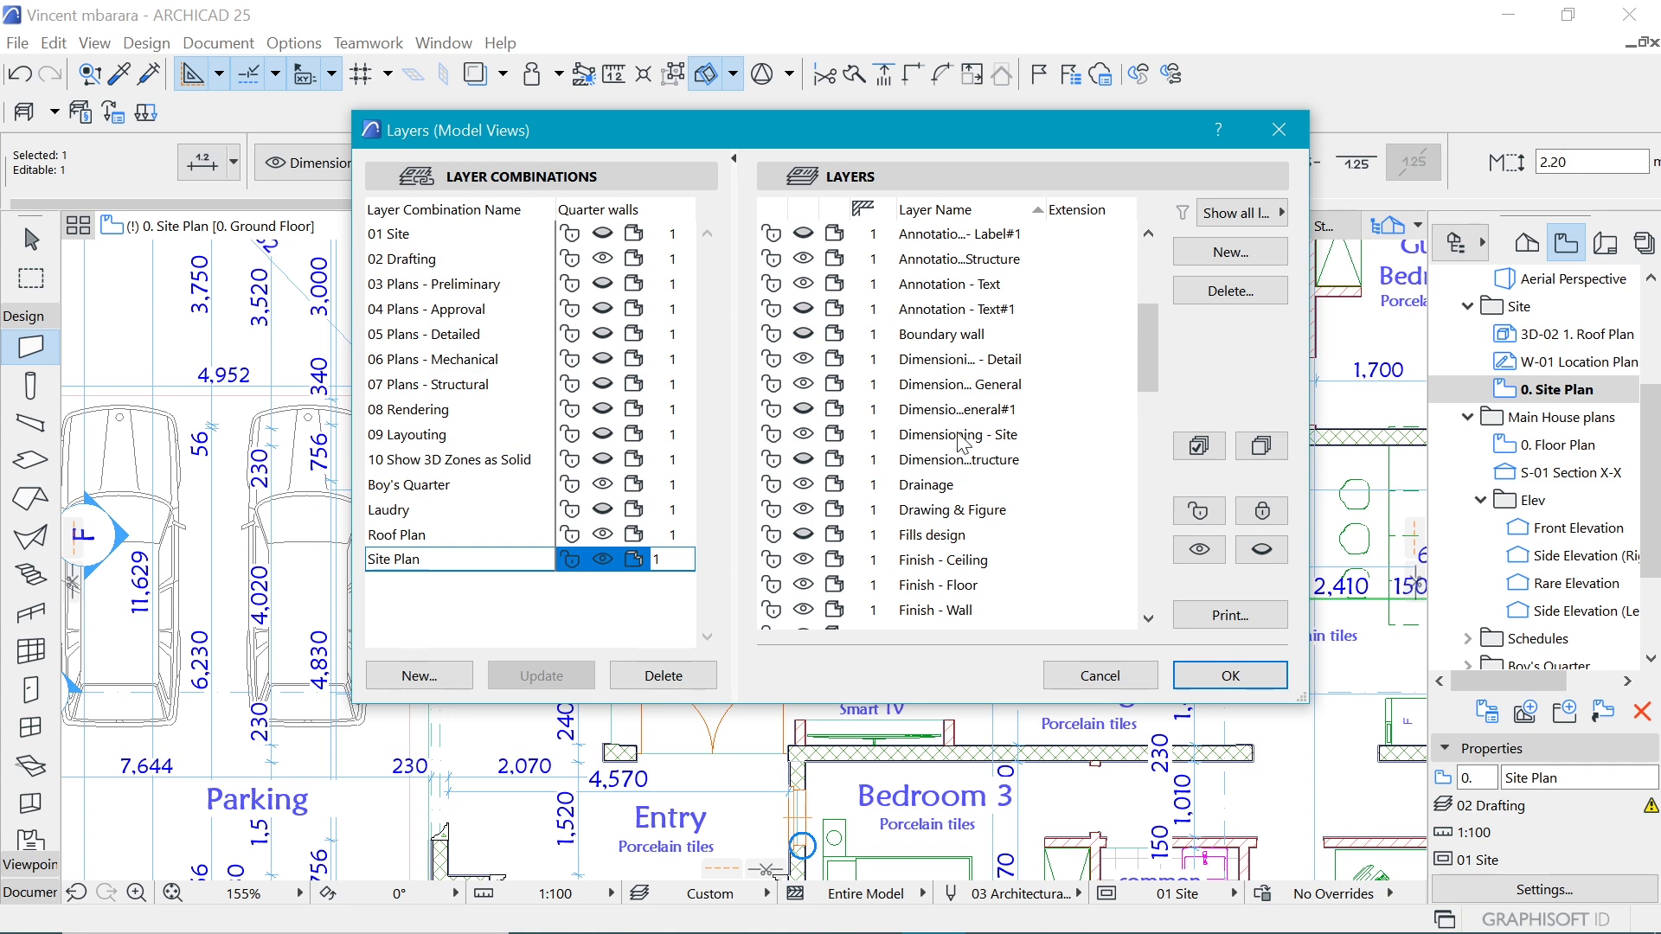
{"action": "mouse_move", "coordinate": [967, 415]}
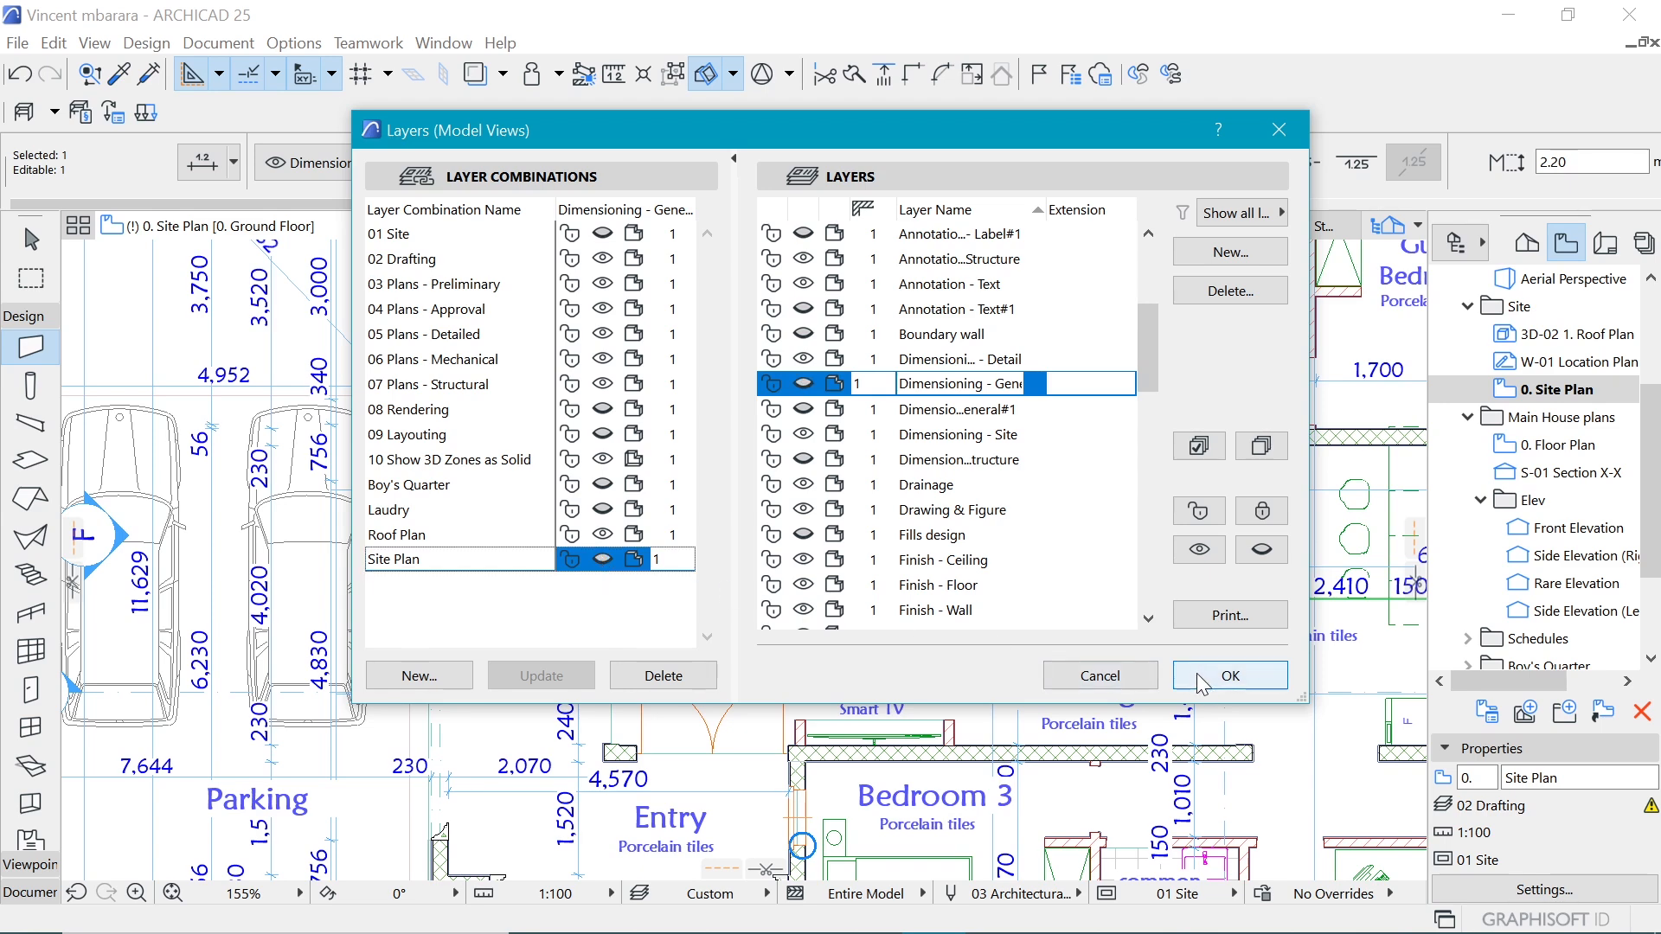
{"action": "left_click", "coordinate": [1227, 675]}
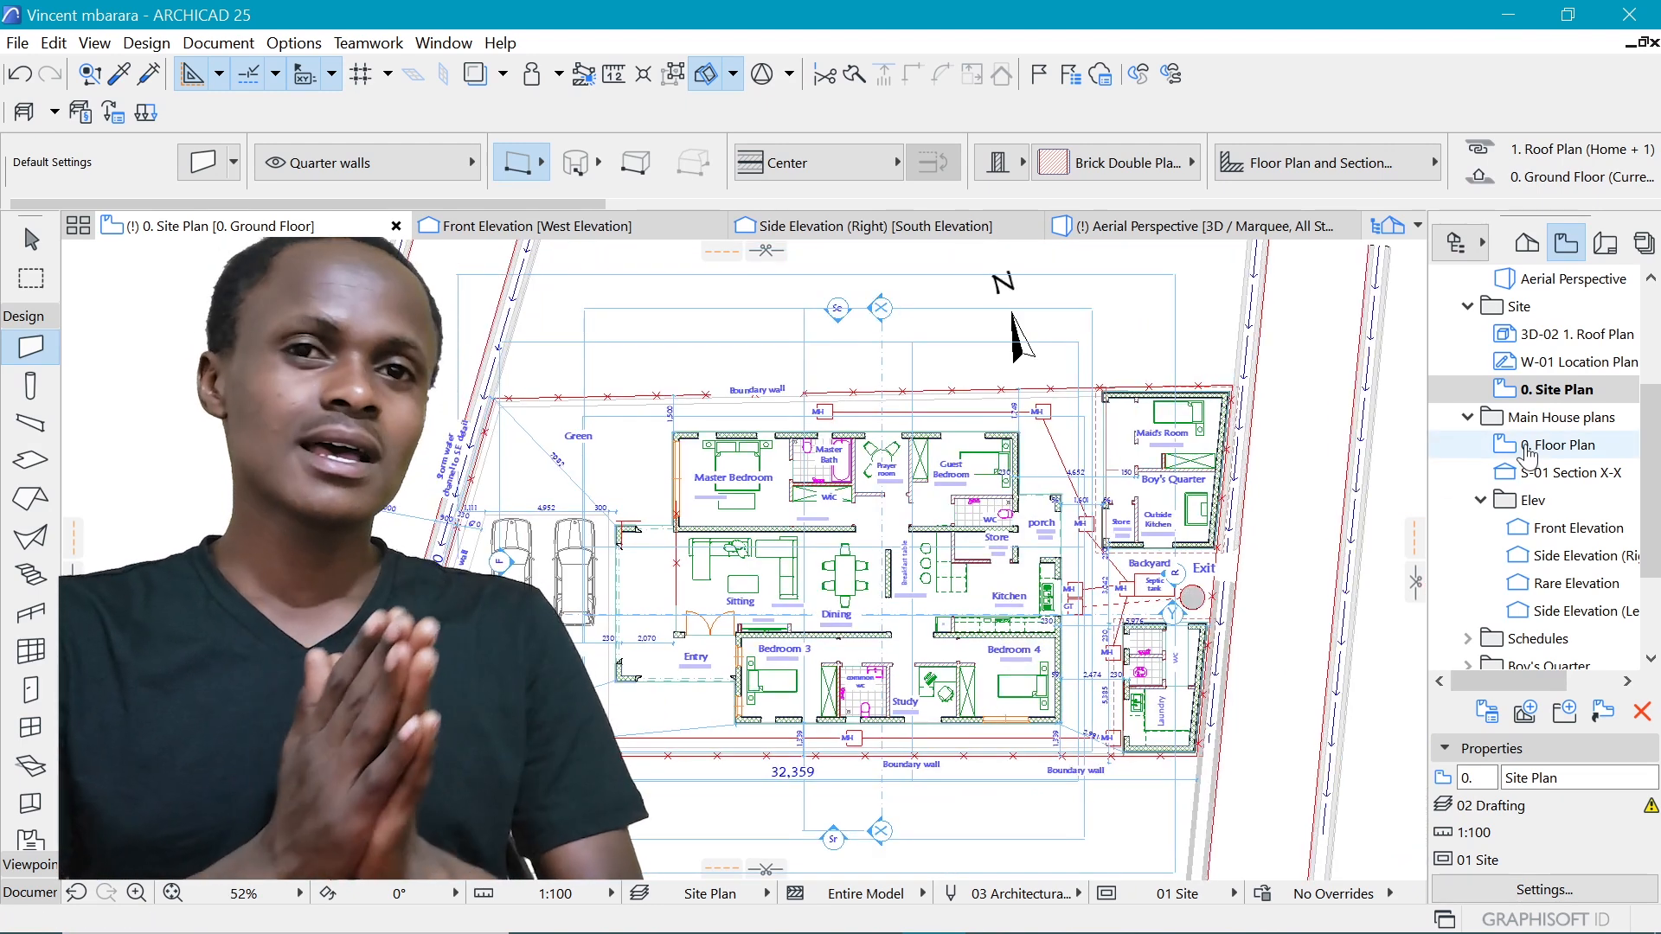
- Open the 0. Floor Plan view under Main House plans in the View Map
{"action": "left_click", "coordinate": [1562, 444]}
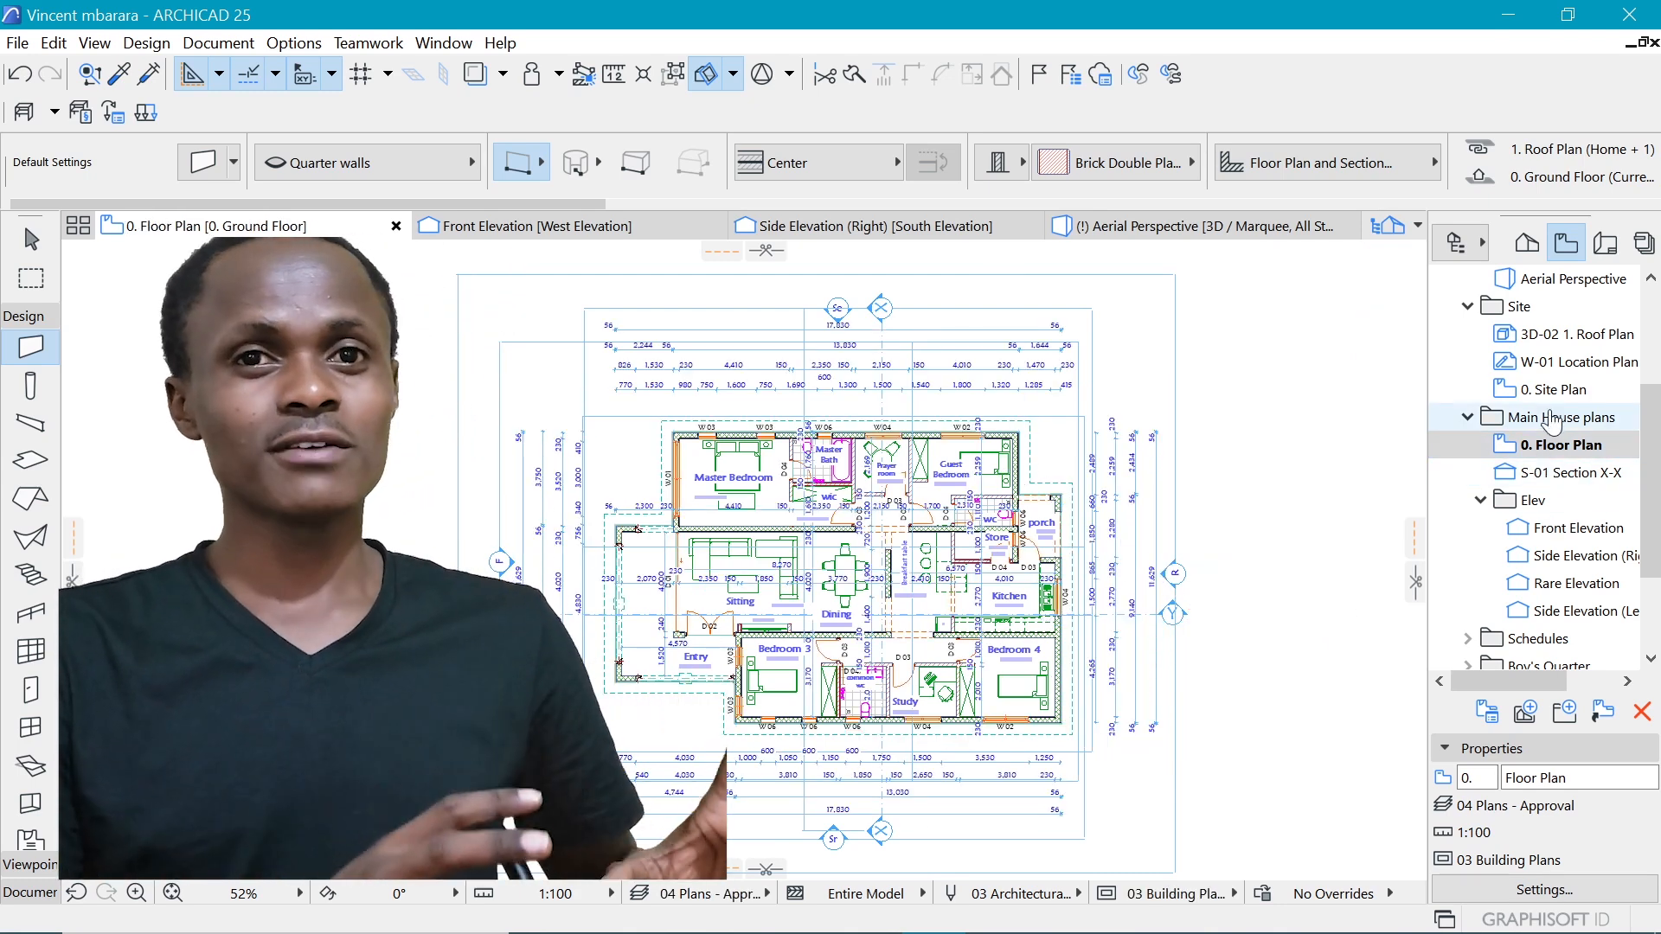
{"action": "left_click", "coordinate": [1562, 390]}
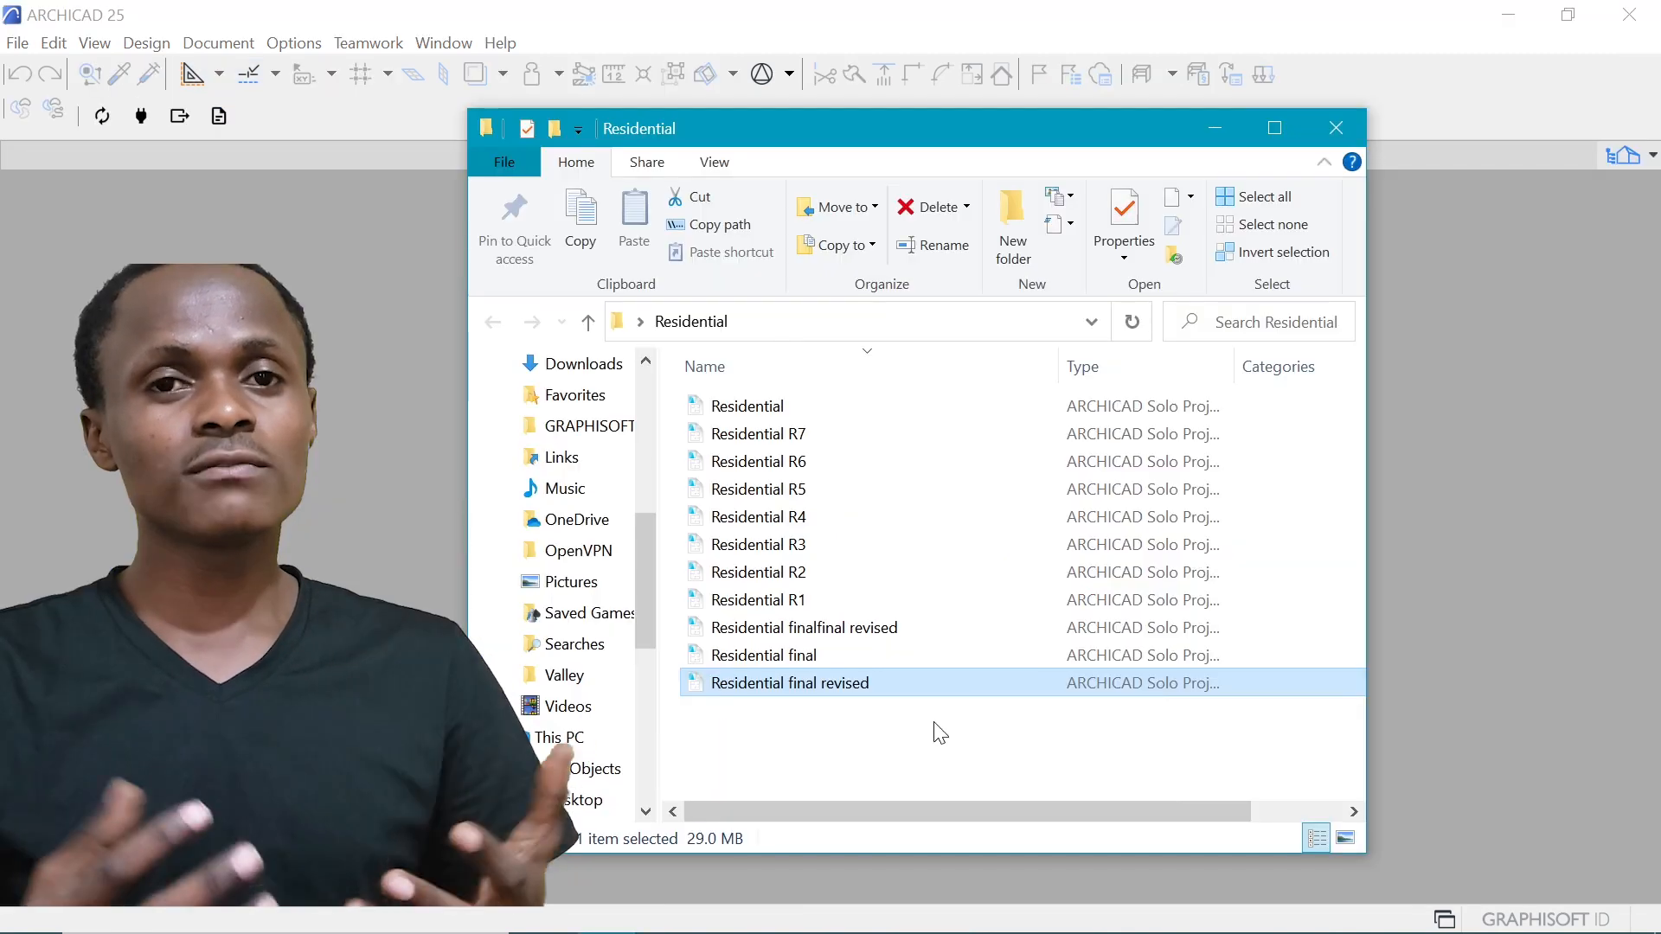
- Browse the Residential R1, R3, R7 and finalfinal files, then open a revised Residential project
{"action": "left_click", "coordinate": [757, 599]}
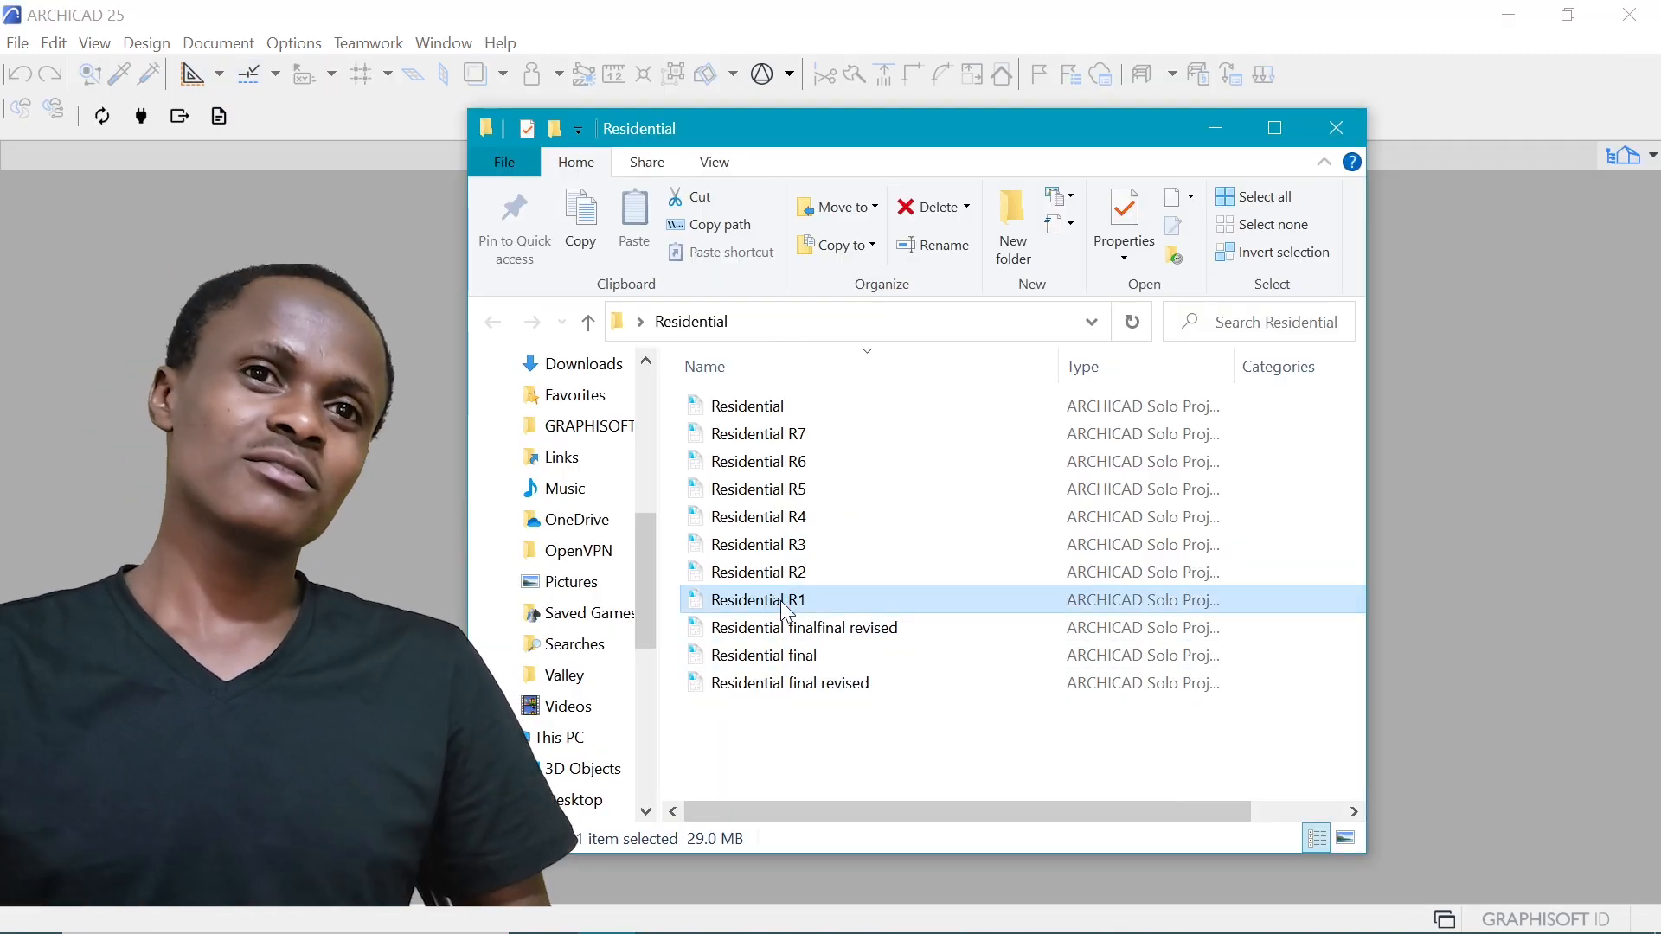
{"action": "left_click", "coordinate": [763, 572]}
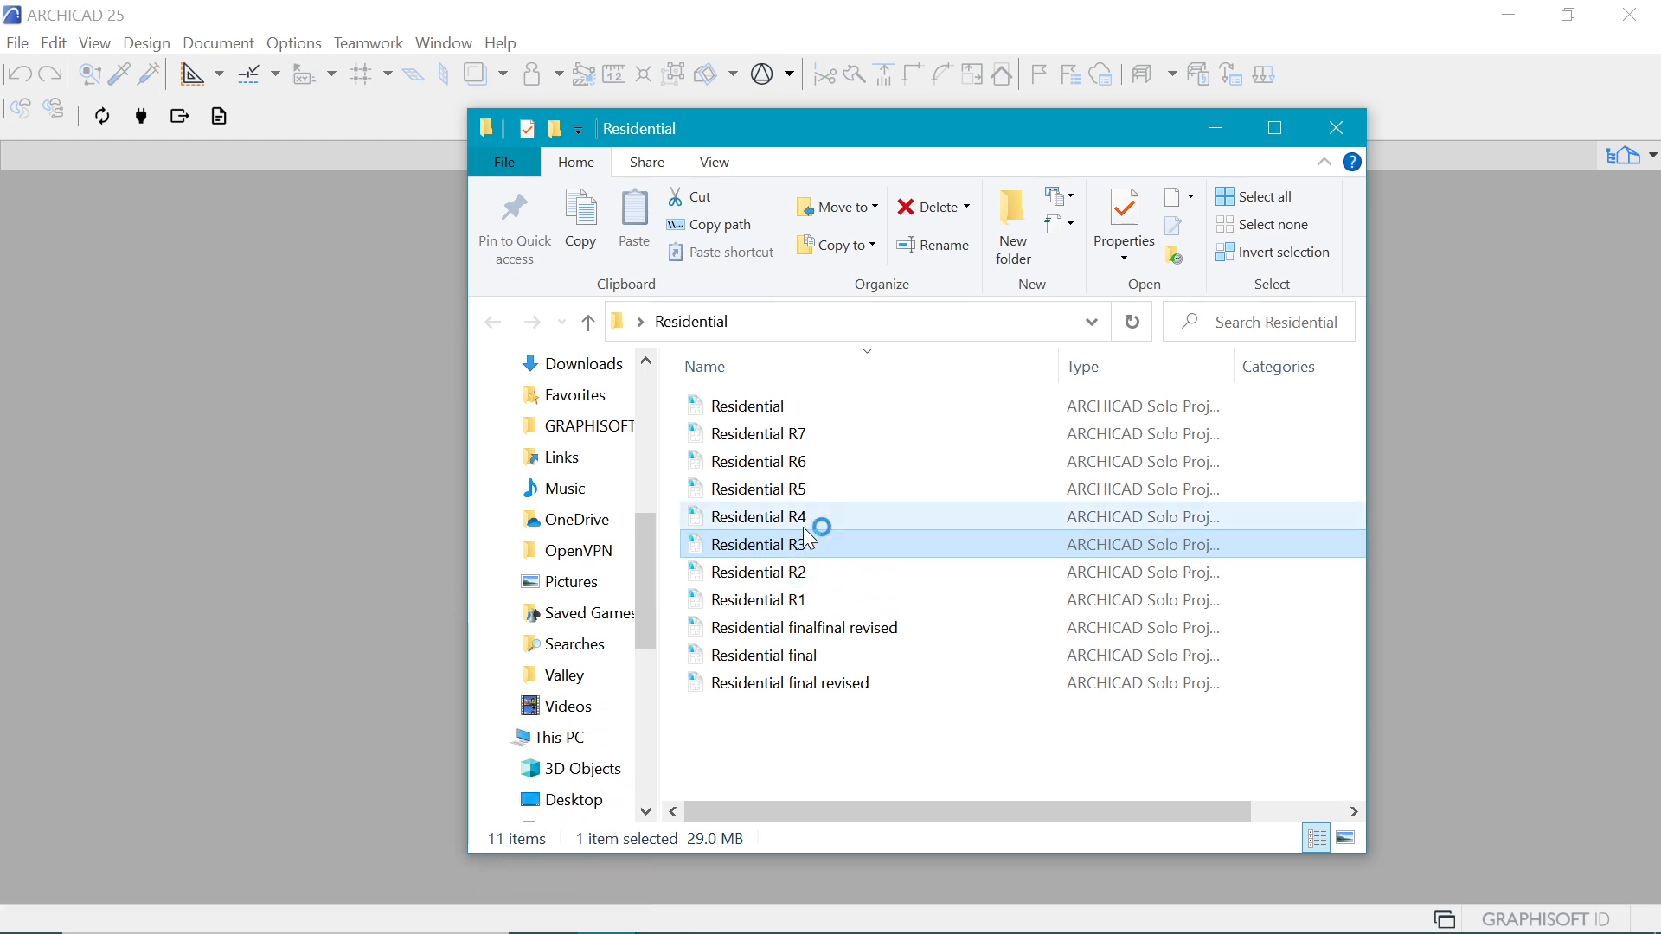
{"action": "left_click", "coordinate": [758, 434]}
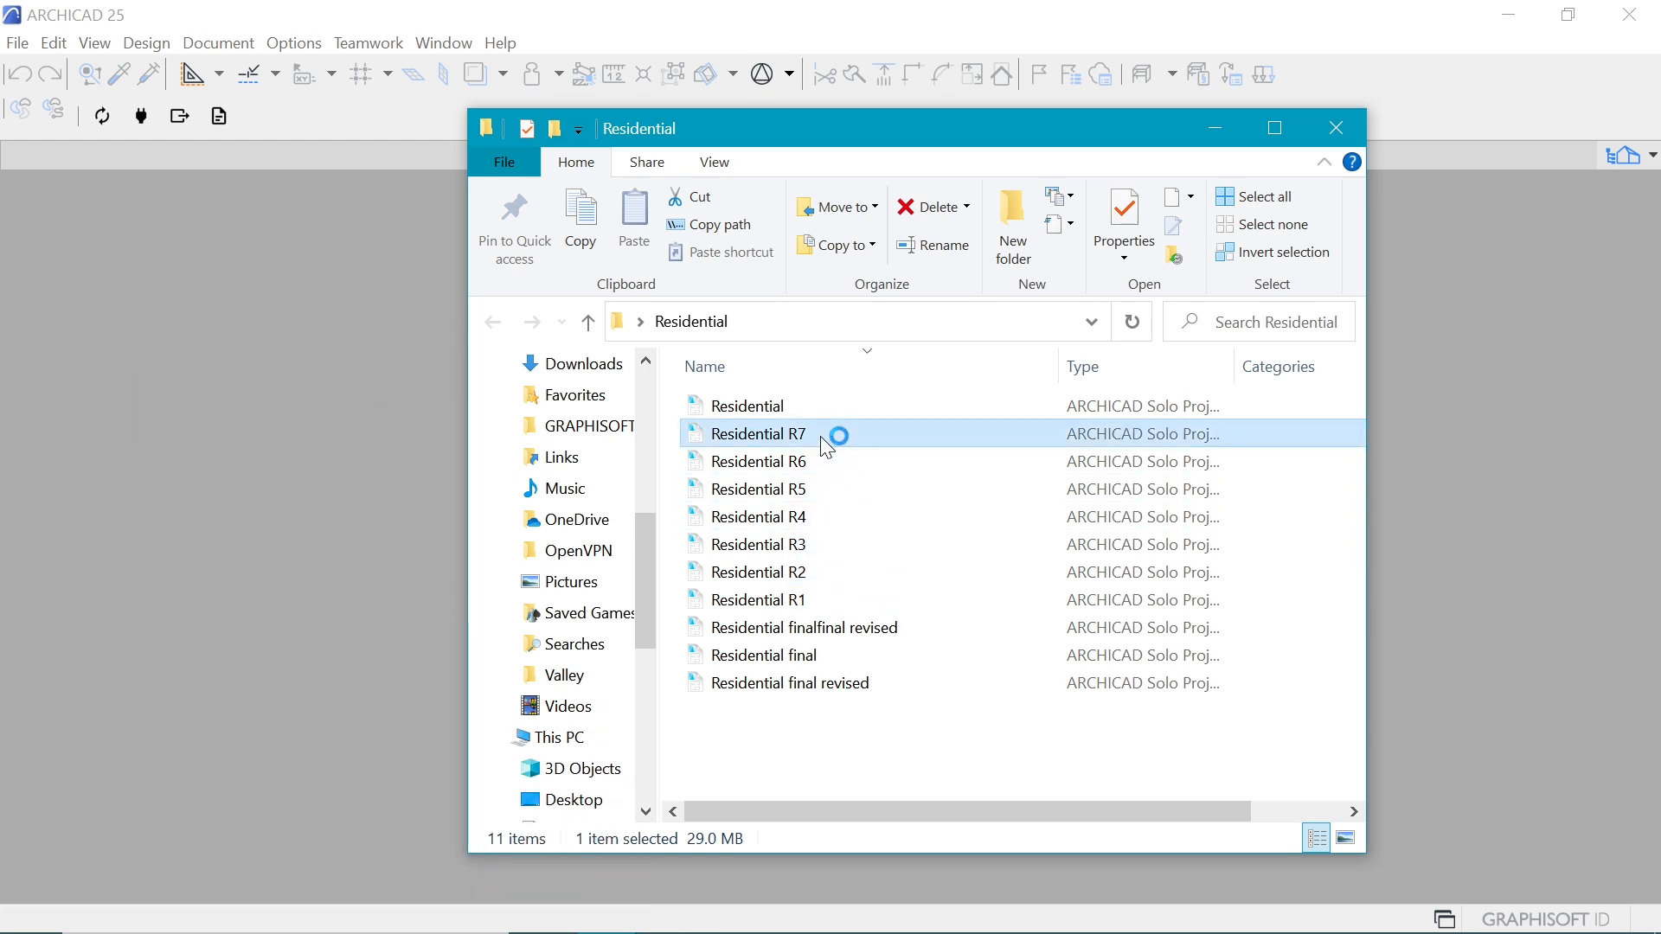
{"action": "left_click", "coordinate": [760, 655]}
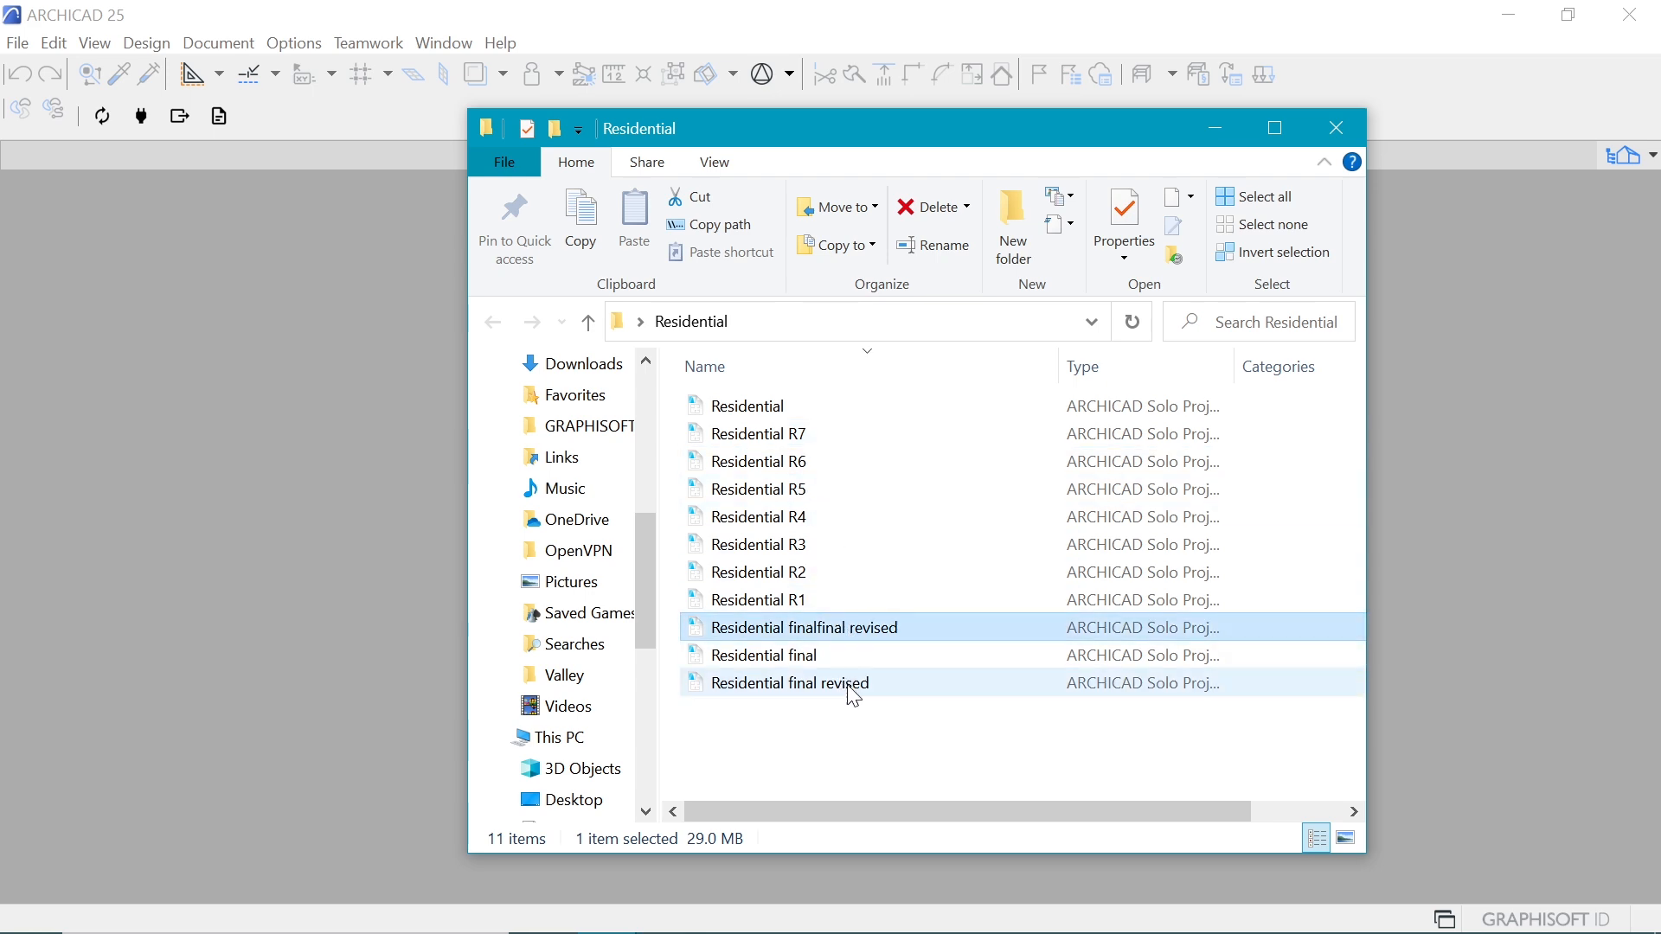
{"action": "double_click", "coordinate": [786, 682]}
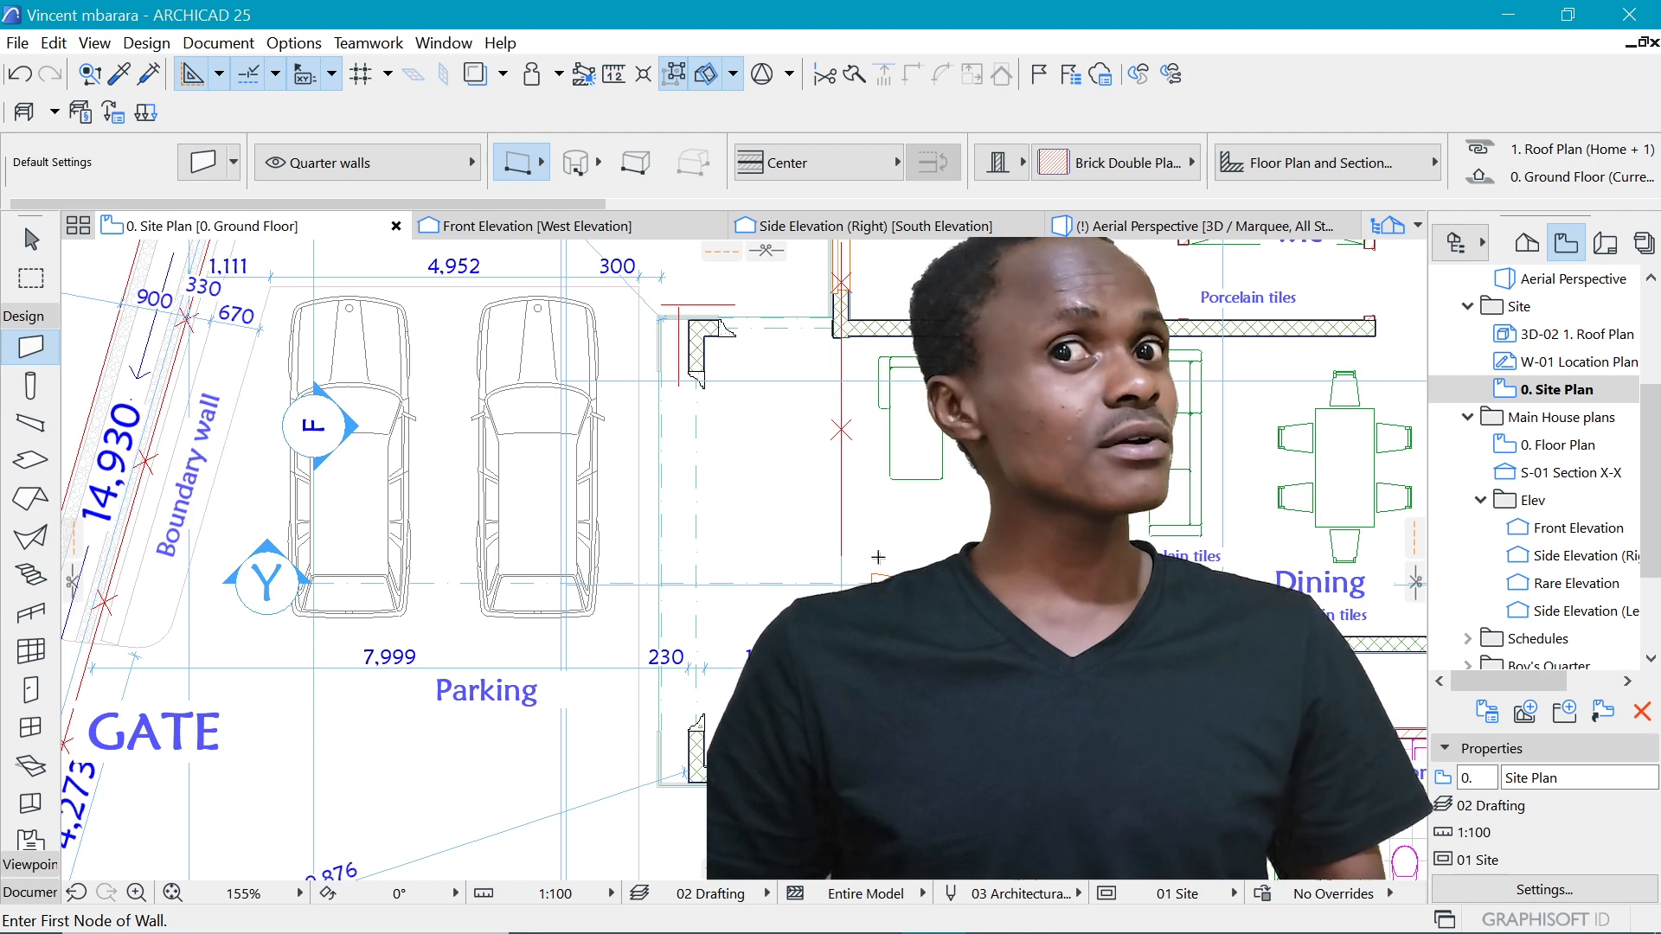
- Compare 0. Floor Plan with 0. Site Plan, then open Residential finalfinal revised
{"action": "left_click", "coordinate": [1558, 444]}
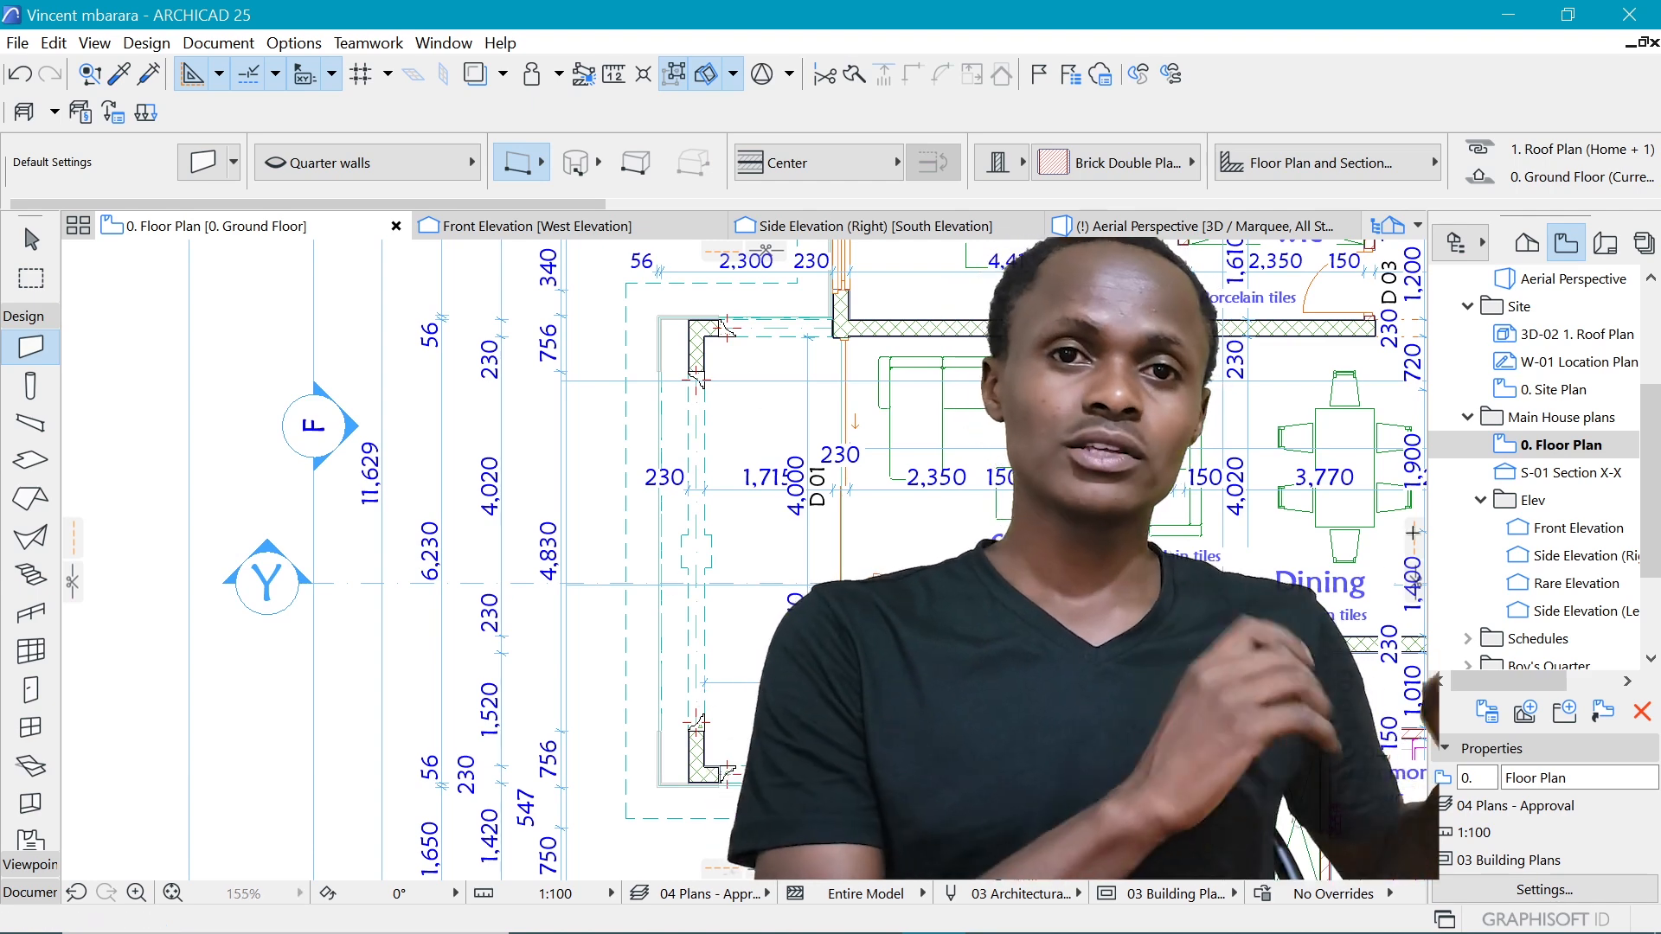
{"action": "left_click", "coordinate": [1558, 388]}
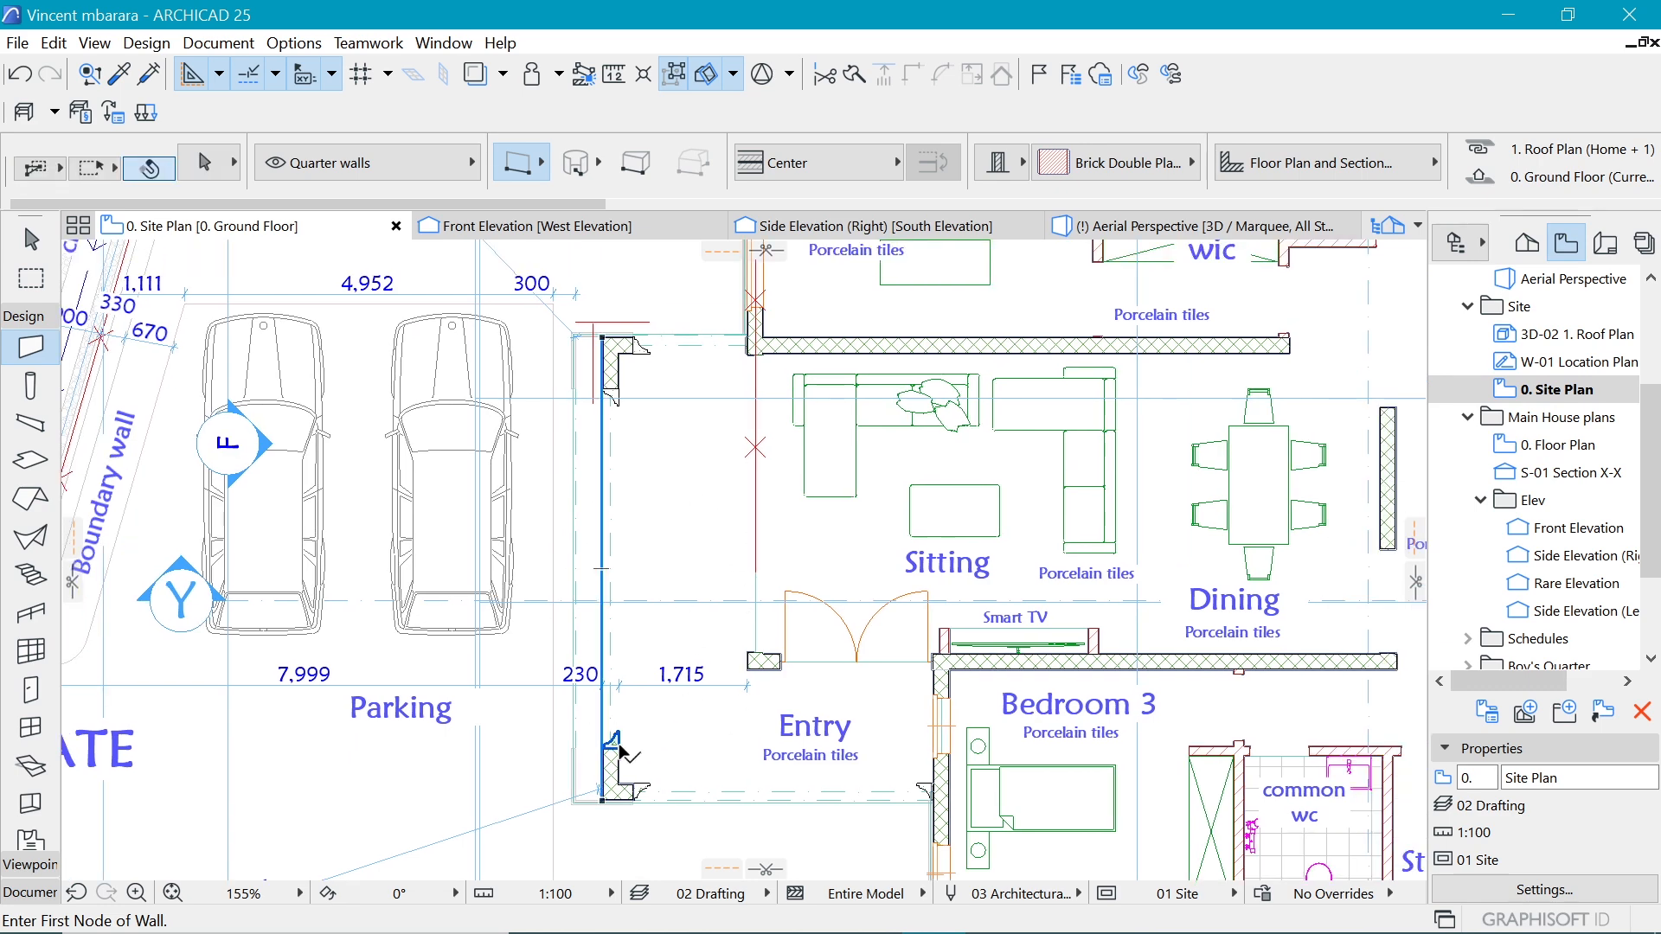
{"action": "left_click", "coordinate": [609, 751]}
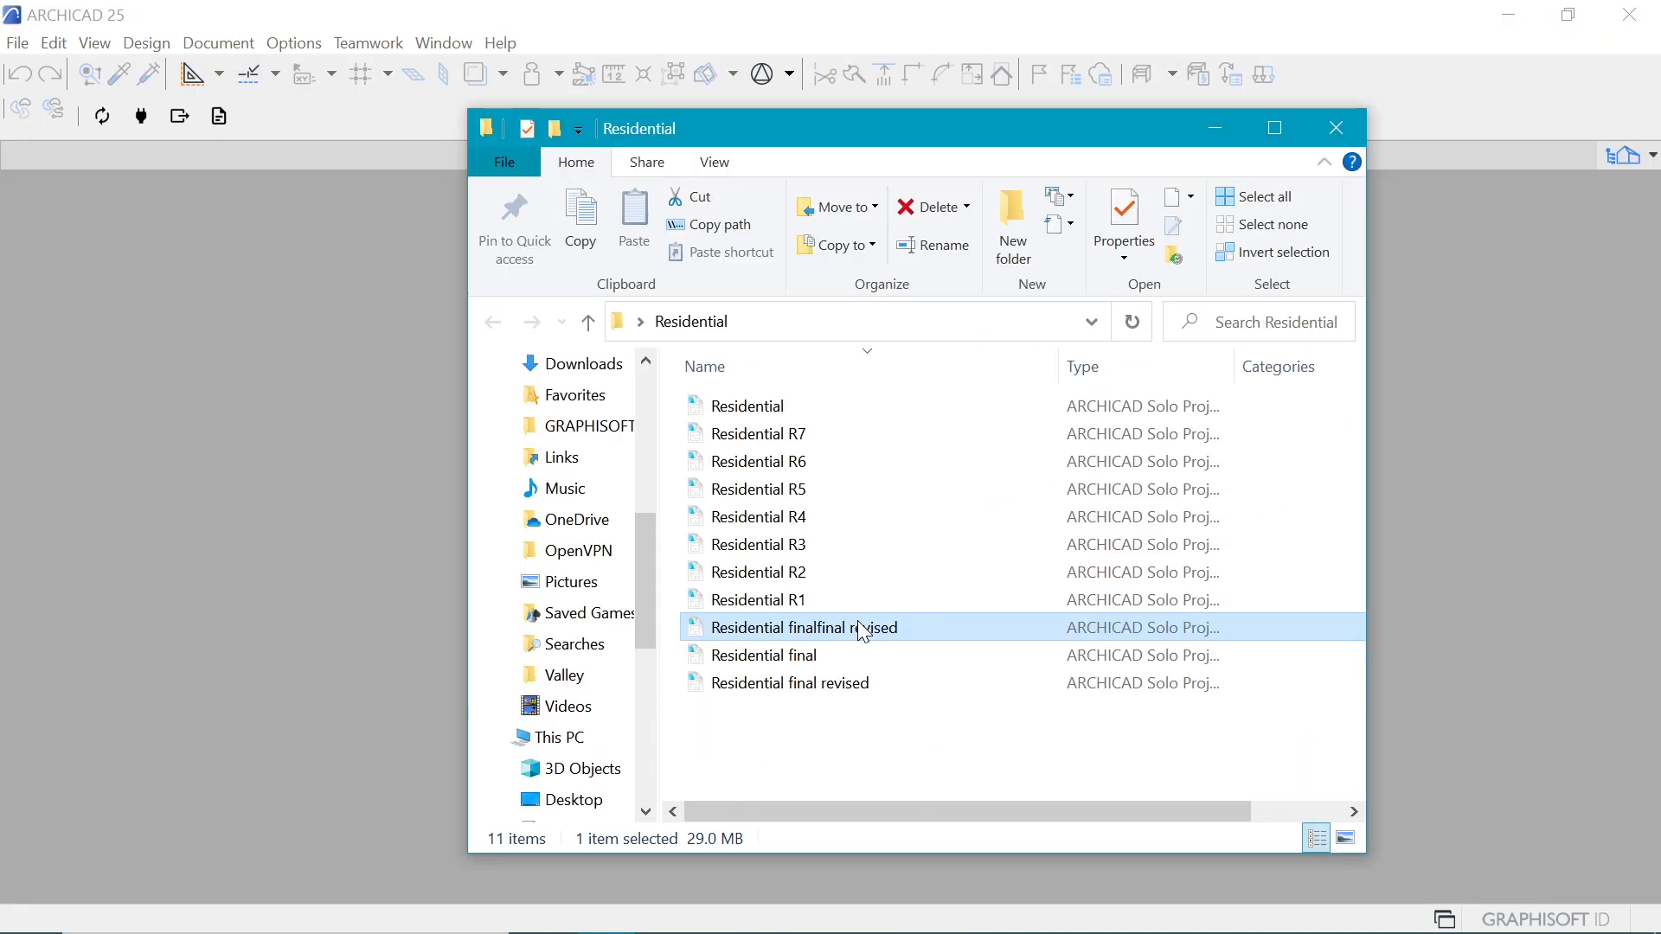
{"action": "double_click", "coordinate": [802, 627]}
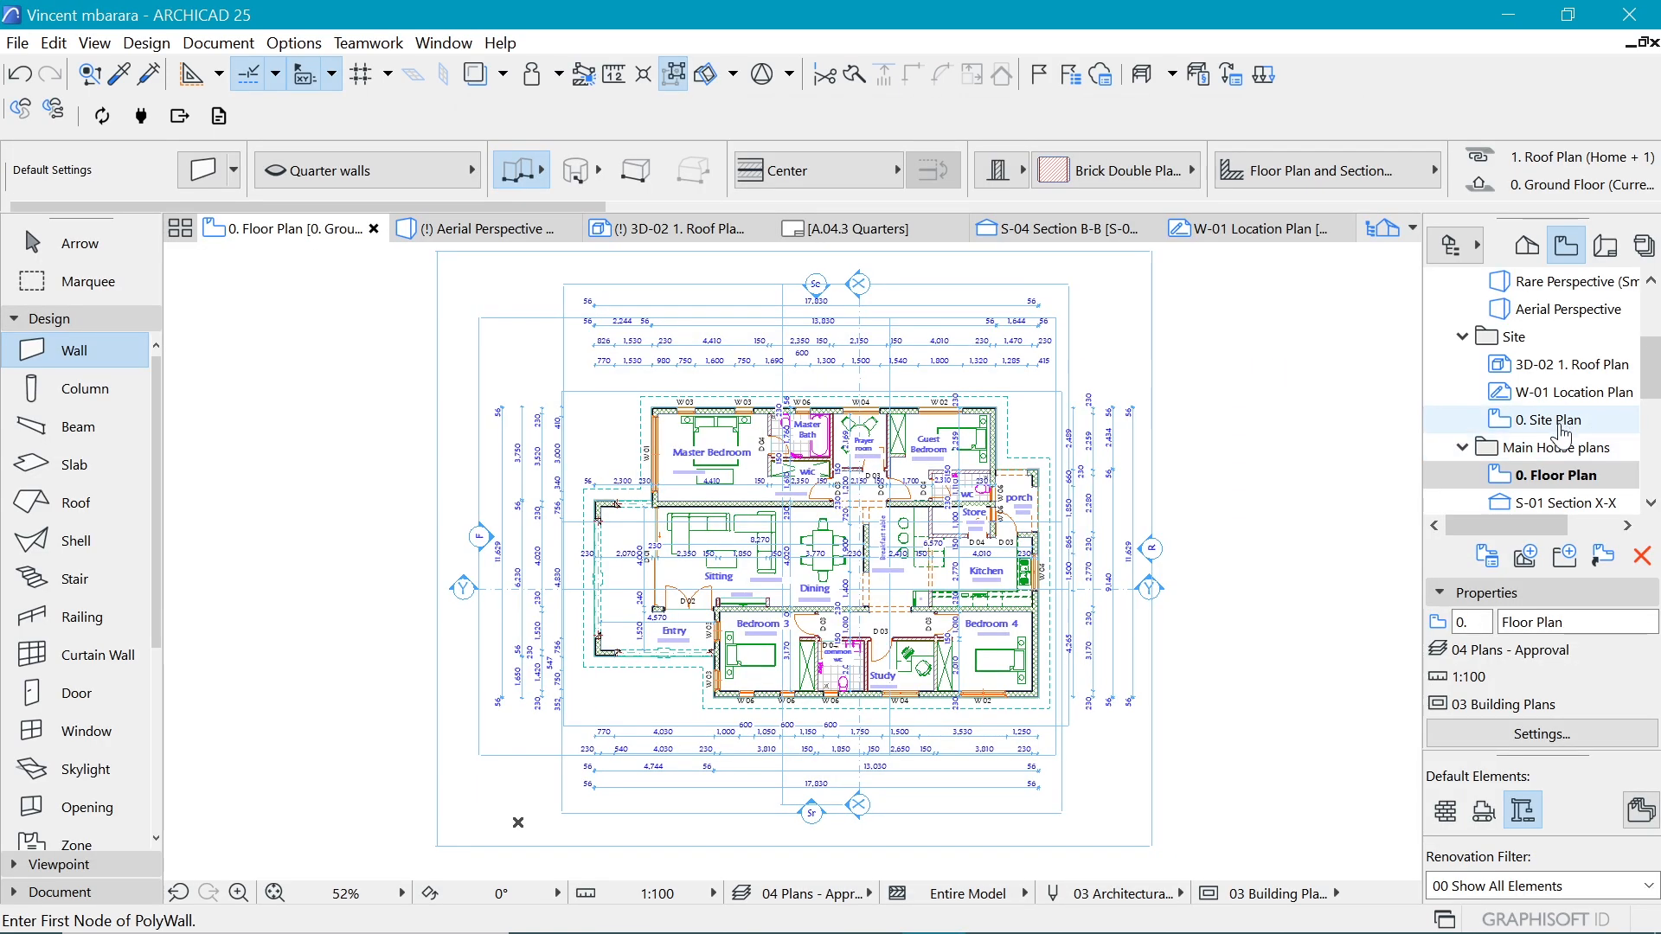
- Toggle between 0. Site Plan and 0. Floor Plan, ending on the 01 Site view
{"action": "left_click", "coordinate": [1557, 420]}
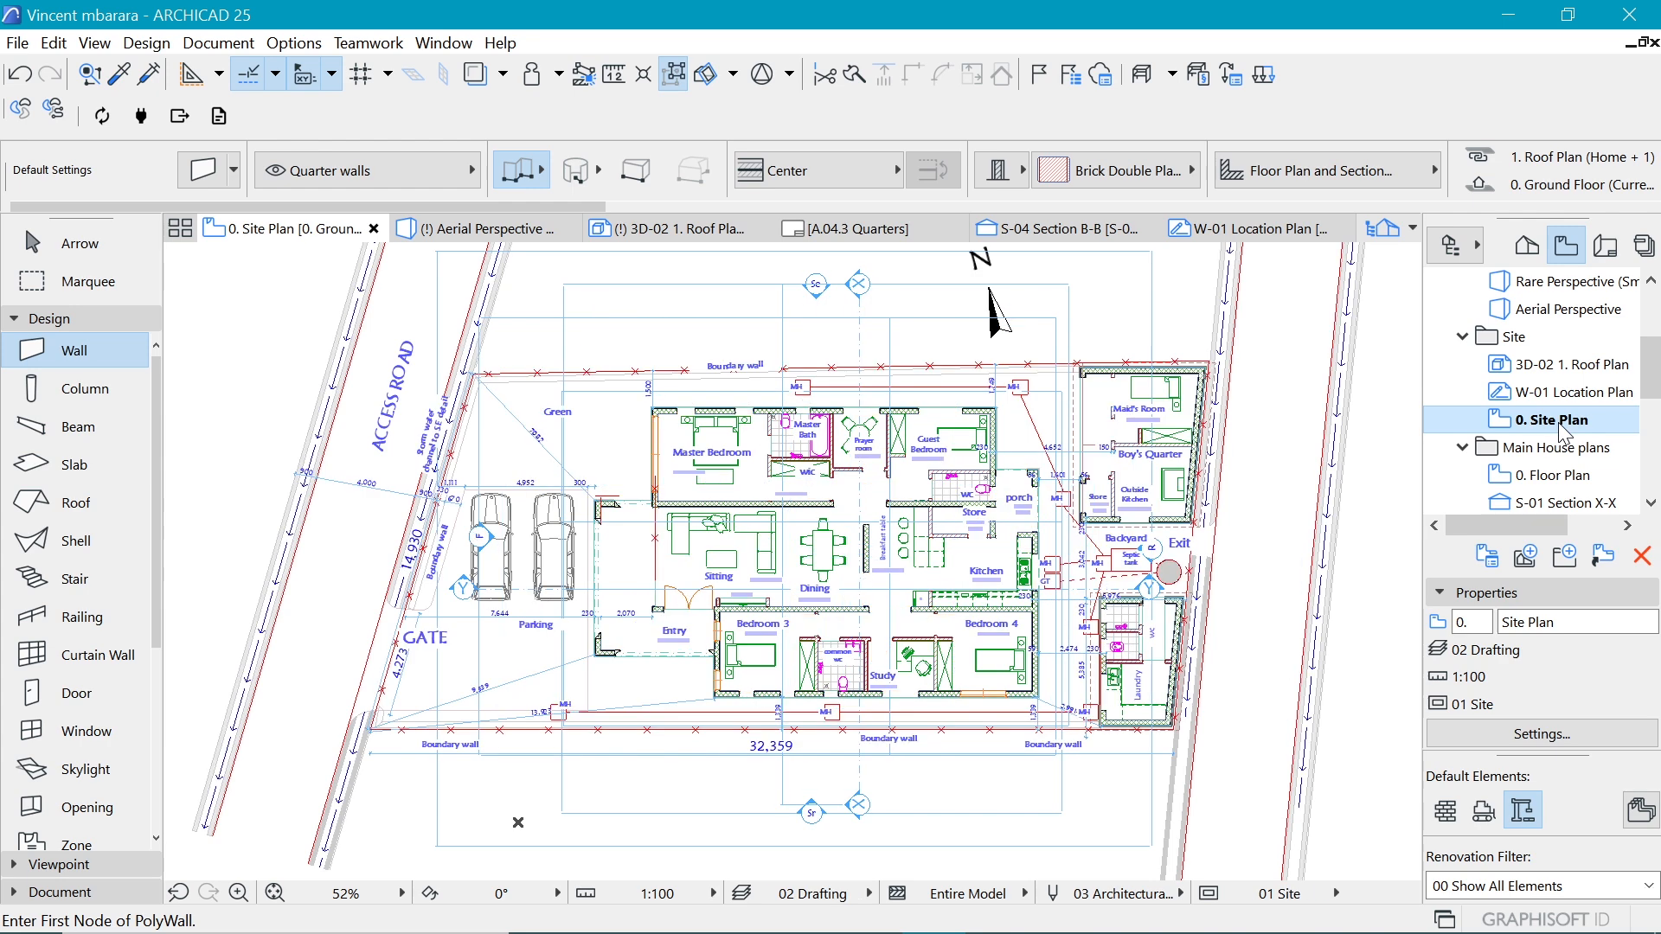
{"action": "left_click", "coordinate": [1557, 475]}
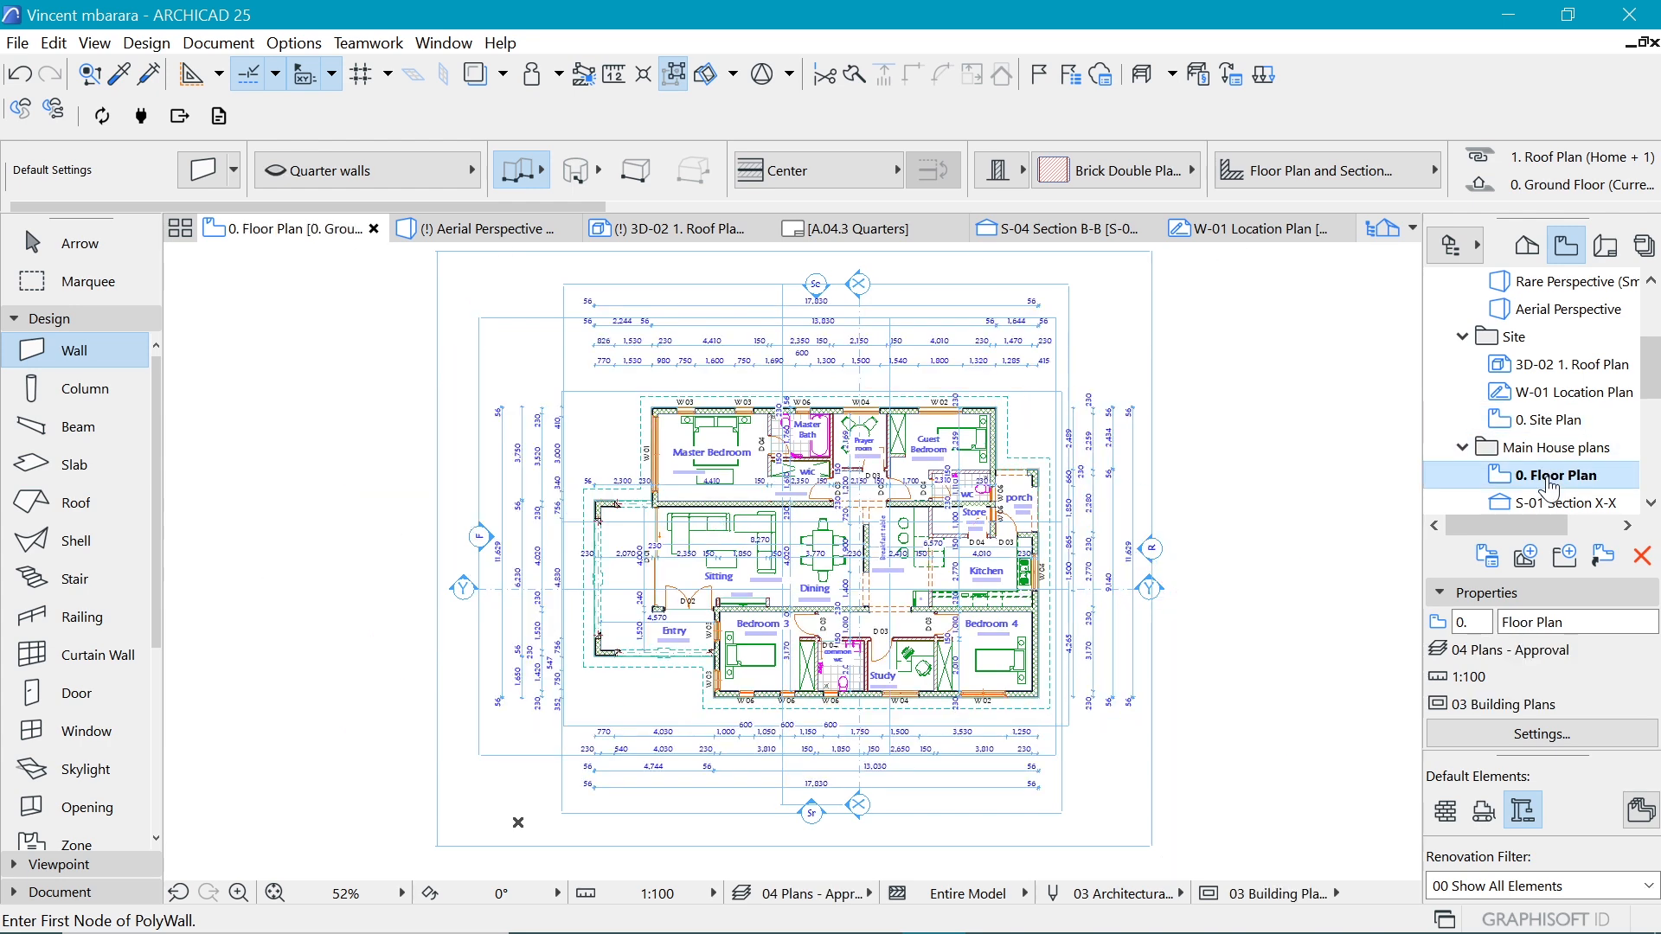
{"action": "left_click", "coordinate": [1555, 420]}
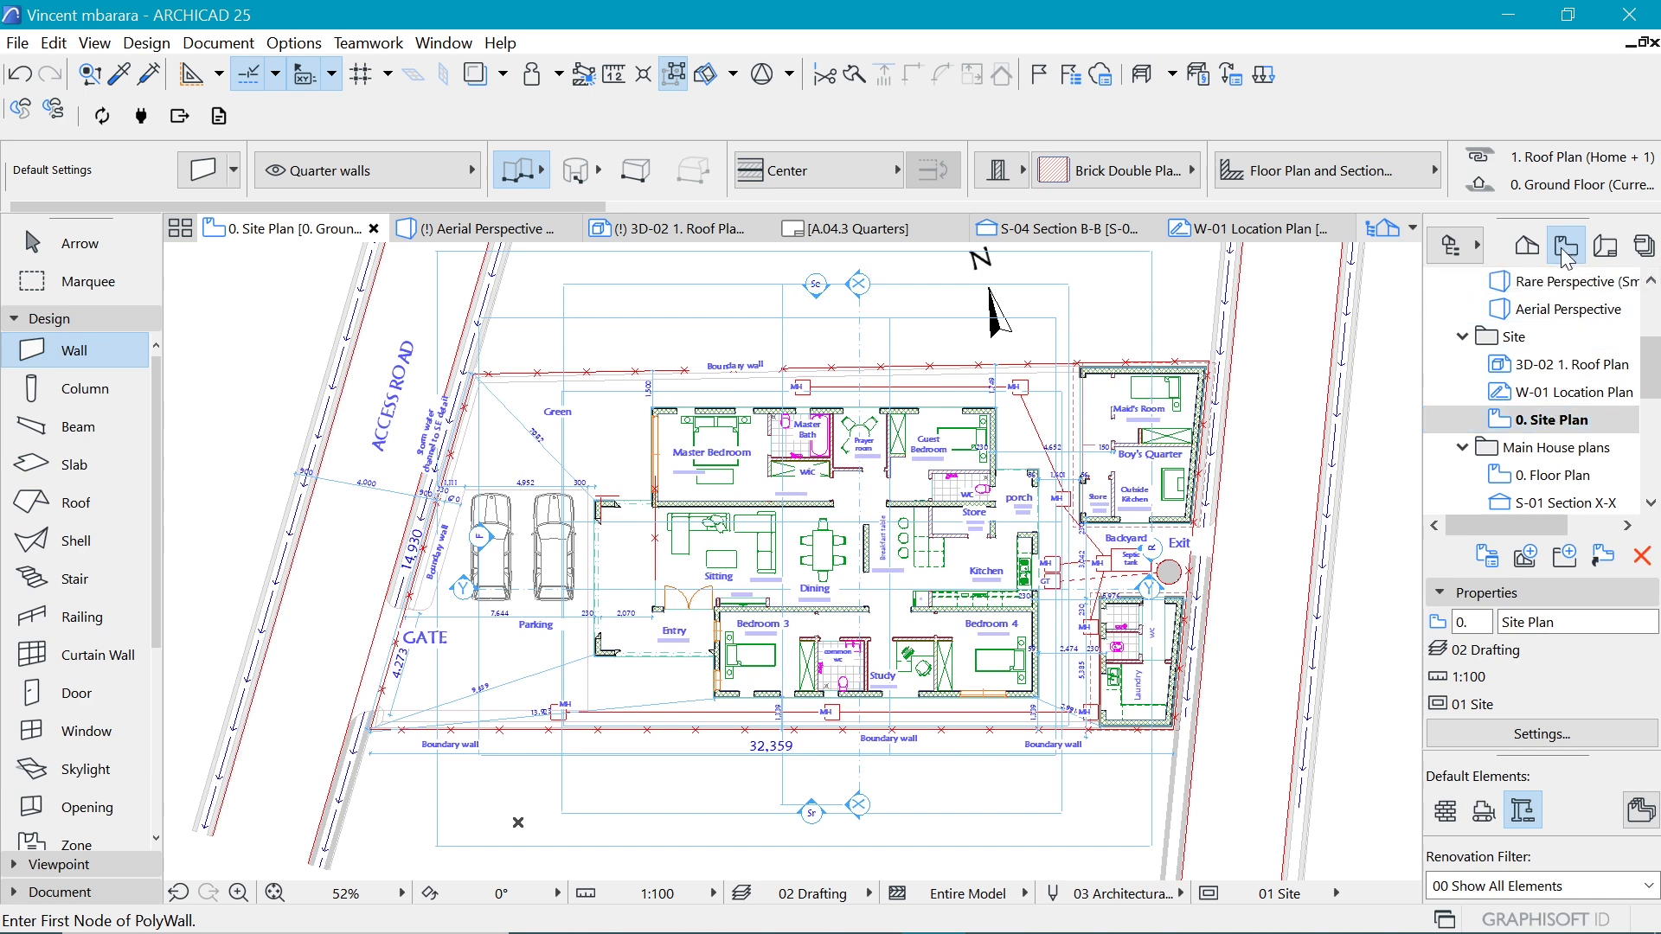
{"action": "left_click", "coordinate": [1551, 419]}
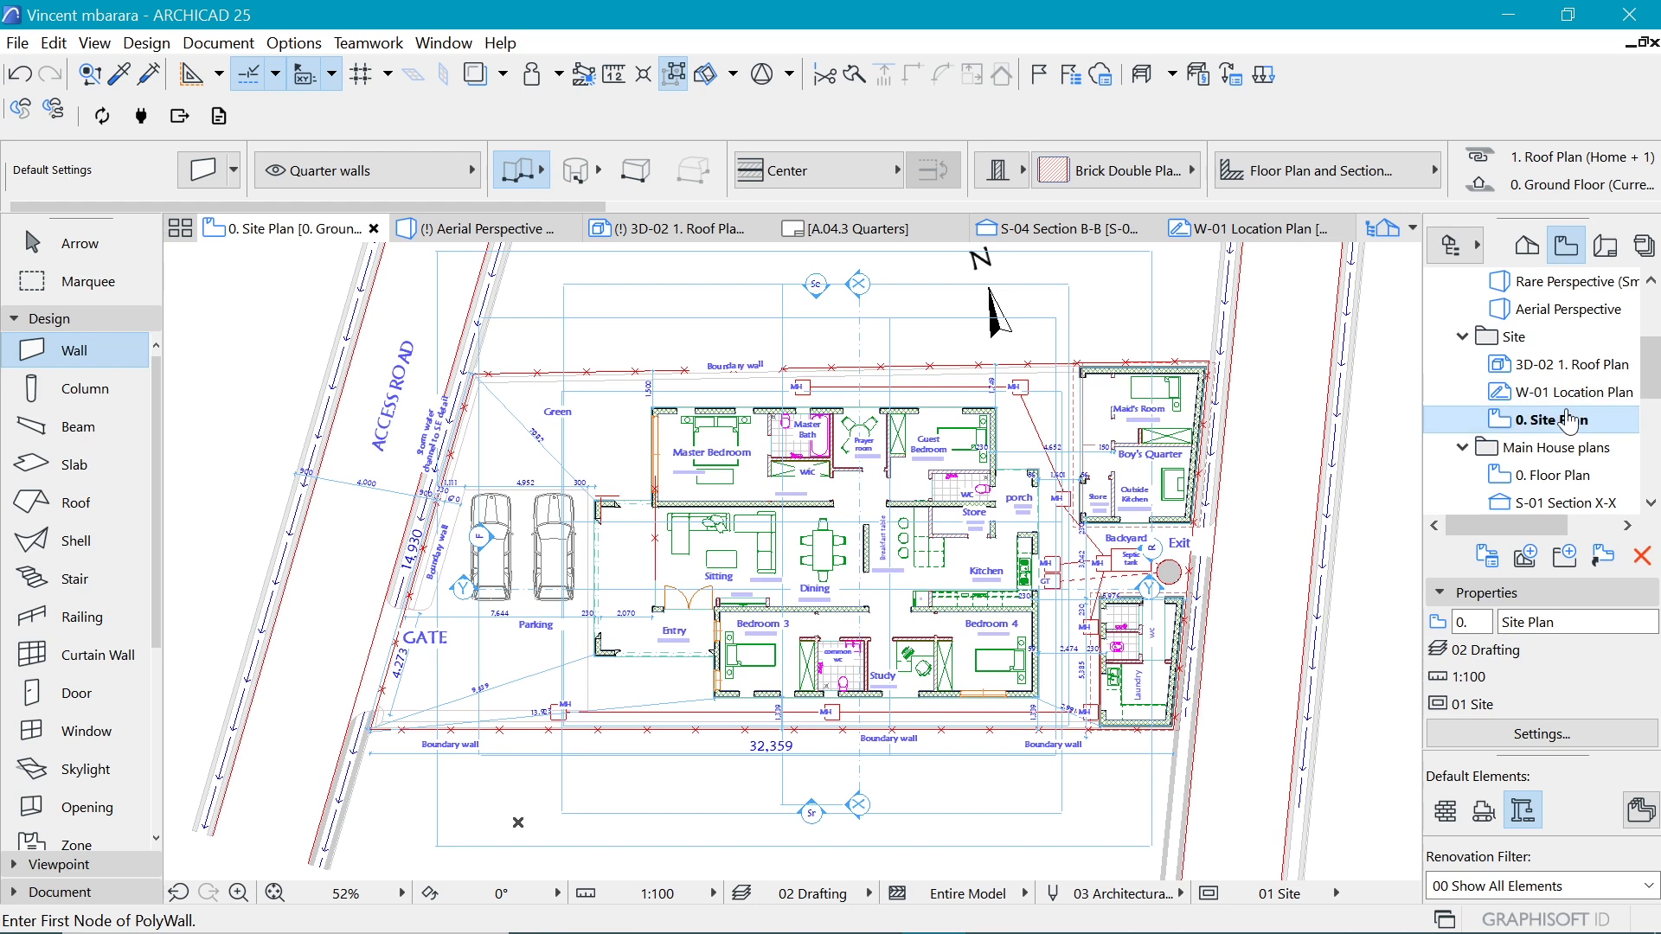